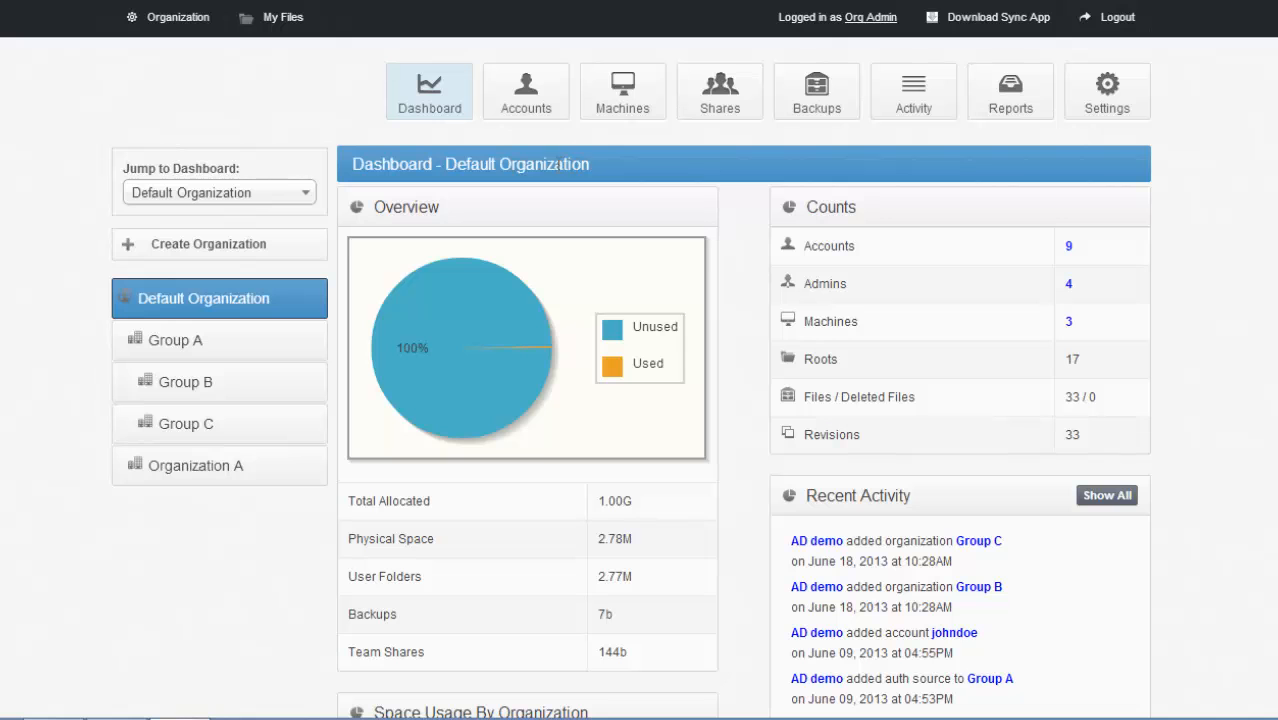
pyautogui.moveTo(178, 28)
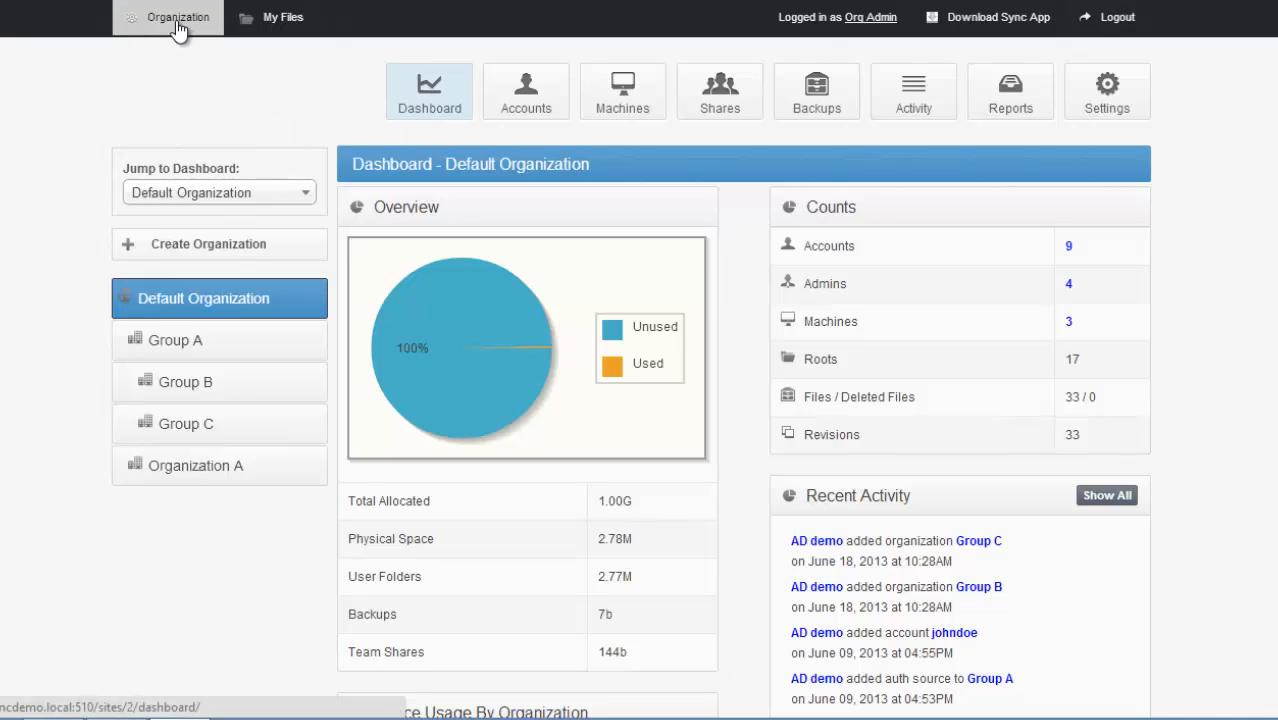
# - Switch from the organization dashboard to the My Files page listing your own files
pyautogui.click(172, 17)
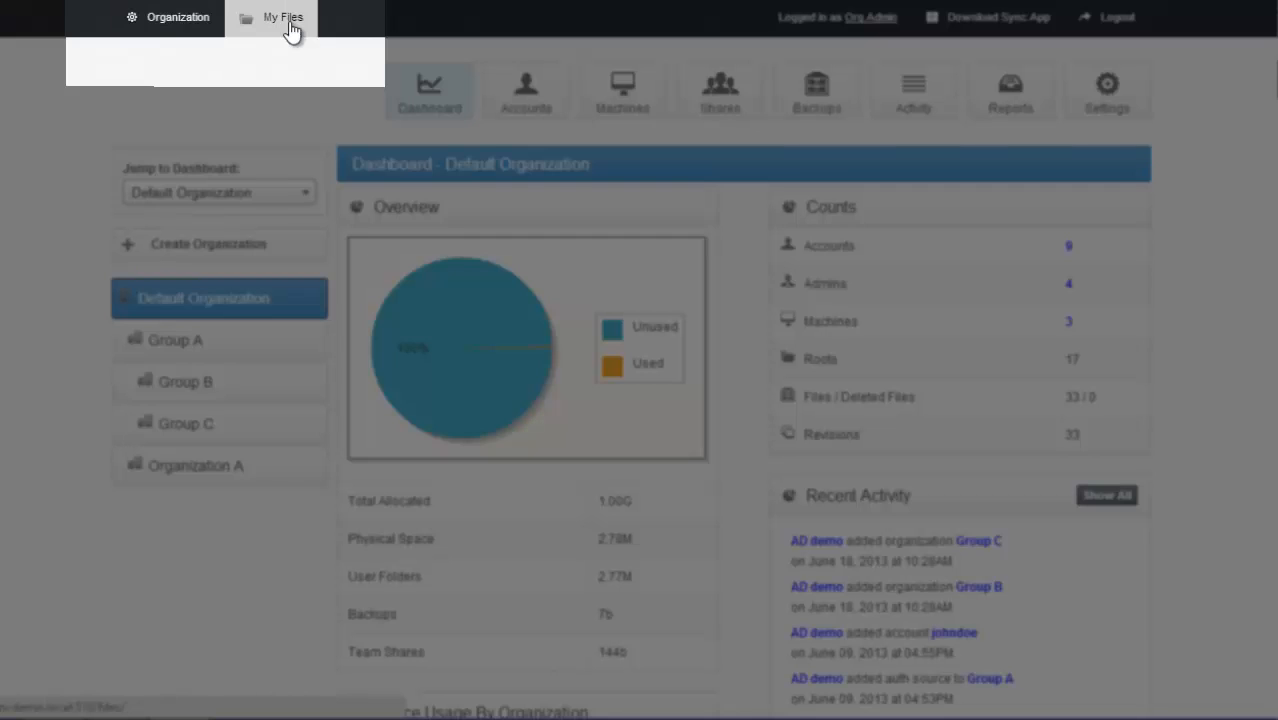
pyautogui.moveTo(108, 88)
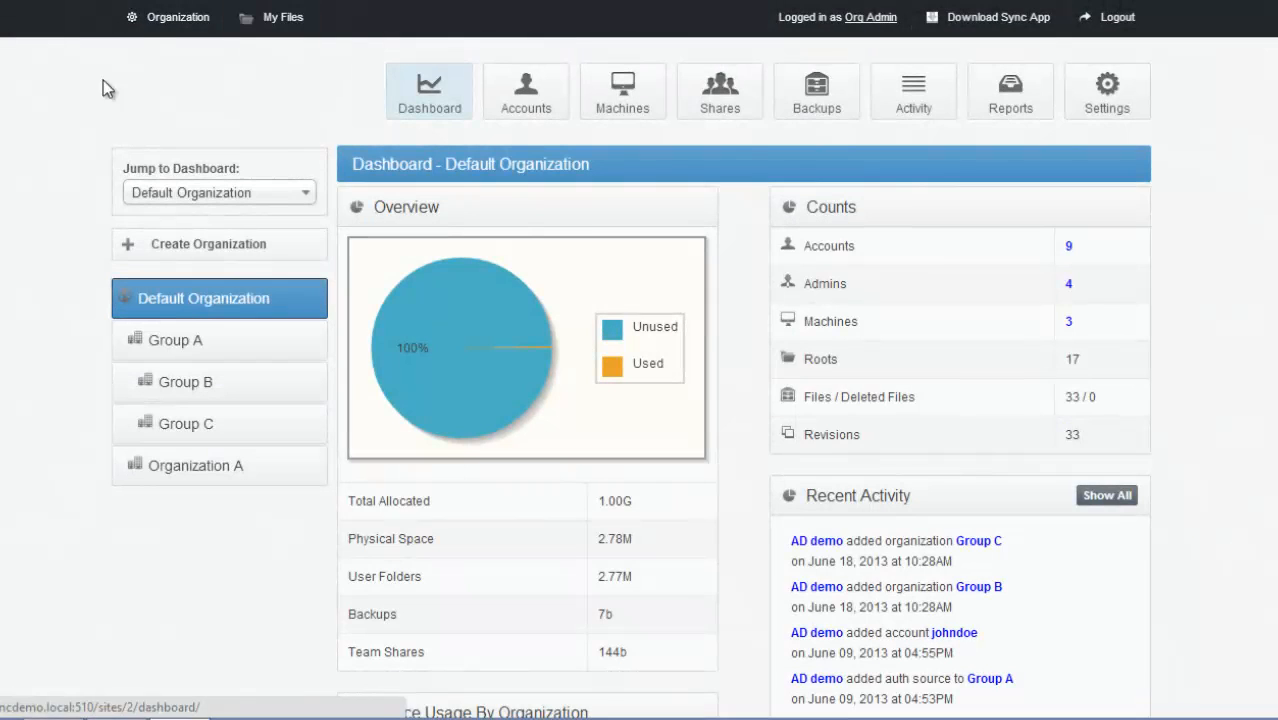
pyautogui.moveTo(340, 72)
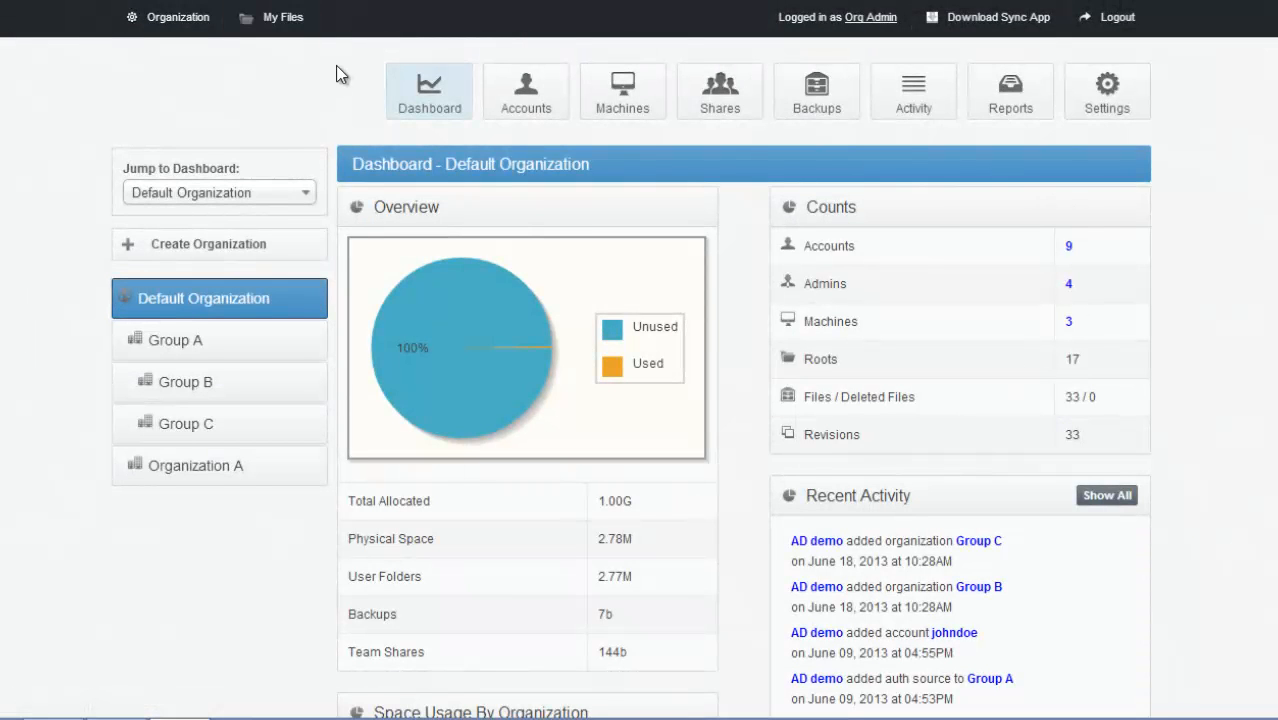
pyautogui.moveTo(597, 240)
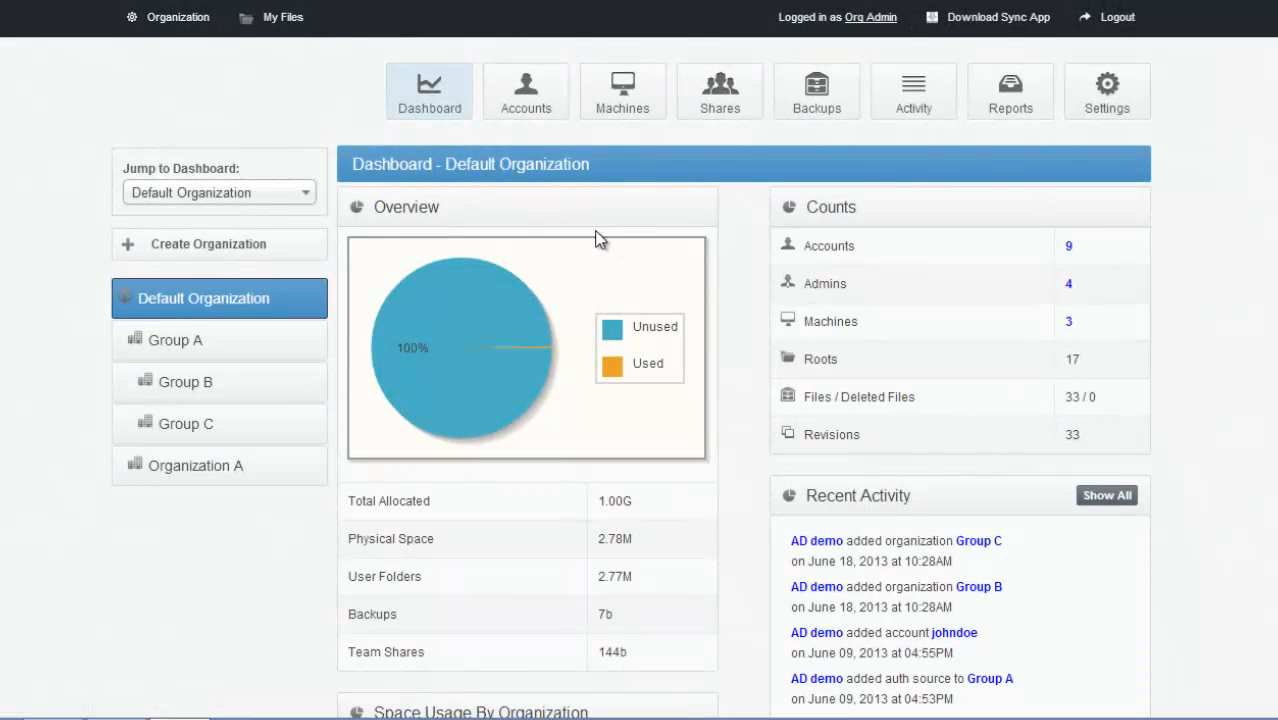
pyautogui.moveTo(767, 258)
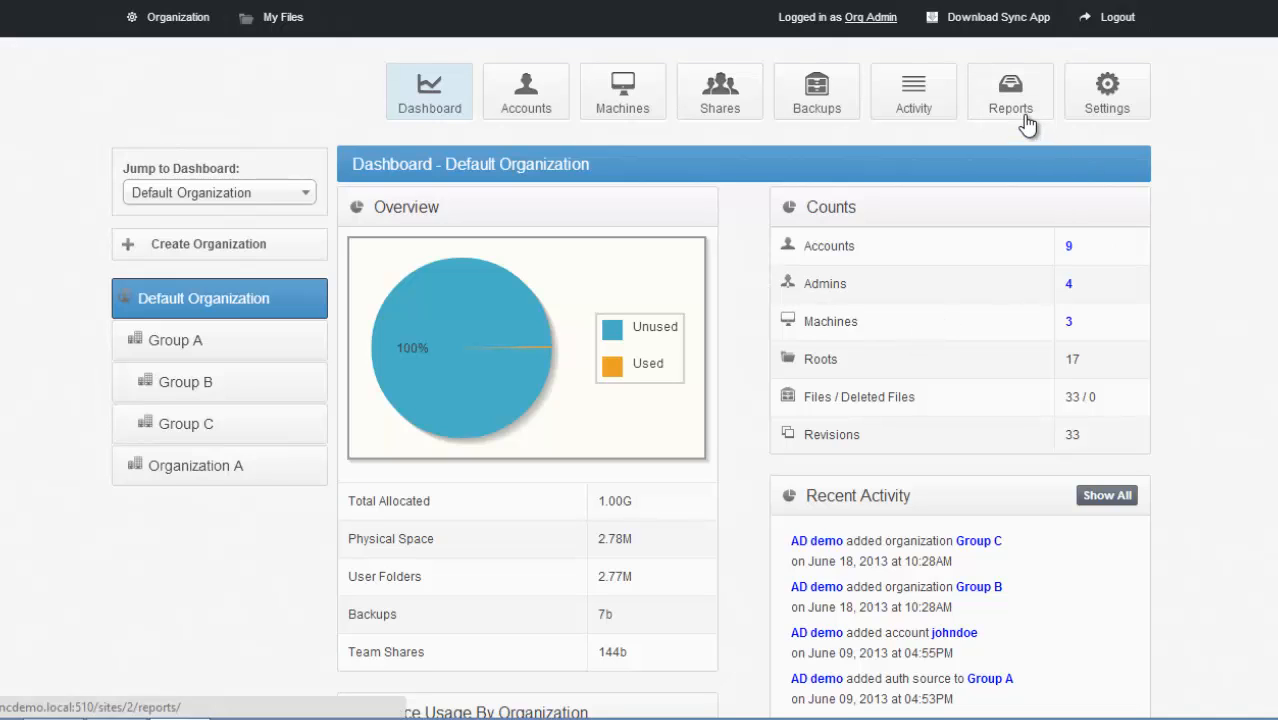
pyautogui.moveTo(980, 249)
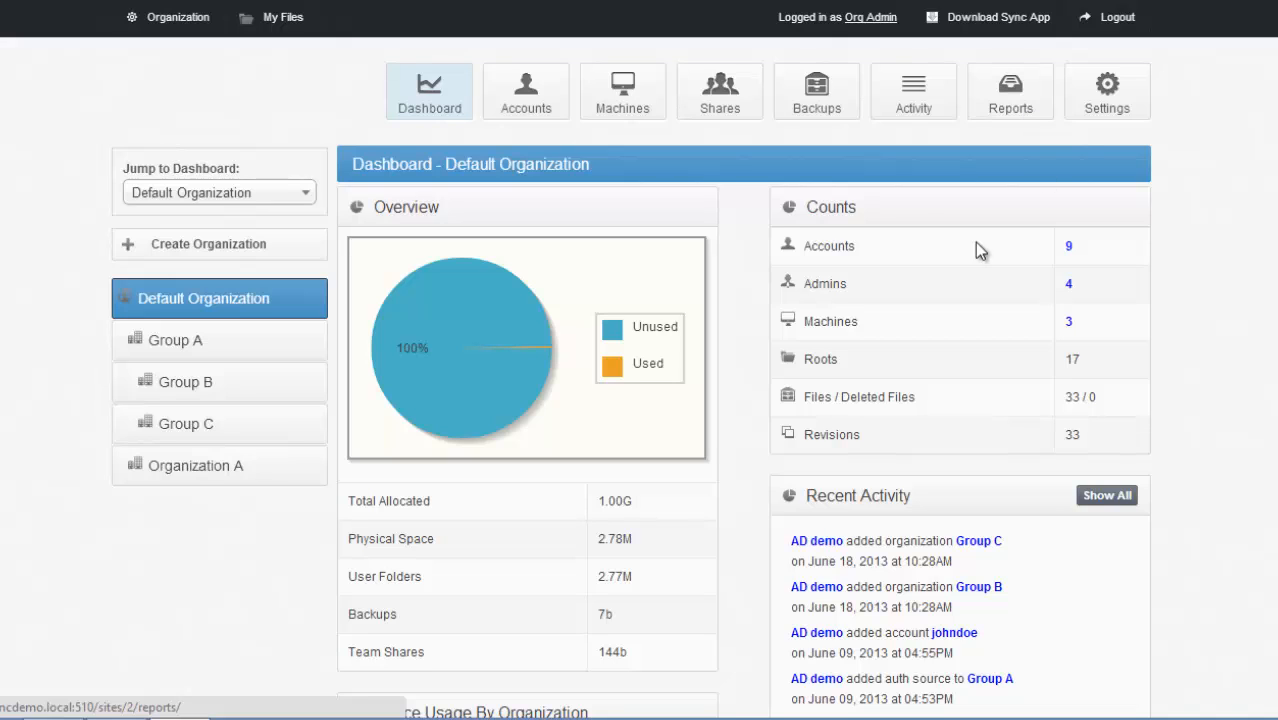
pyautogui.moveTo(816, 100)
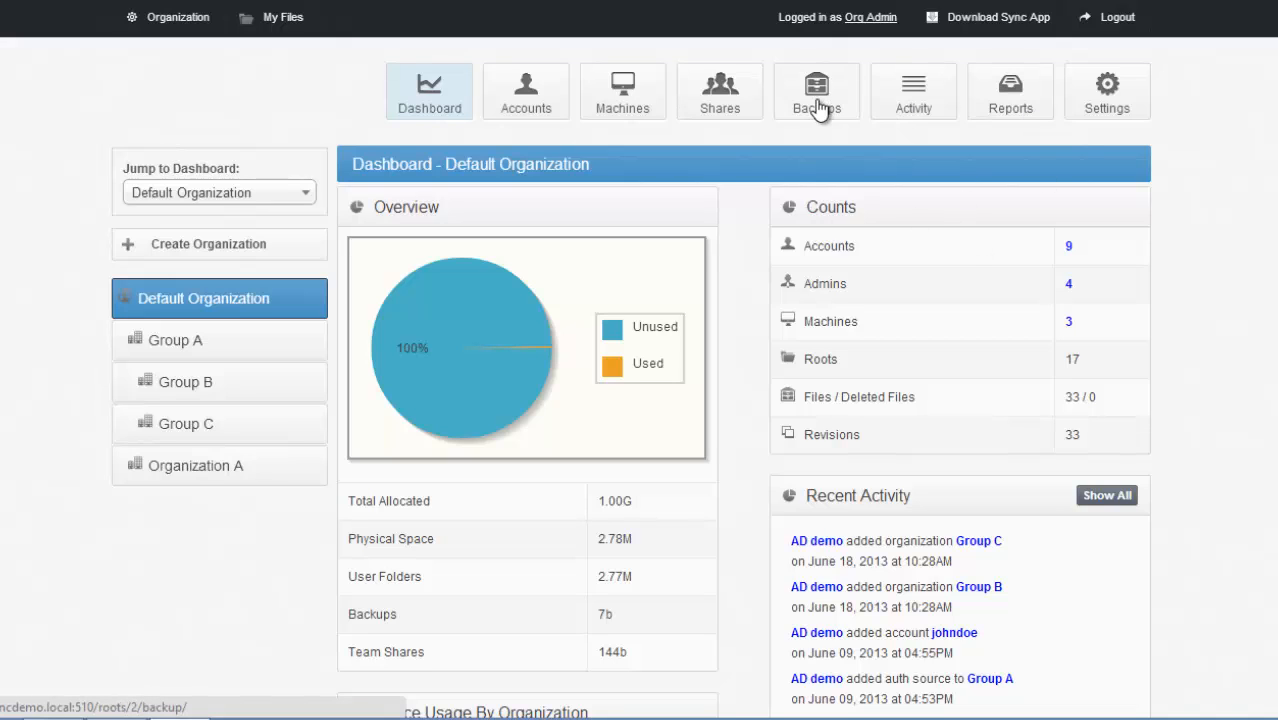
pyautogui.moveTo(749, 101)
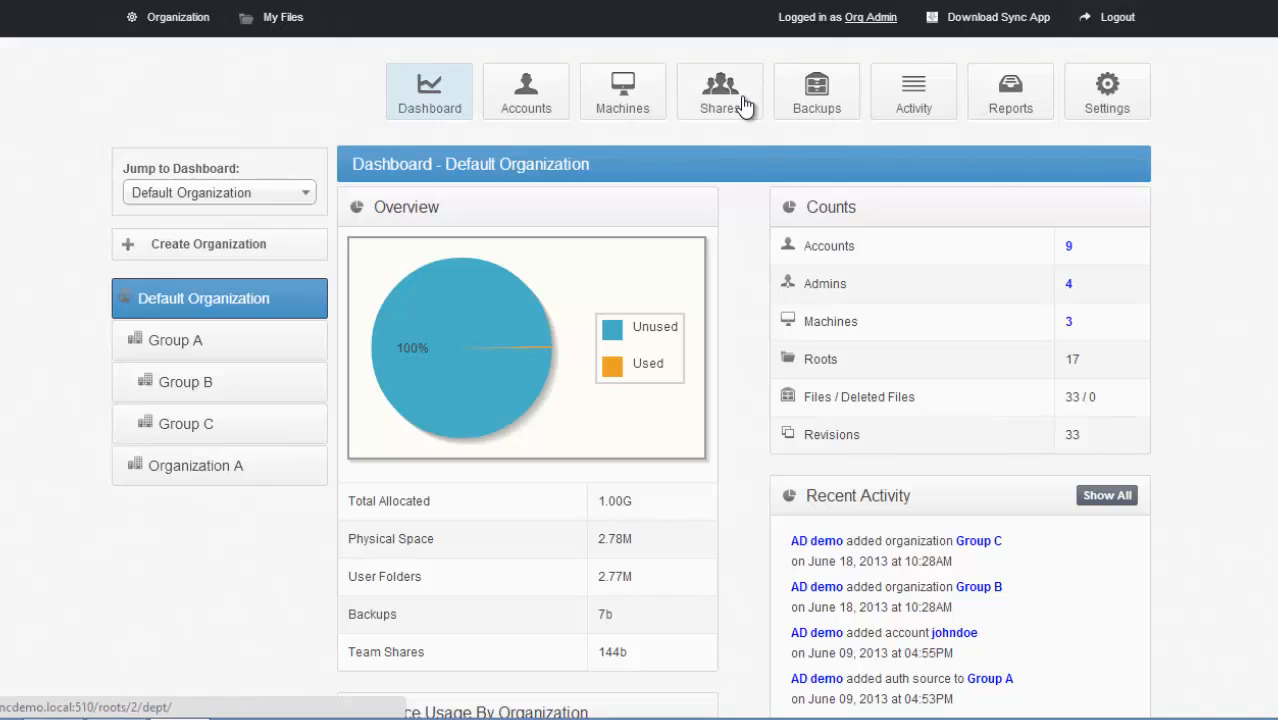
pyautogui.moveTo(738, 120)
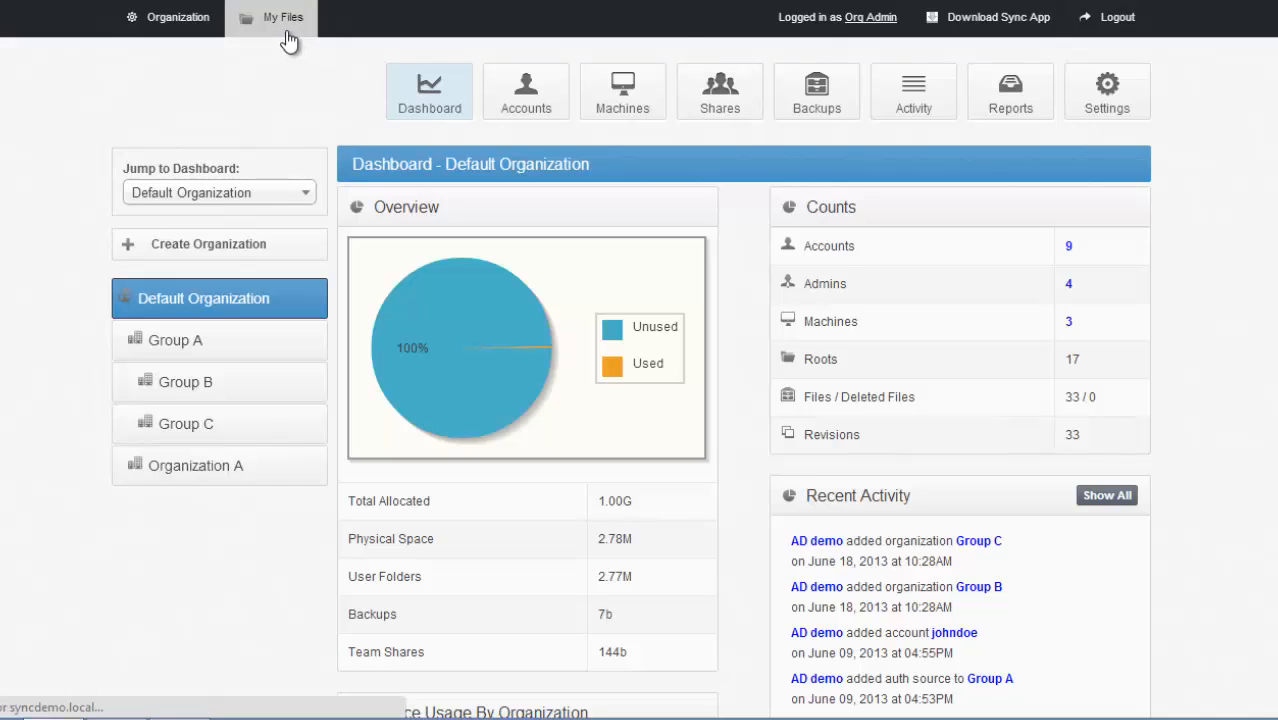
pyautogui.click(283, 17)
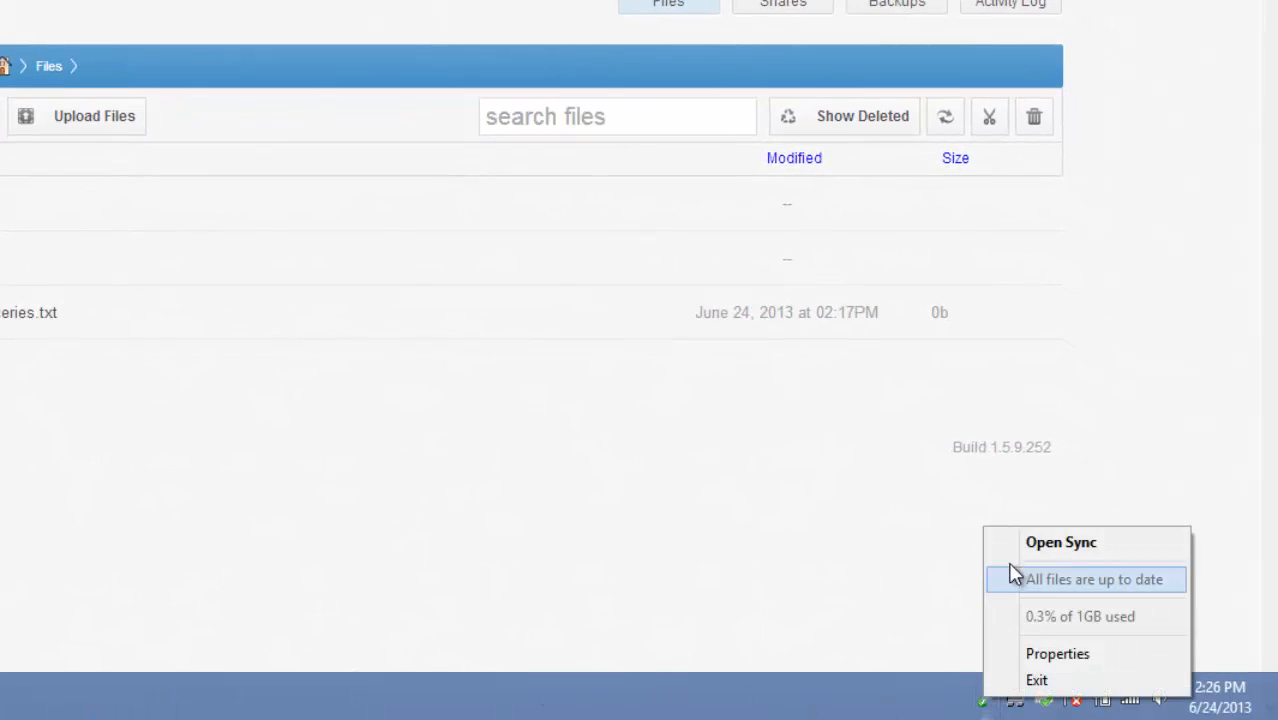
# - Create a new text document named 'Run an errand' in the Sync folder
pyautogui.click(1062, 542)
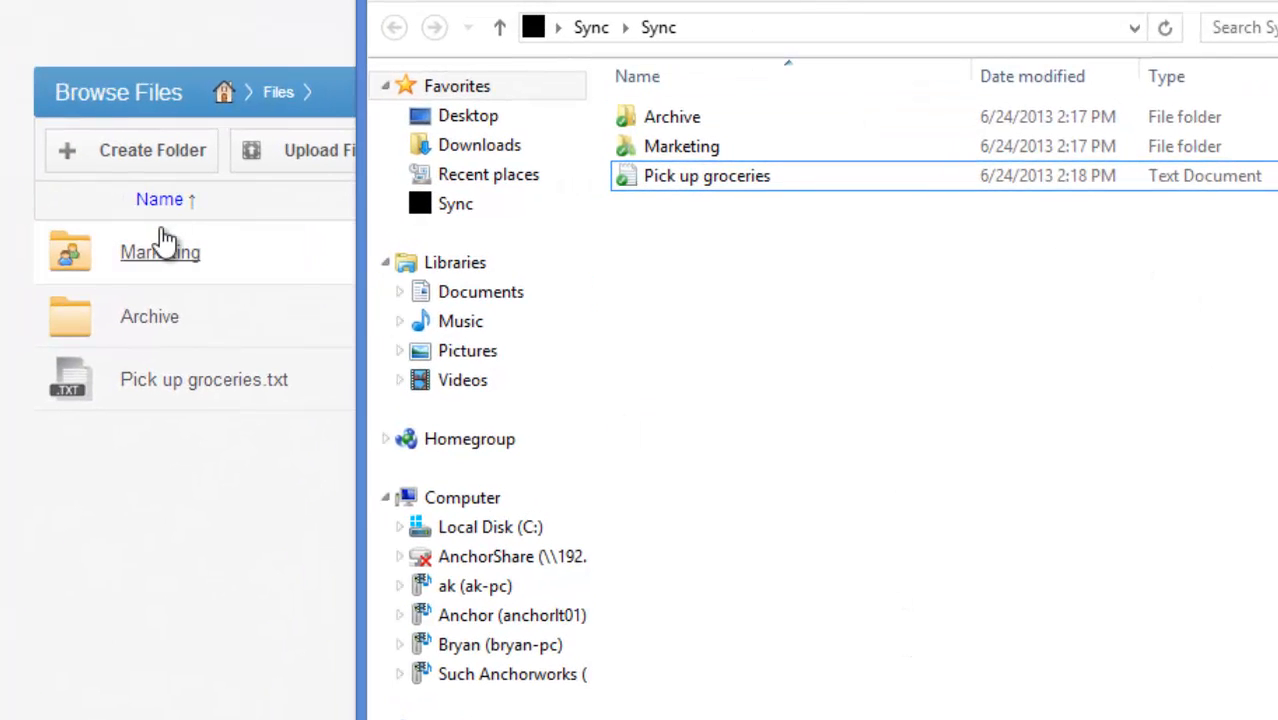
pyautogui.moveTo(303, 330)
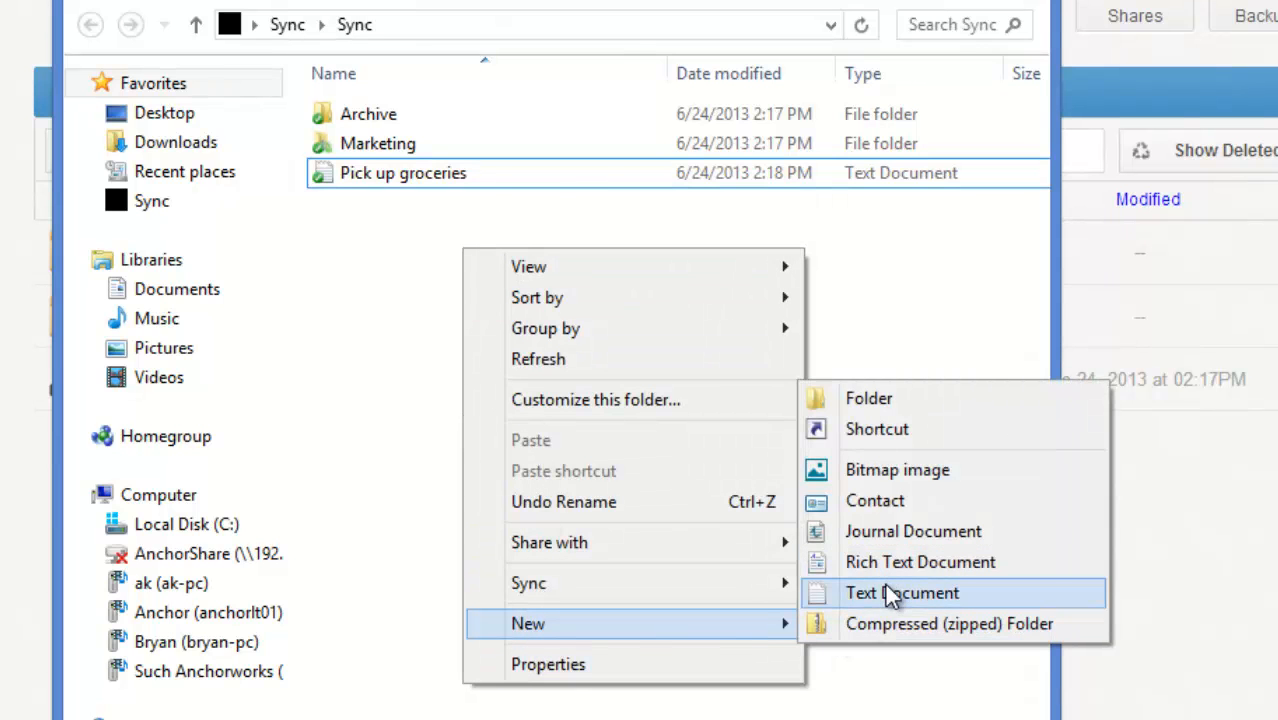
pyautogui.click(899, 593)
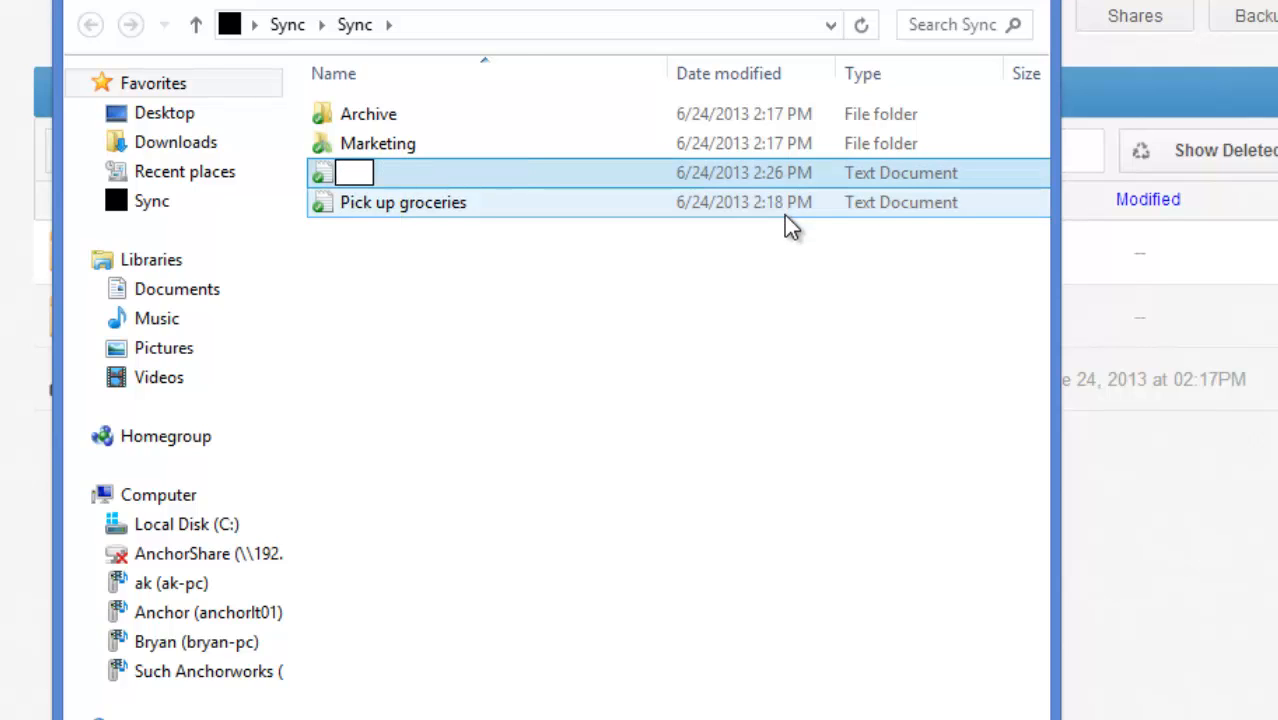
pyautogui.write('Run s')
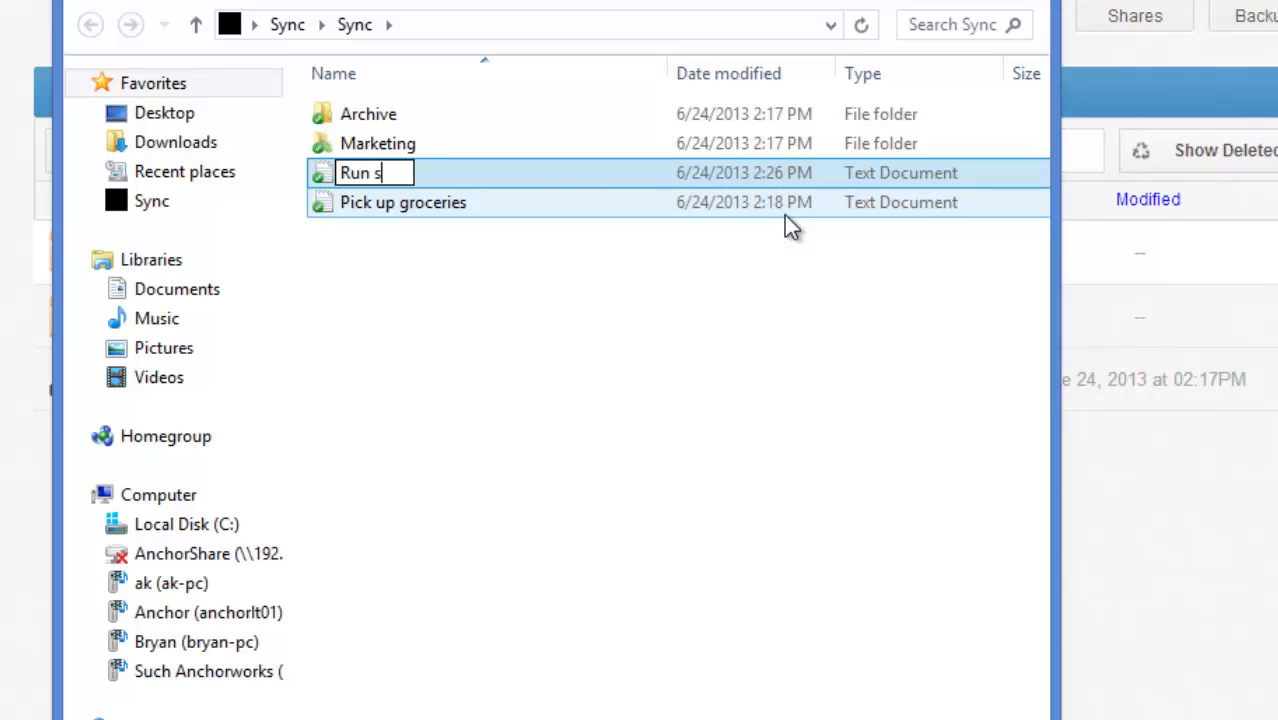
pyautogui.write('an errand')
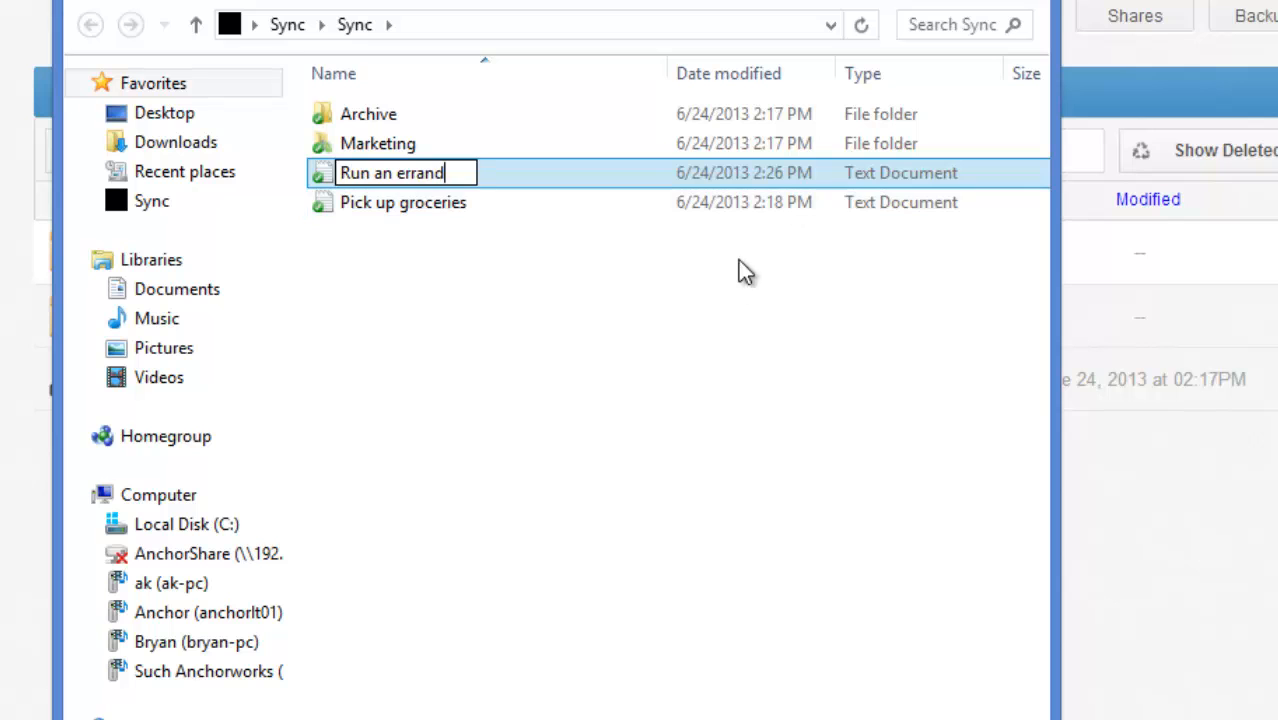
# - Write reminders to take the dog to the park and pick up laundry, then close Notepad
pyautogui.doubleClick(391, 172)
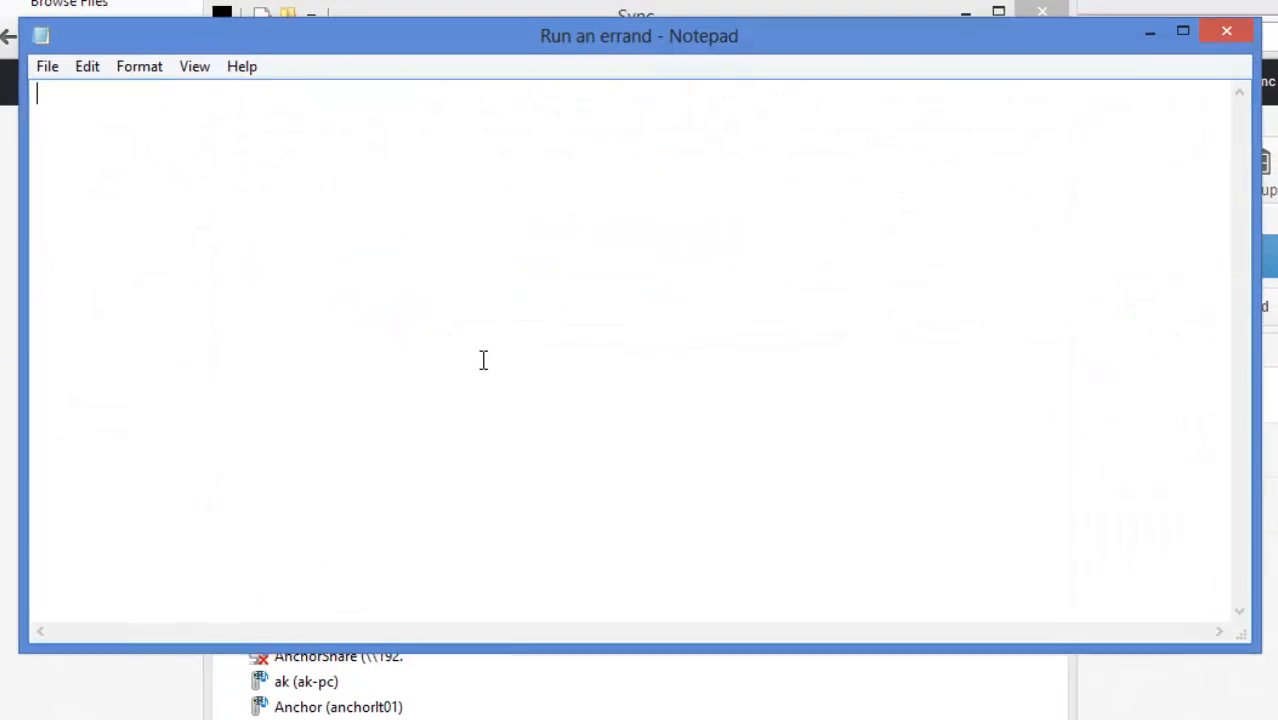
pyautogui.write('Take do')
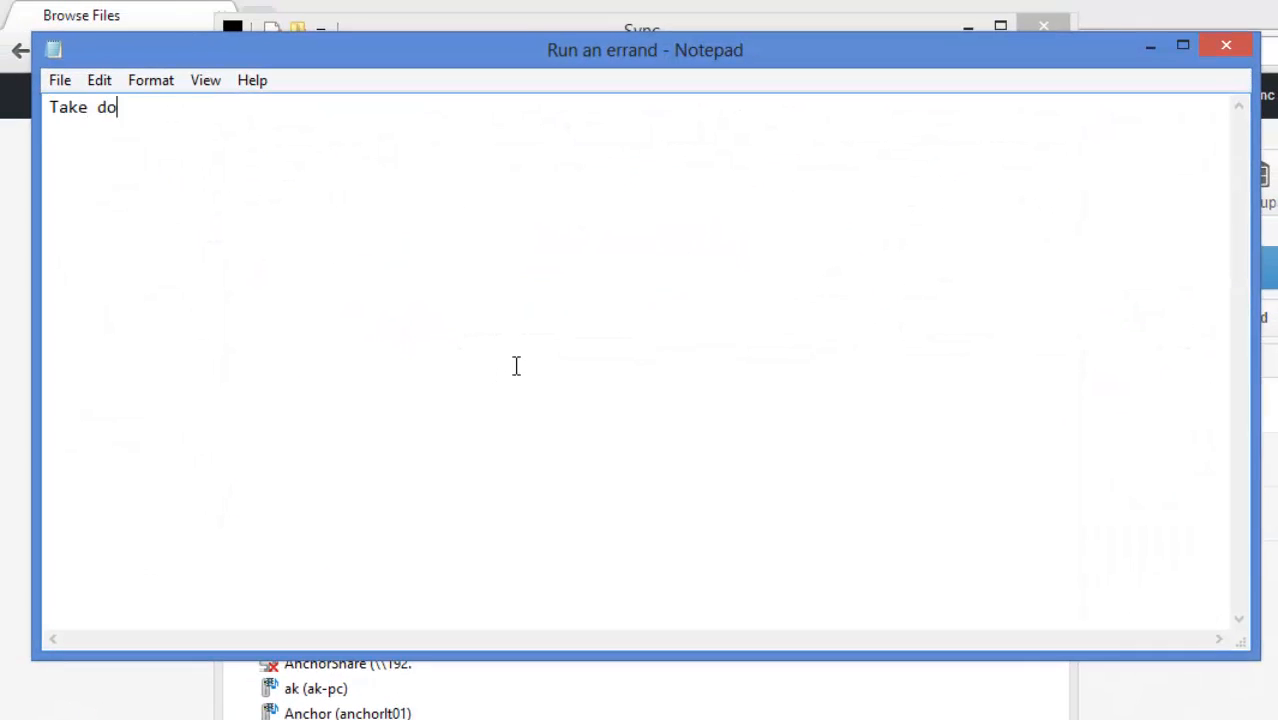
pyautogui.write('g to park')
pyautogui.write('Dont fo')
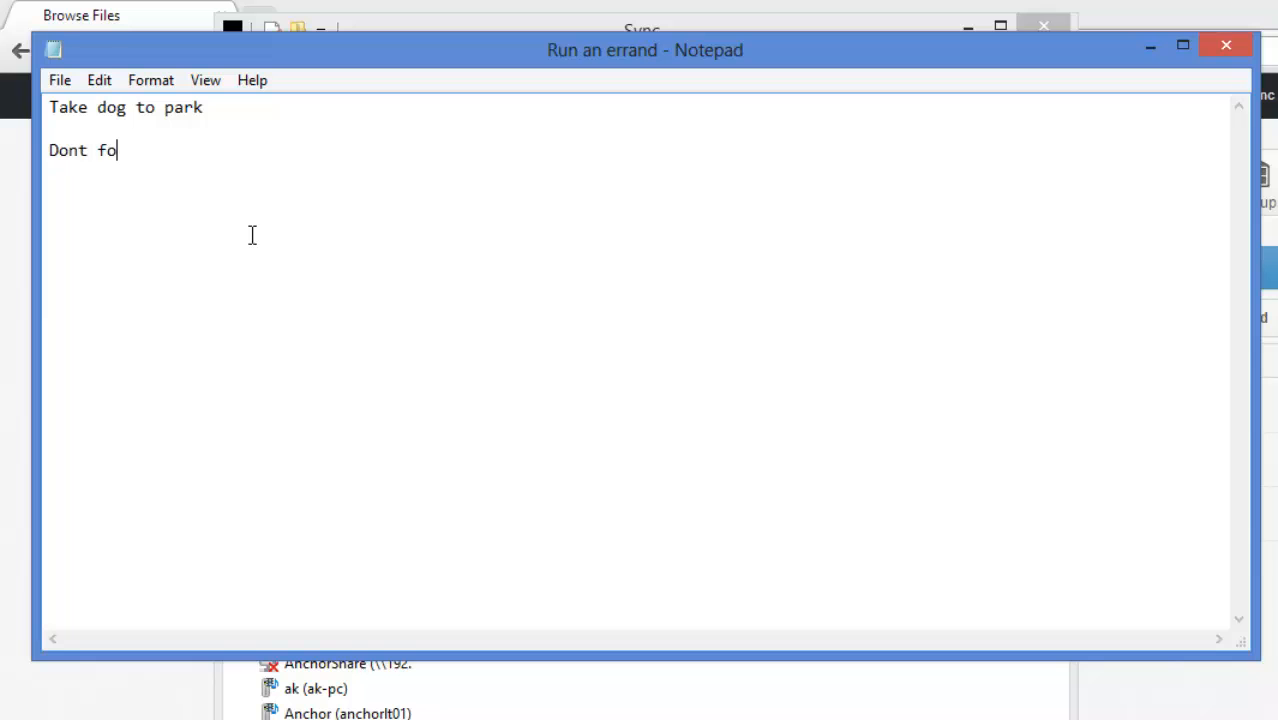
pyautogui.write('rget to pick')
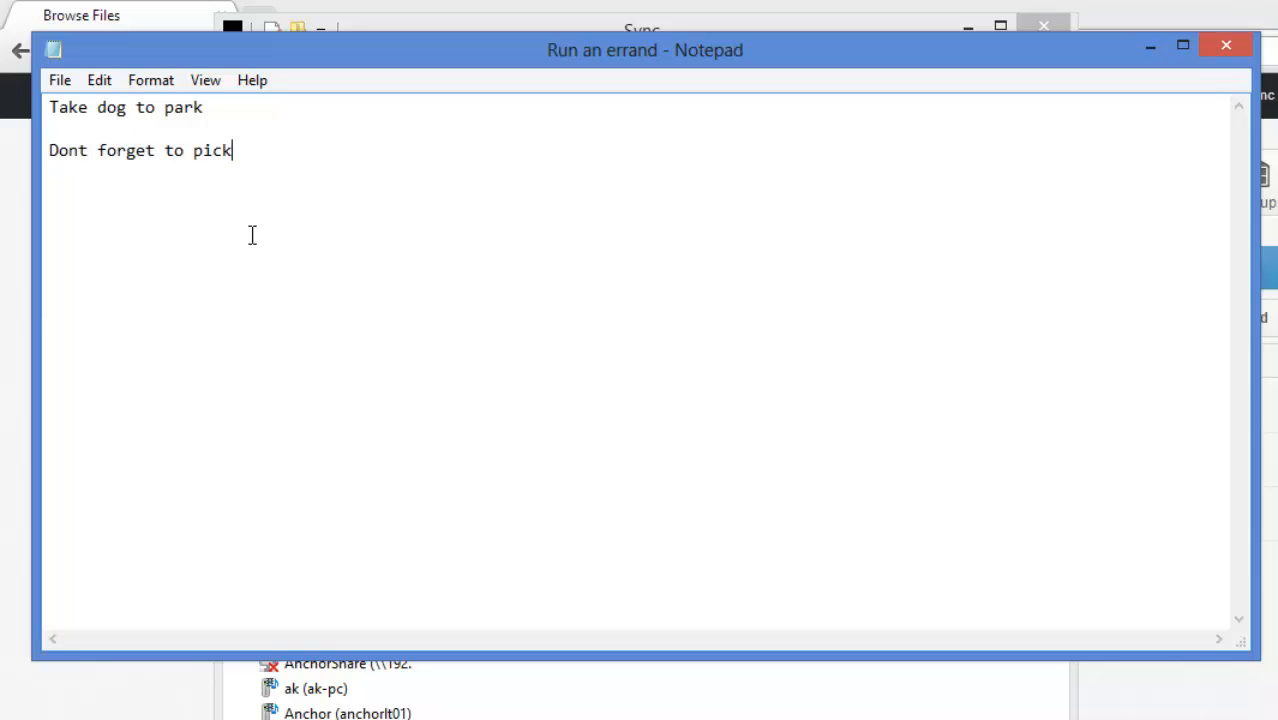
pyautogui.write('up laund')
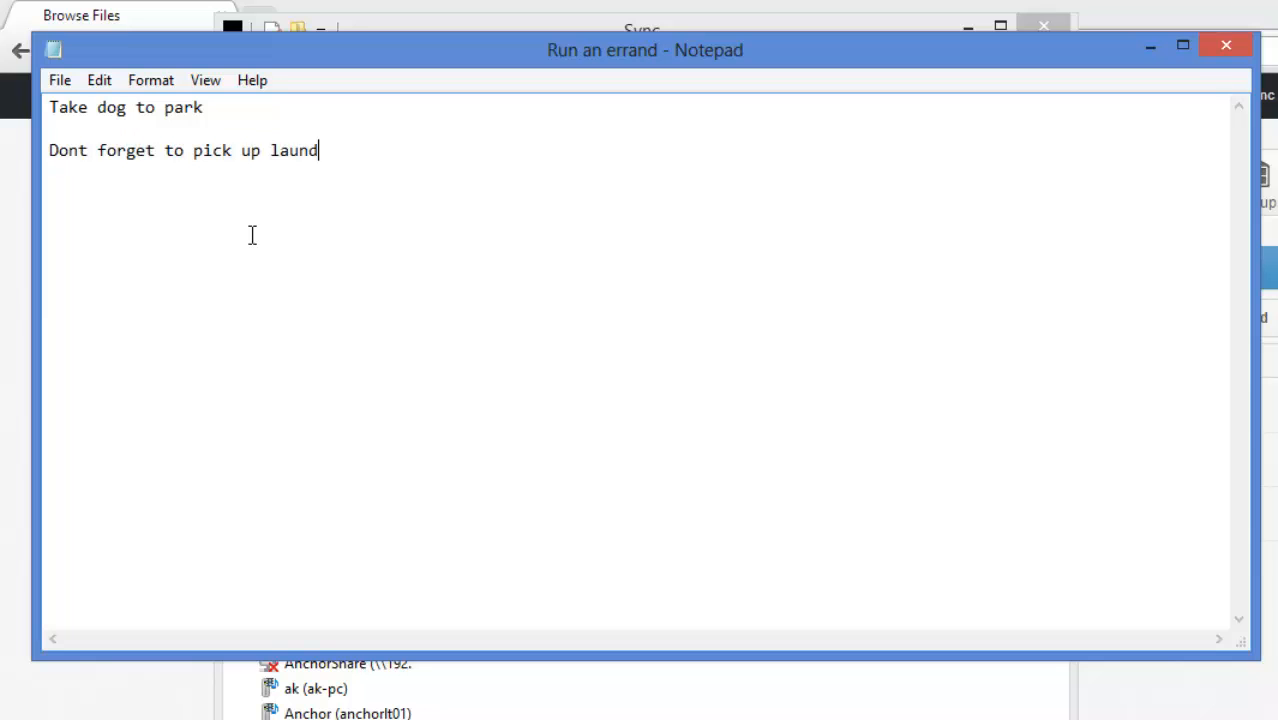
pyautogui.click(59, 80)
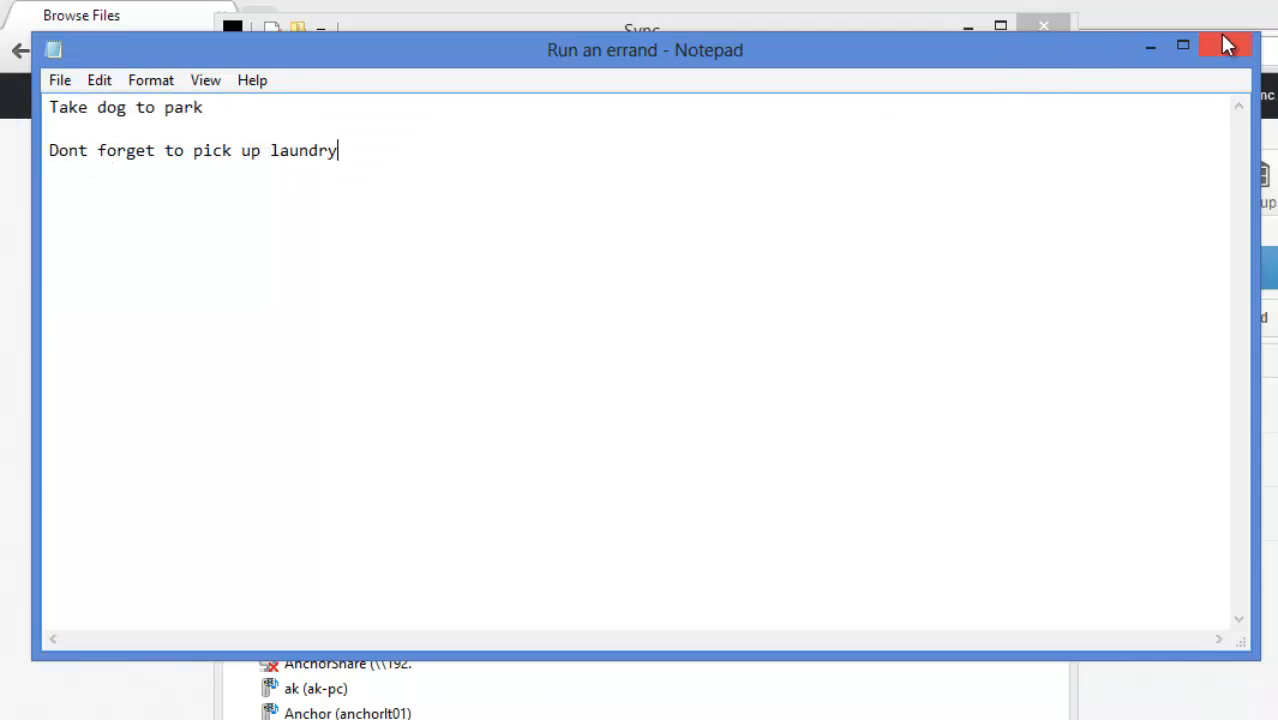
pyautogui.click(1225, 43)
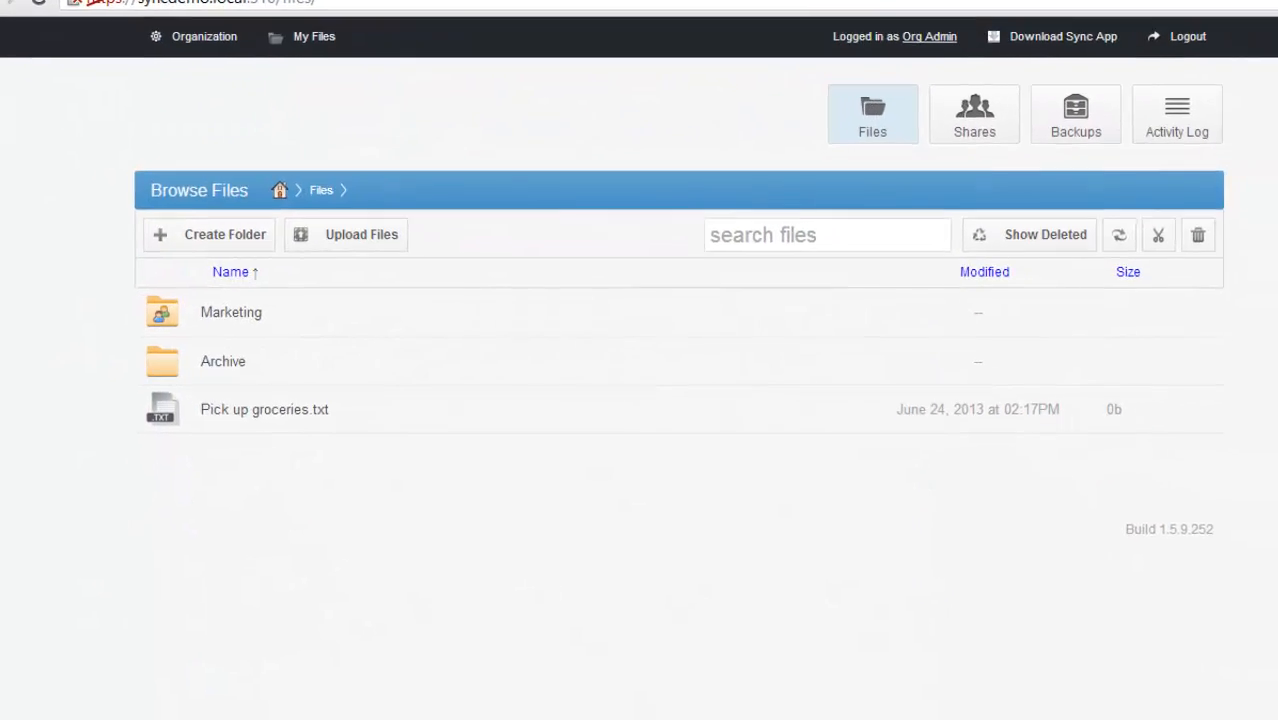
# - Reload the file listing and bring up the action menu for Run an errand.txt
pyautogui.click(283, 37)
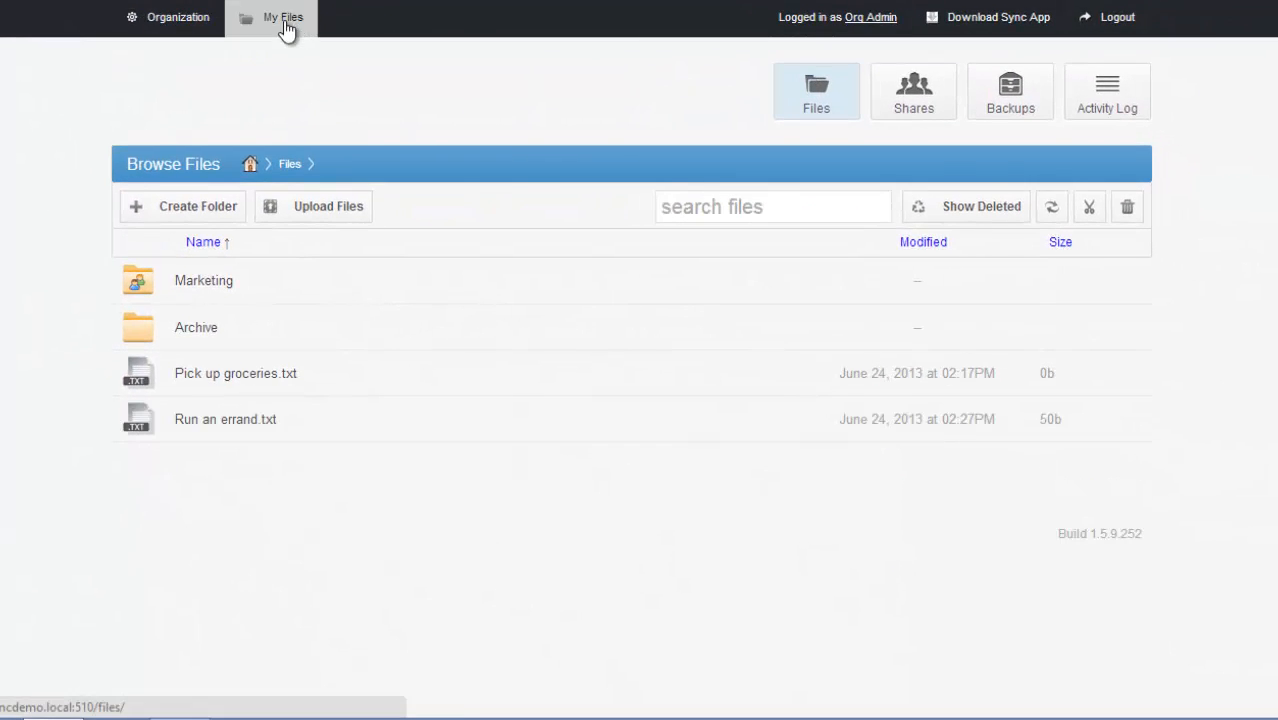
pyautogui.click(225, 419)
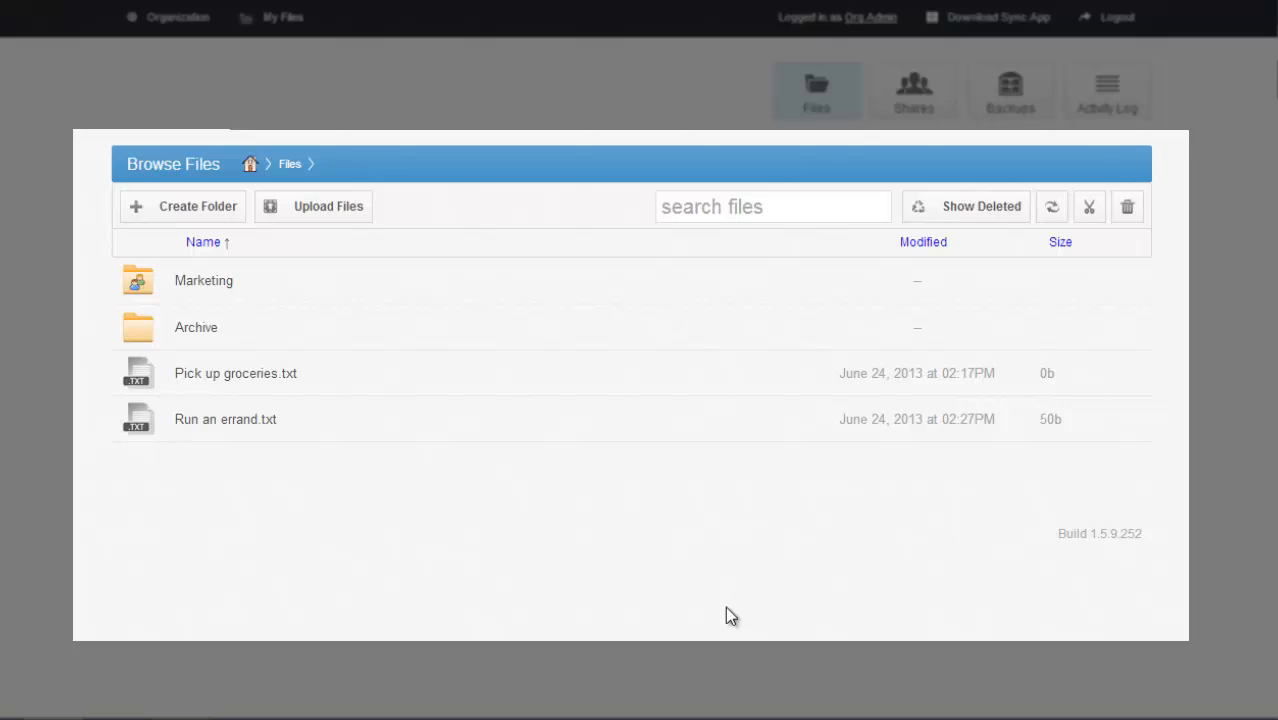
pyautogui.moveTo(207, 426)
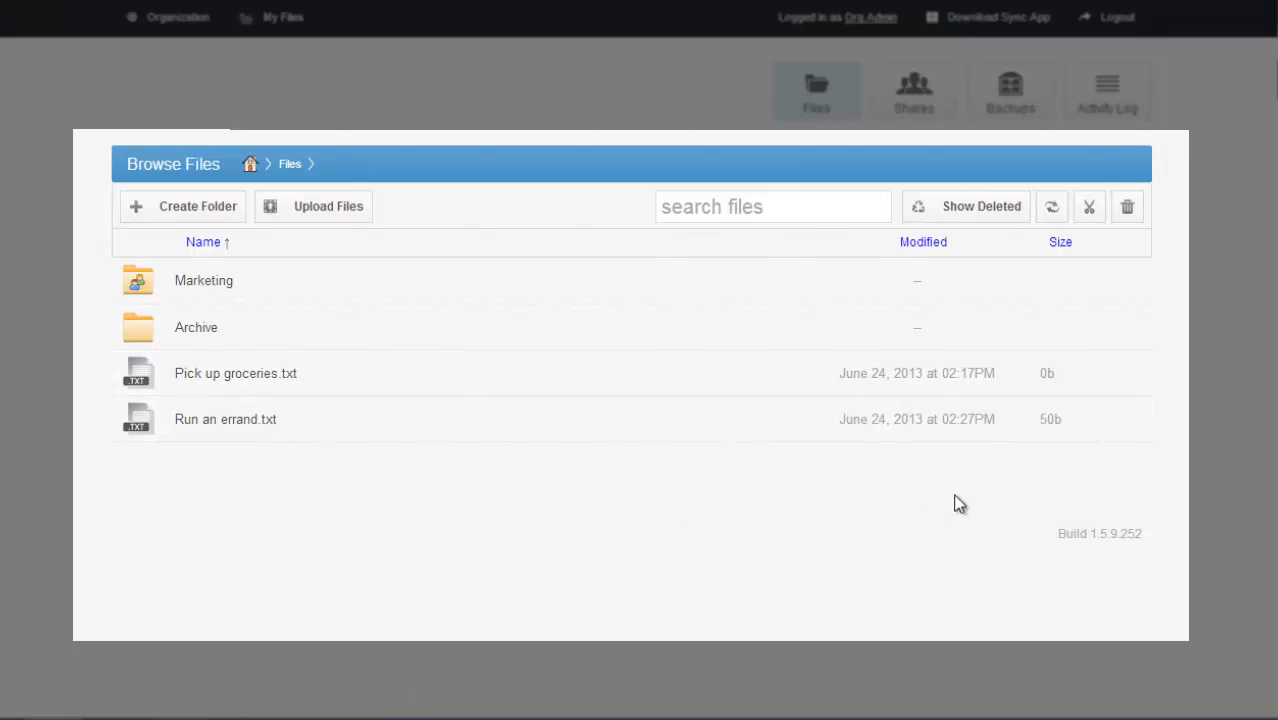
pyautogui.moveTo(150, 416)
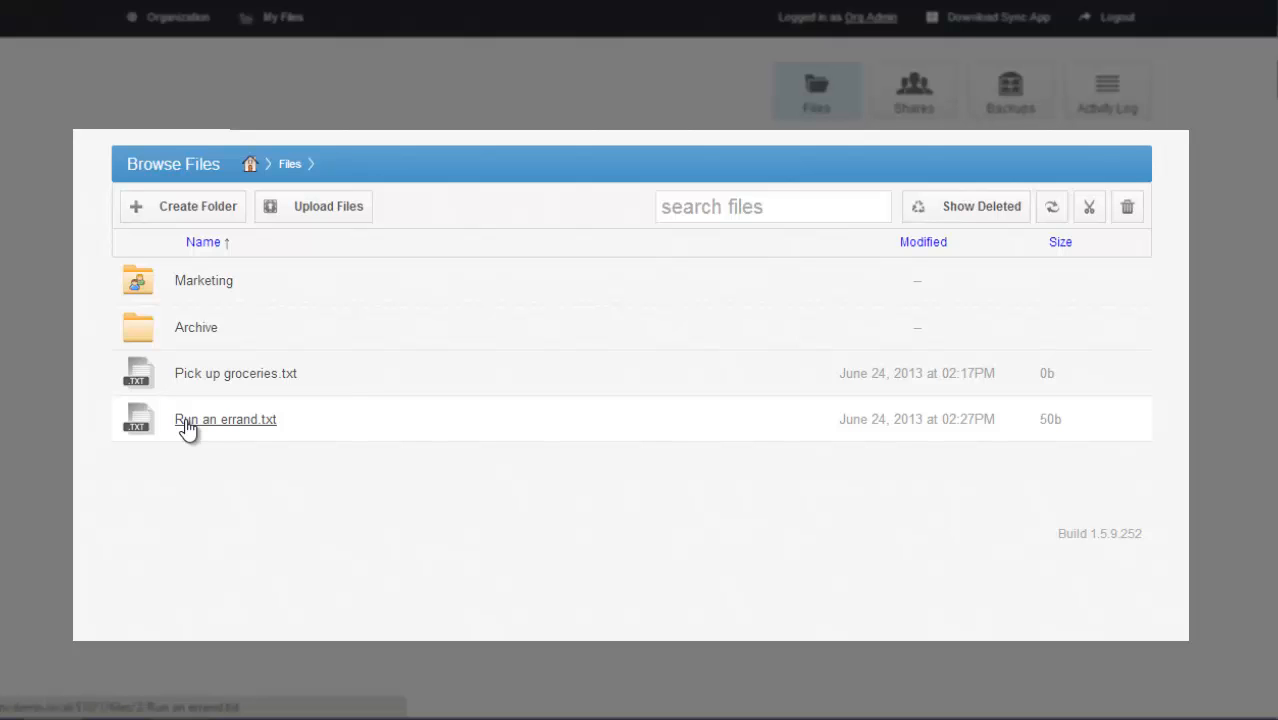
pyautogui.rightClick(225, 419)
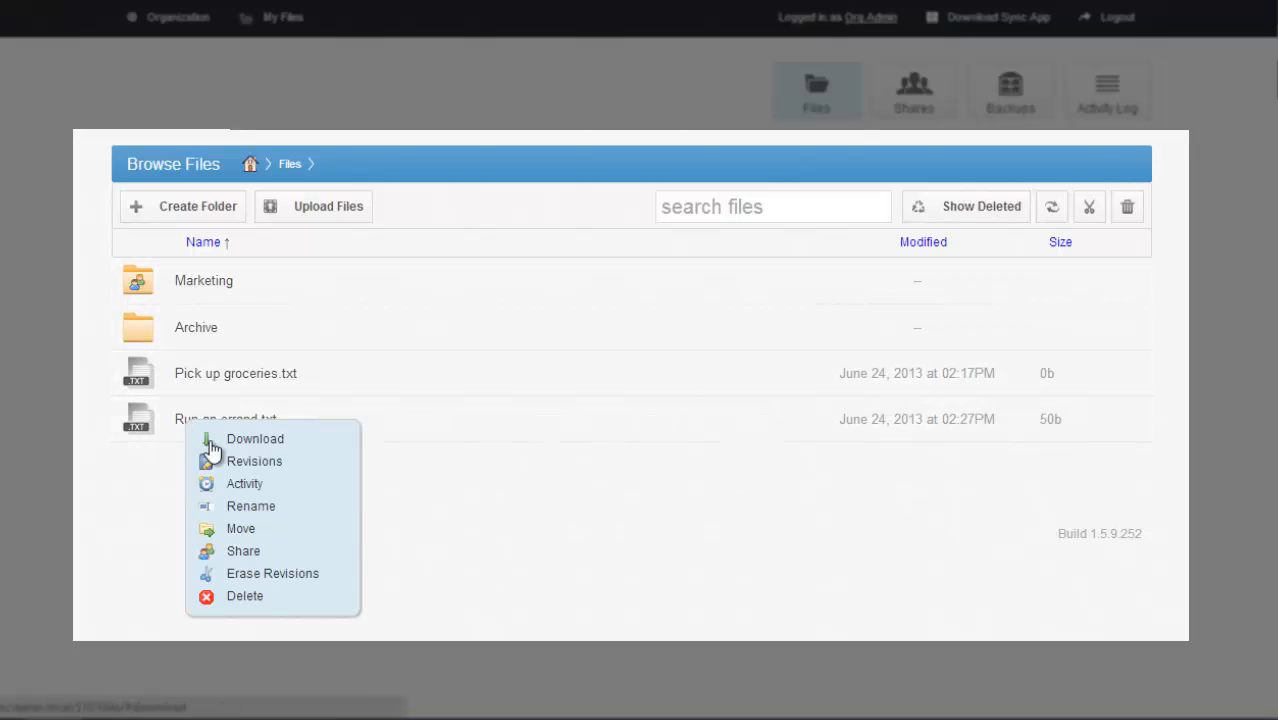
pyautogui.moveTo(300, 581)
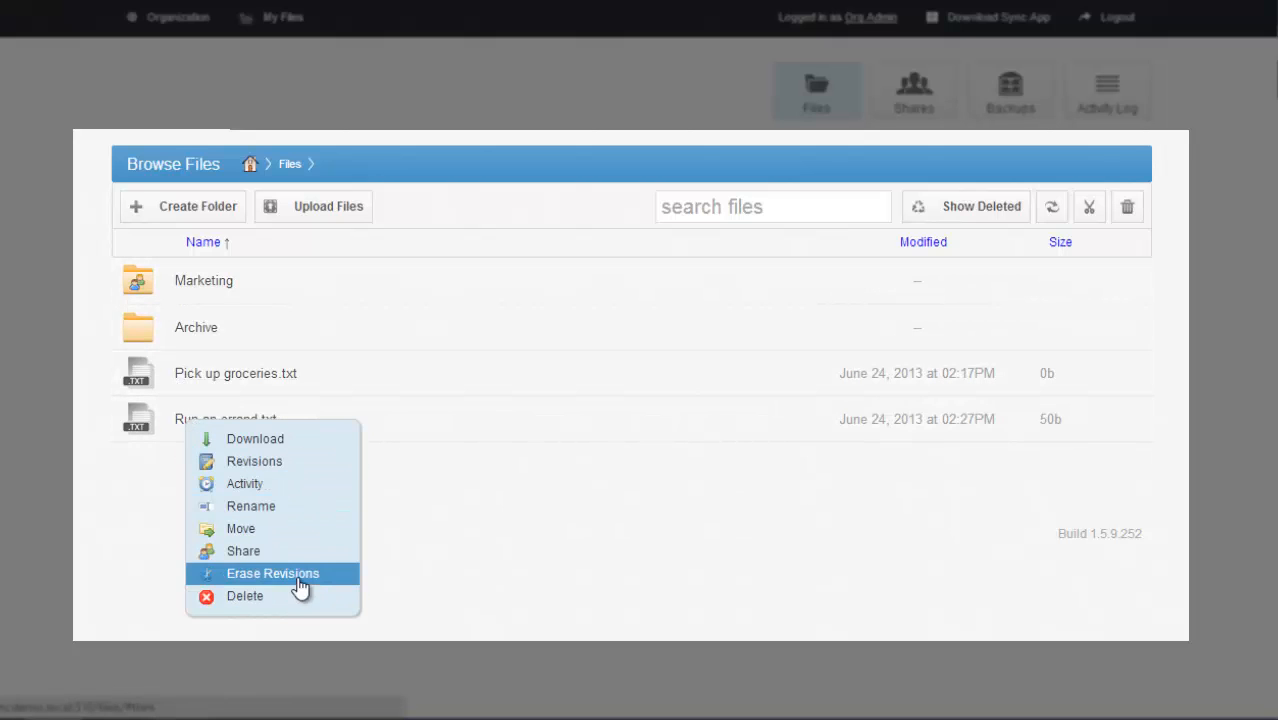
pyautogui.moveTo(254, 461)
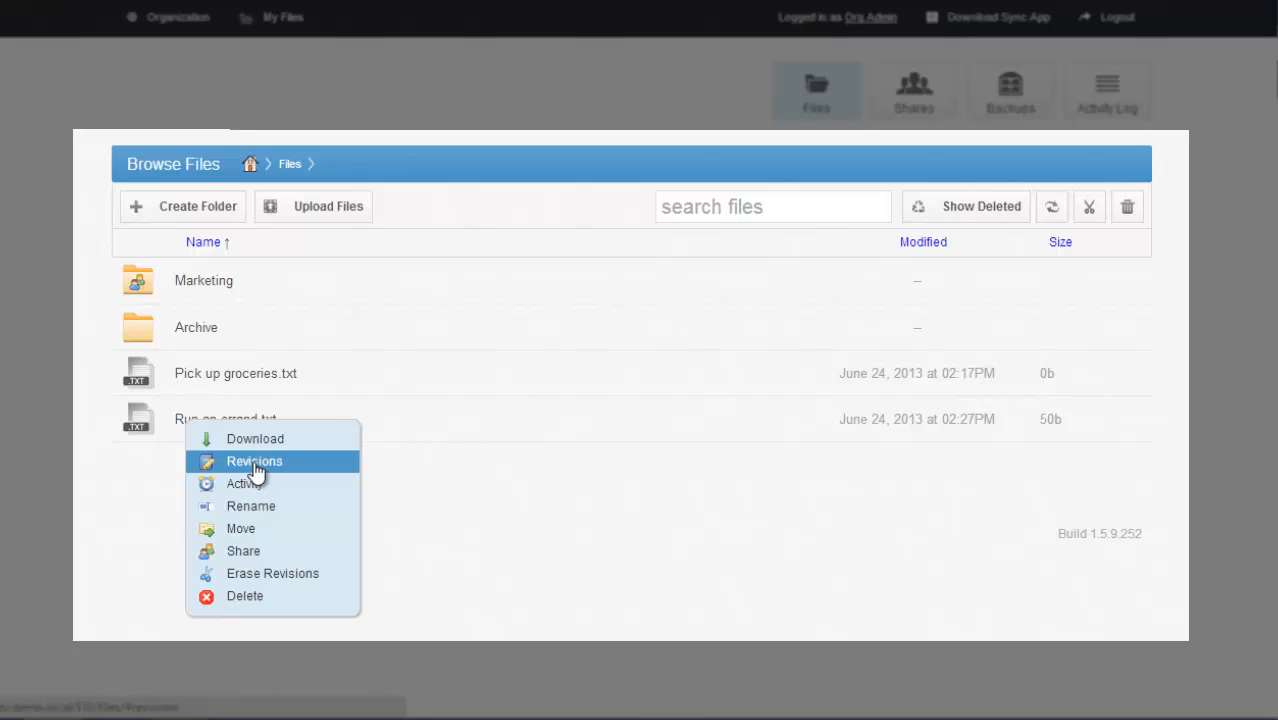
# - Show the revisions of Run an errand.txt and restore the oldest one
pyautogui.click(253, 461)
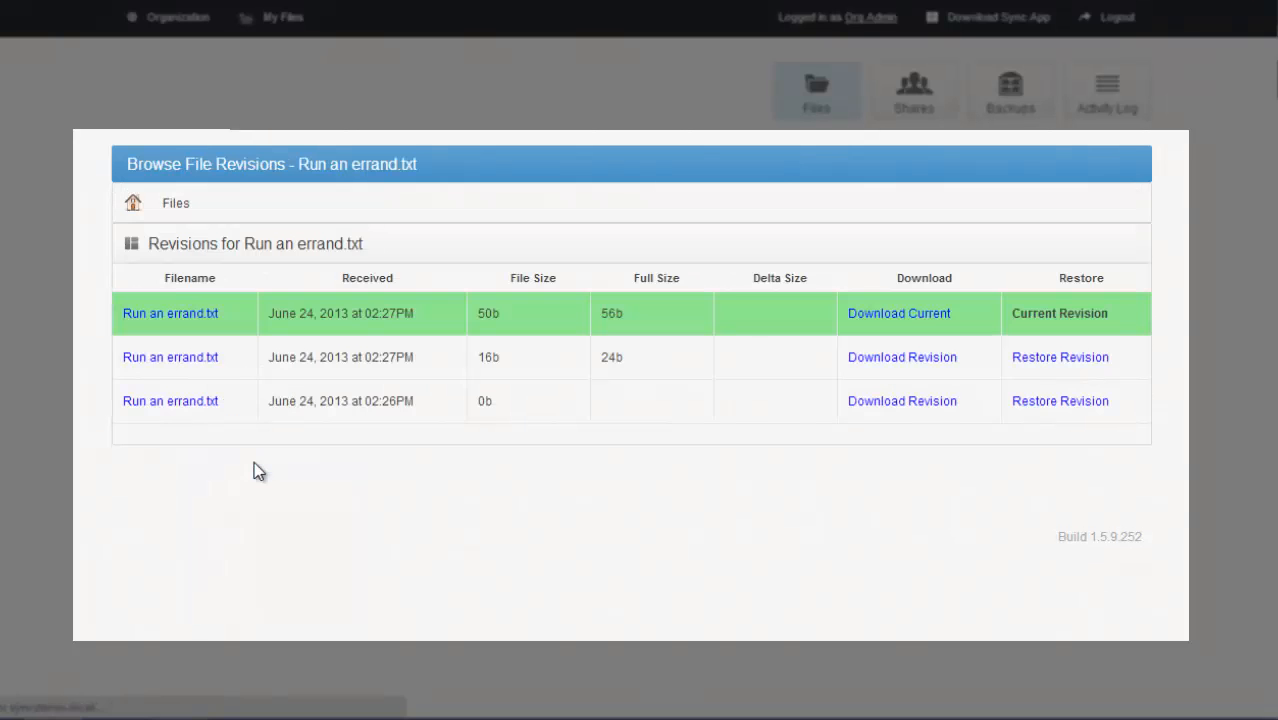
pyautogui.moveTo(255, 466)
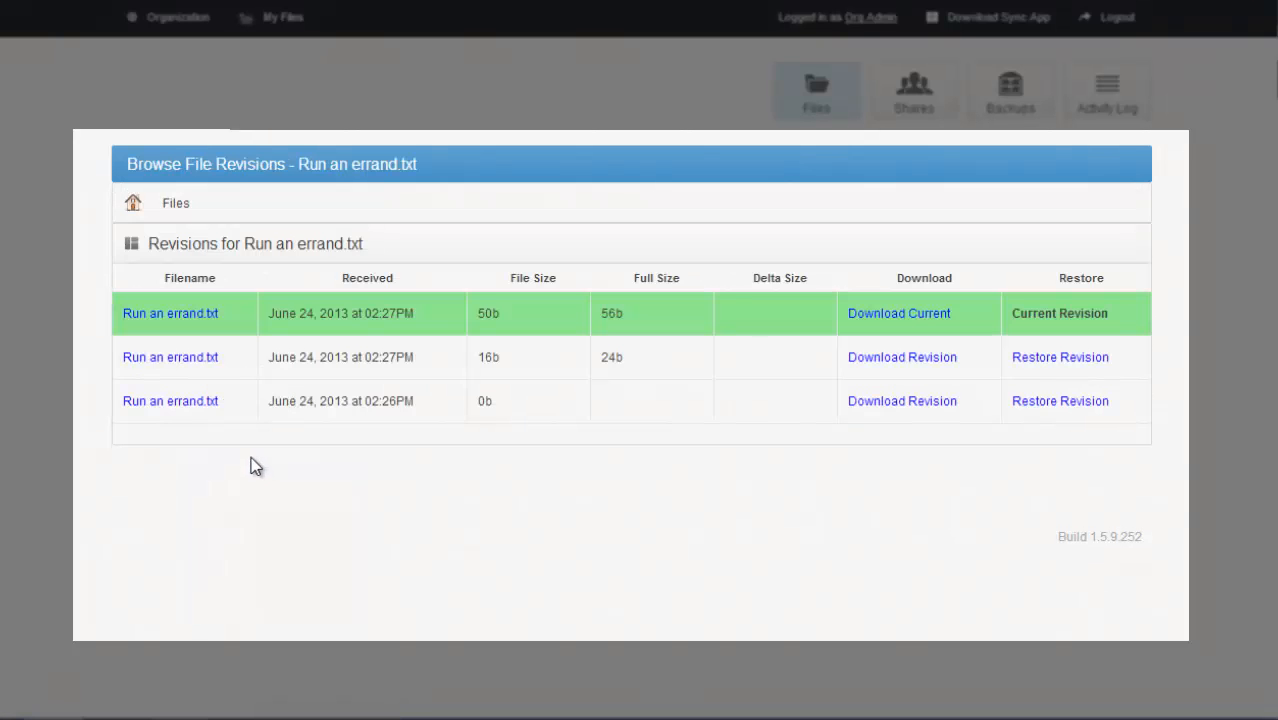
pyautogui.moveTo(919, 344)
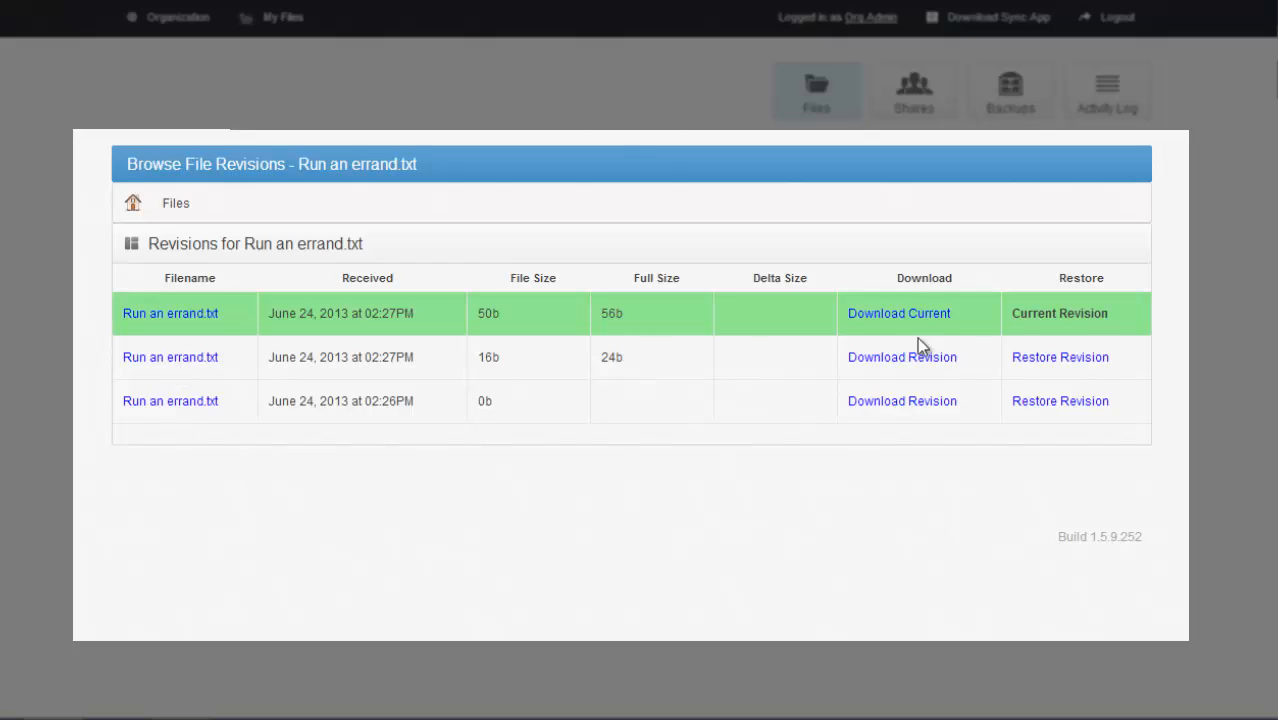
pyautogui.moveTo(958, 343)
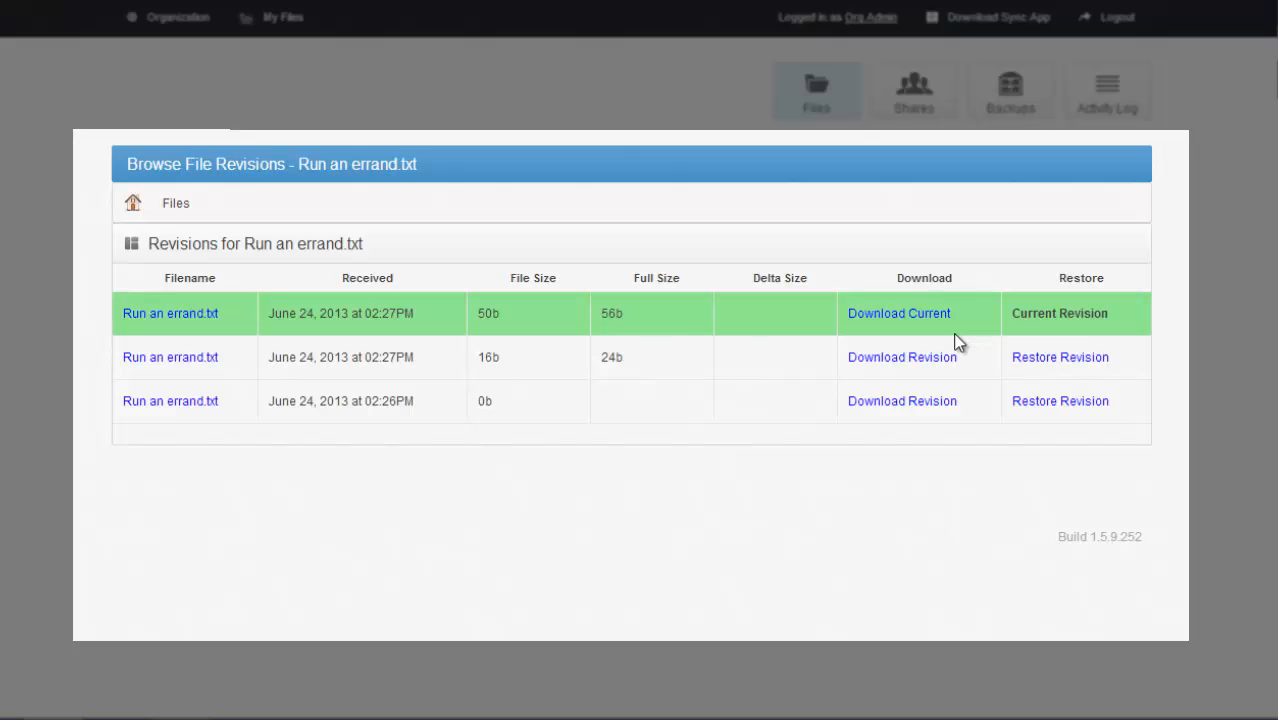
pyautogui.moveTo(1064, 426)
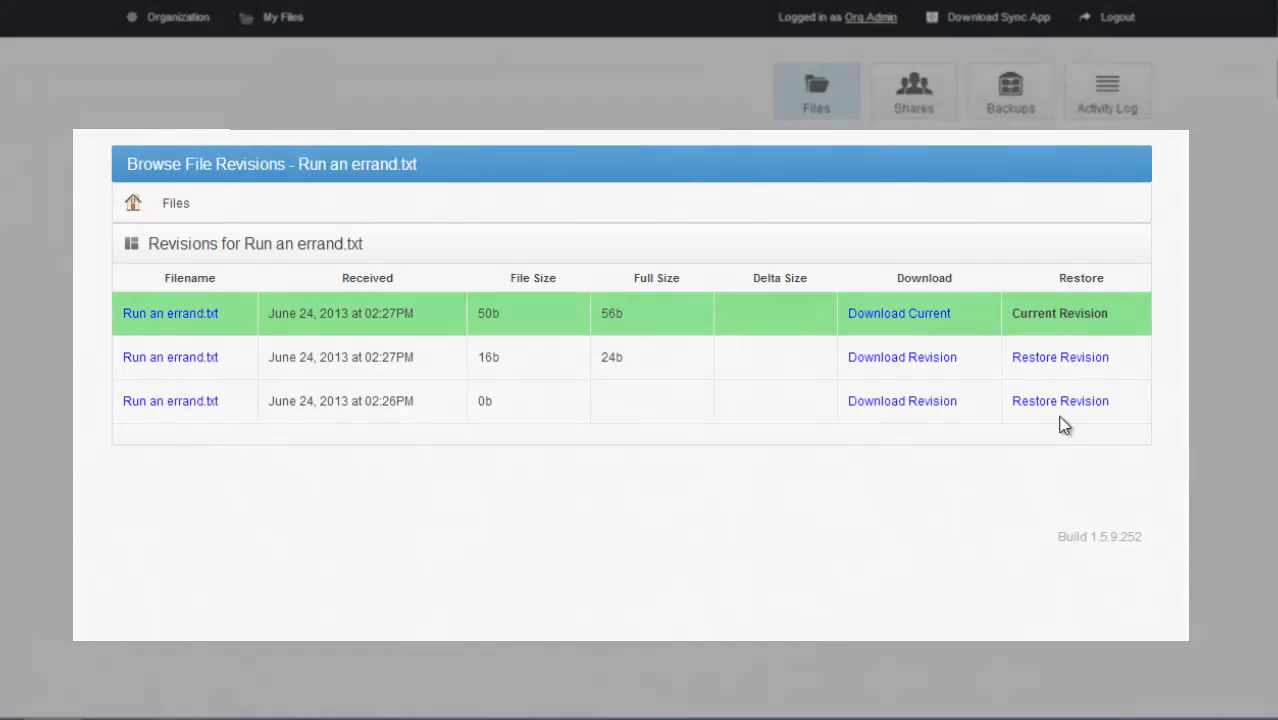
pyautogui.click(283, 17)
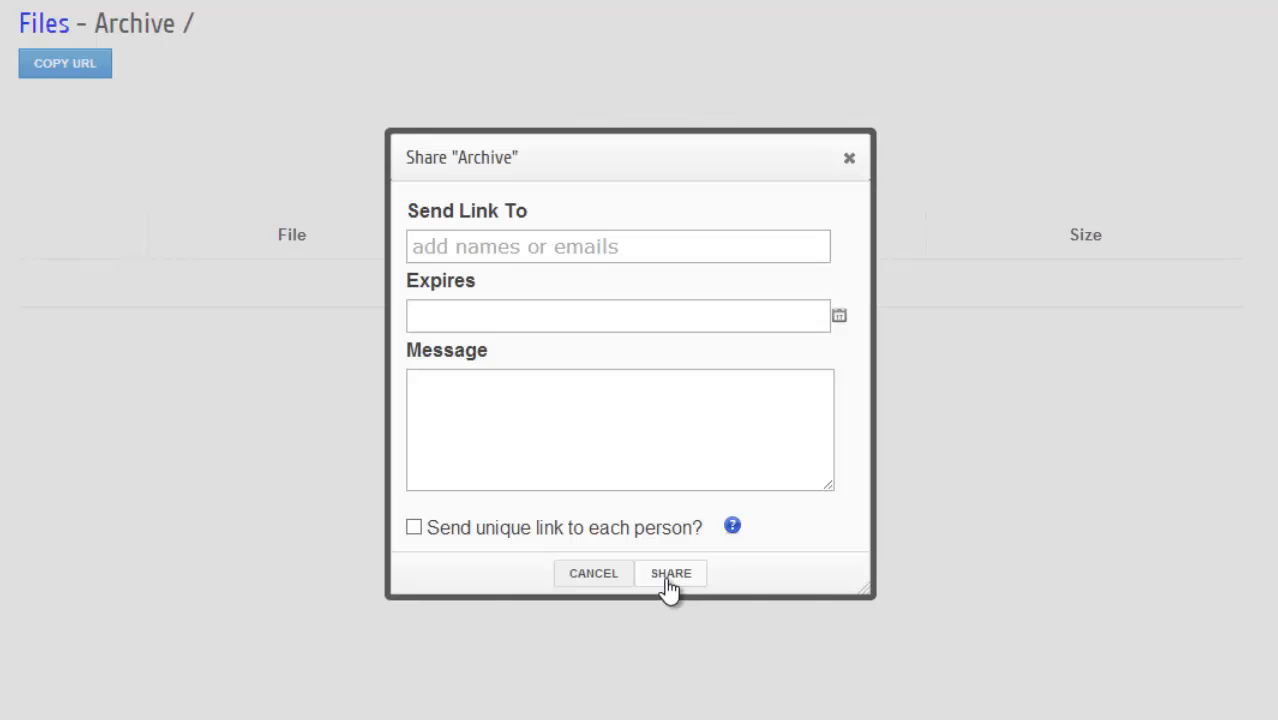
pyautogui.moveTo(445, 370)
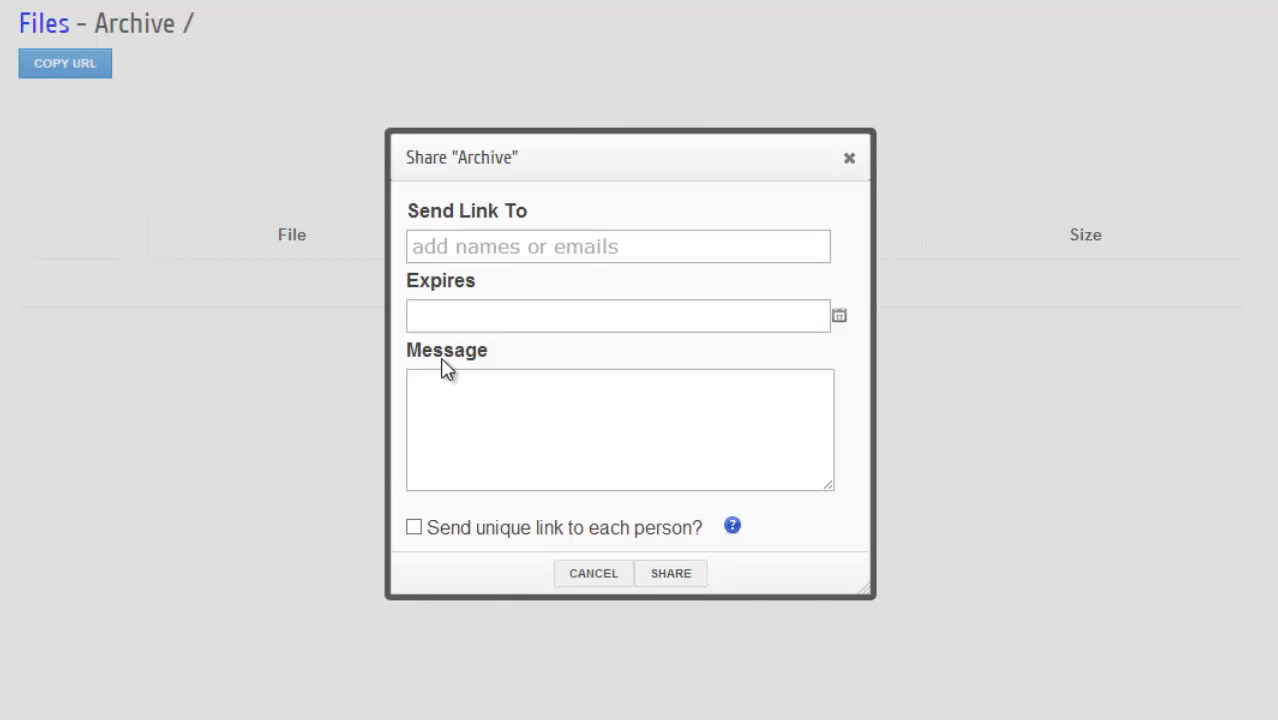
# - Set the Archive share to expire 27 June 2013 with unique links per recipient
pyautogui.click(618, 315)
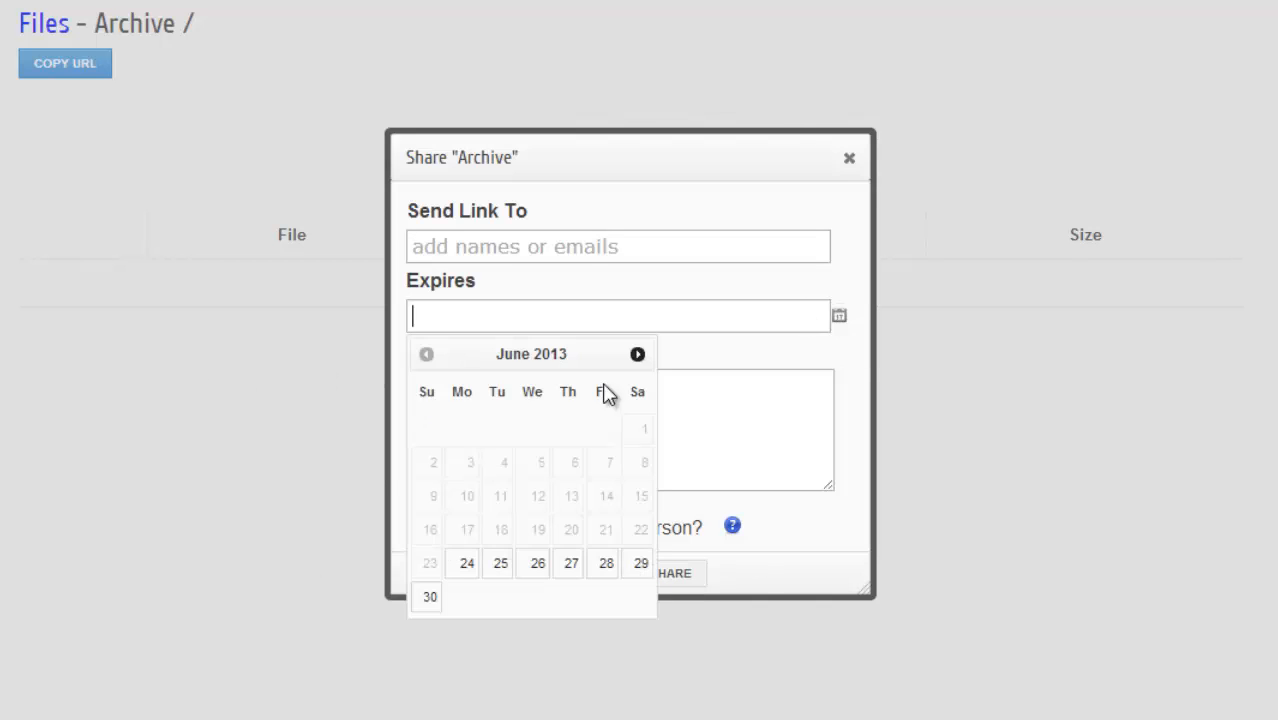
pyautogui.click(570, 563)
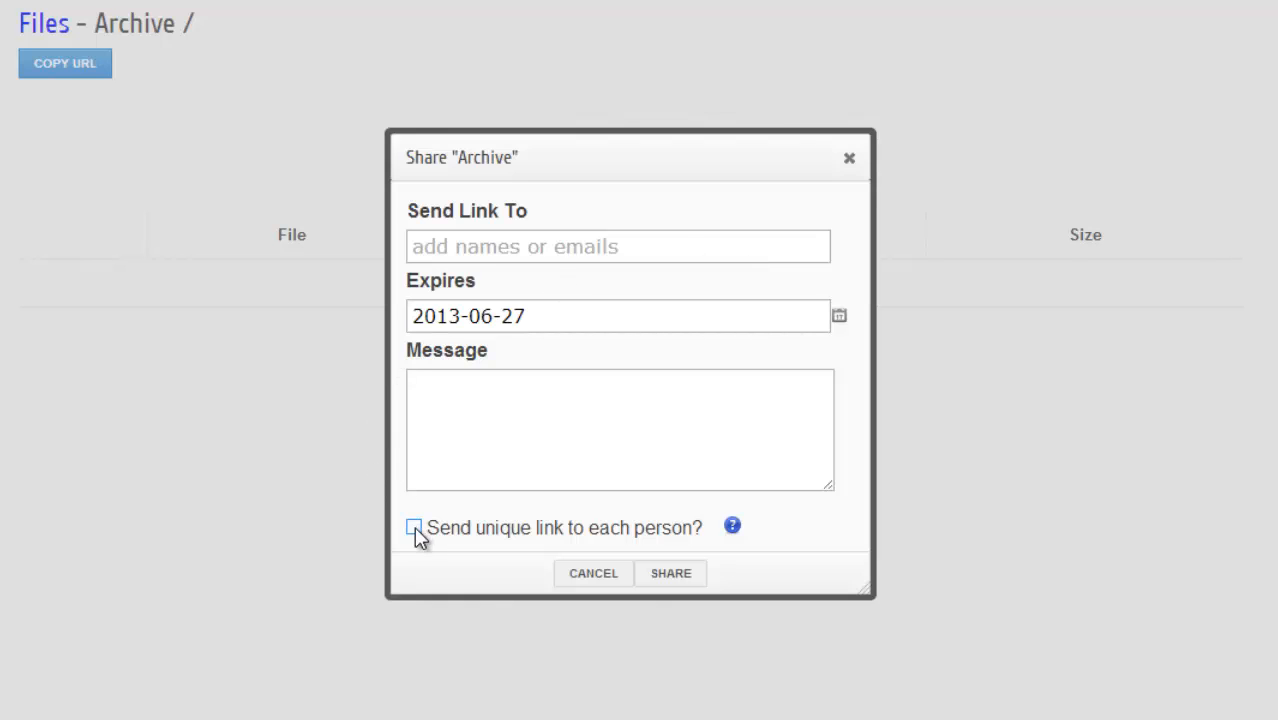
pyautogui.click(414, 527)
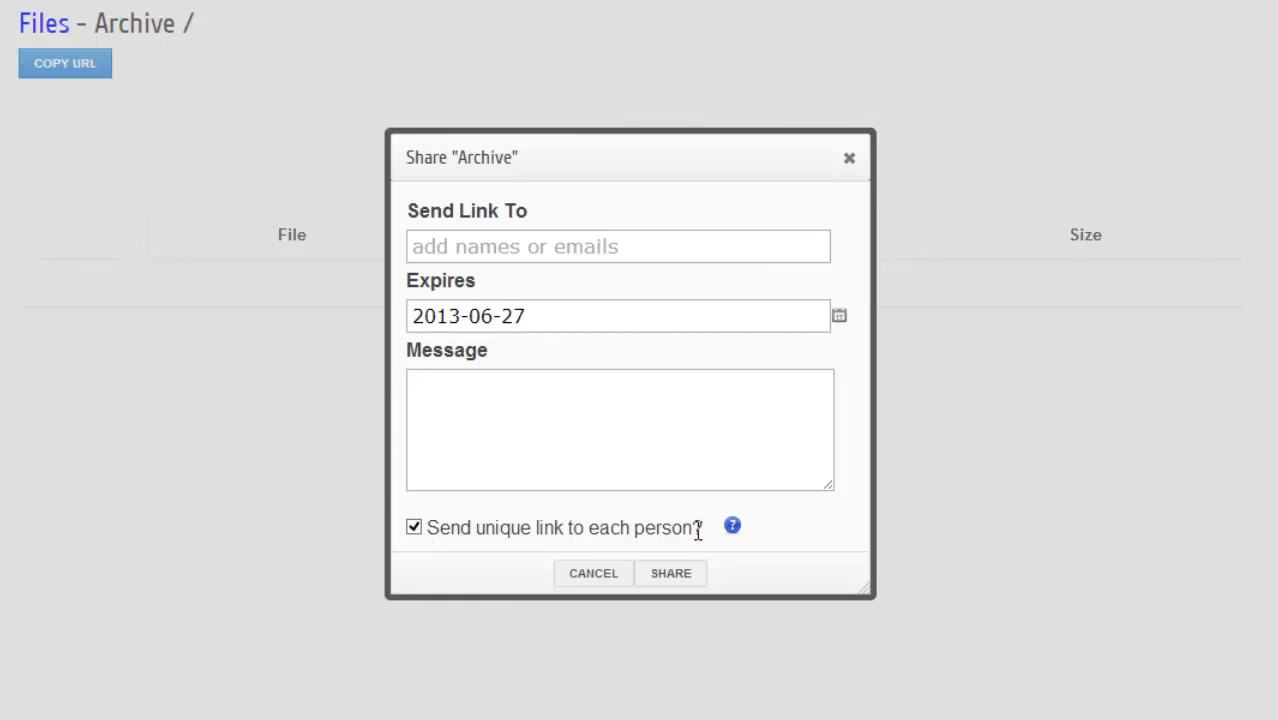
pyautogui.doubleClick(560, 527)
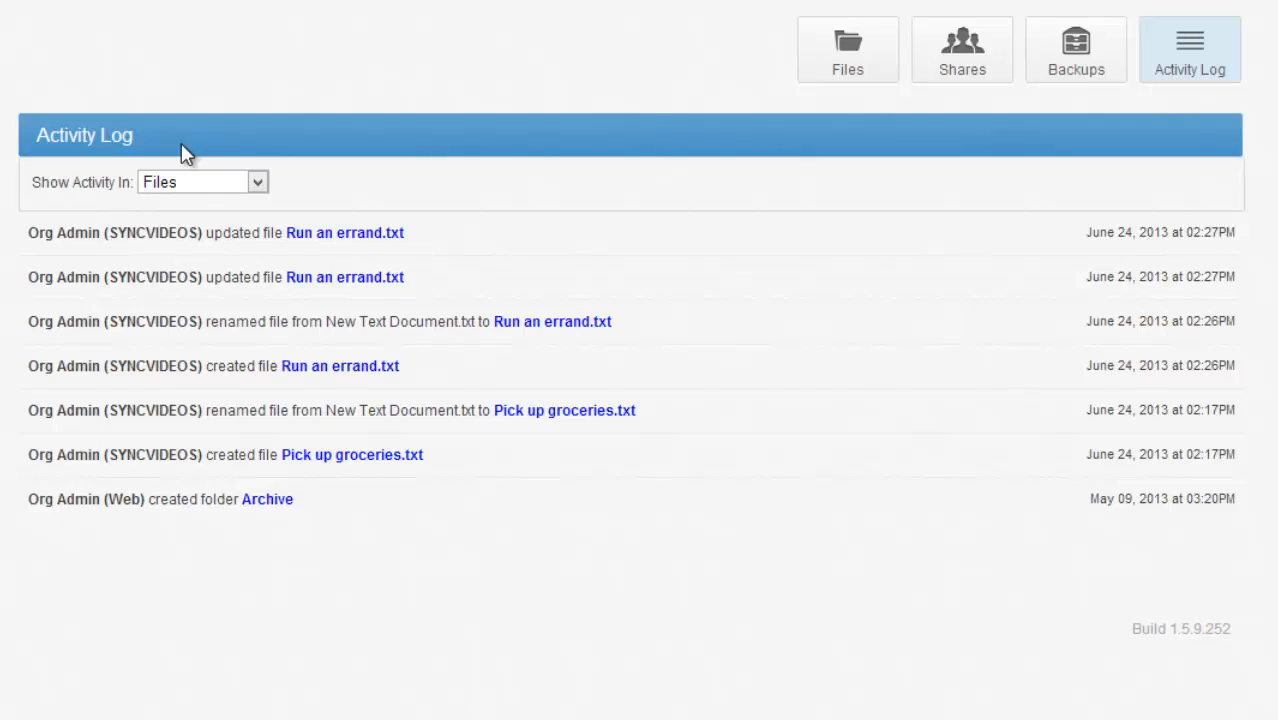
pyautogui.moveTo(358, 298)
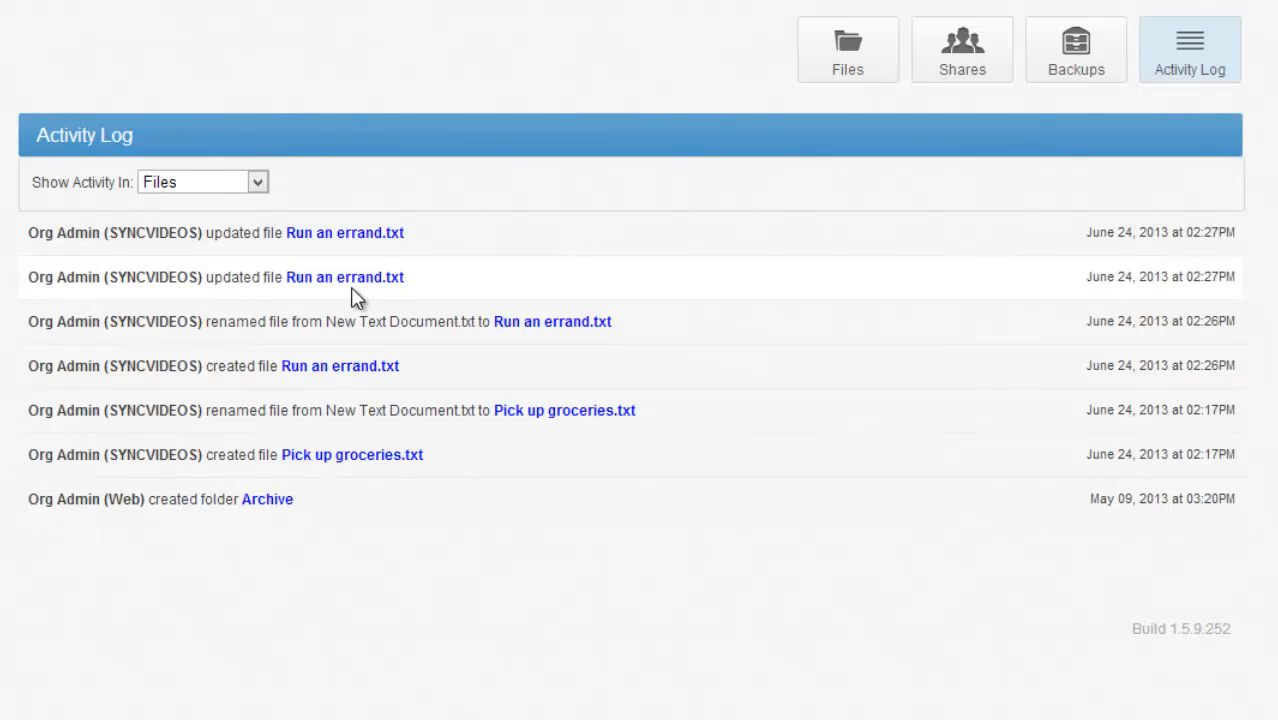
pyautogui.moveTo(229, 357)
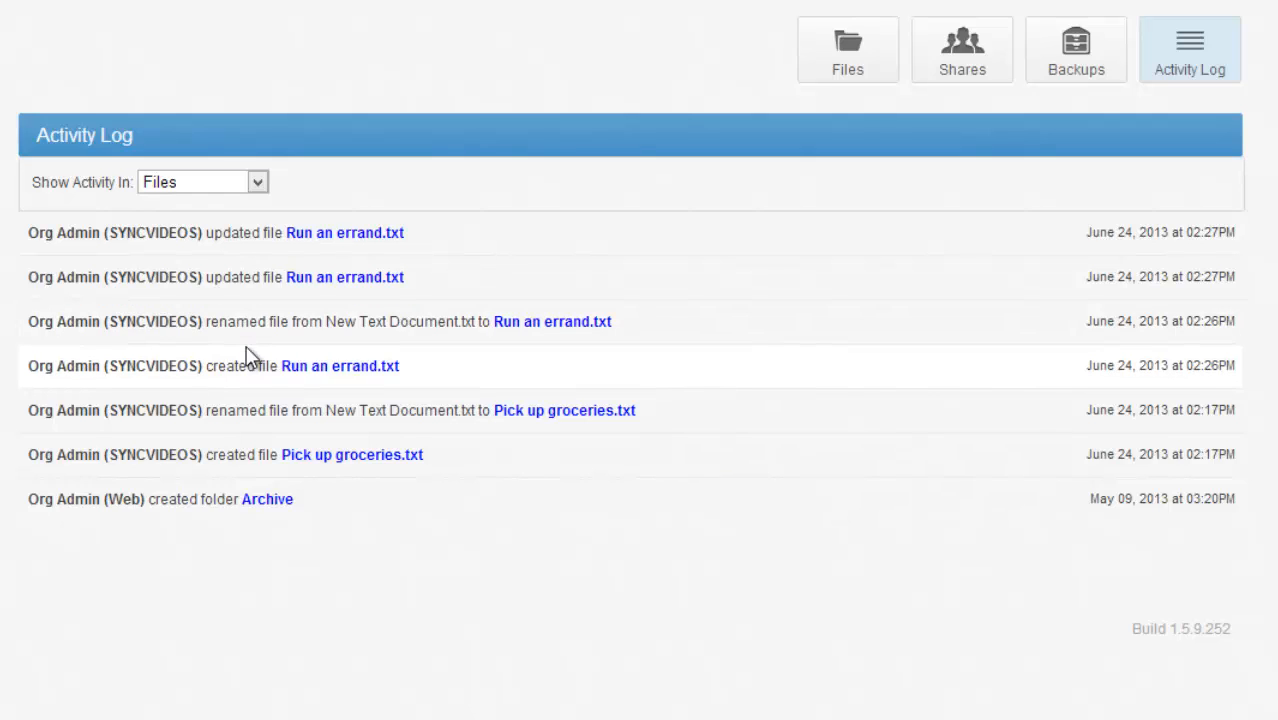
pyautogui.moveTo(233, 375)
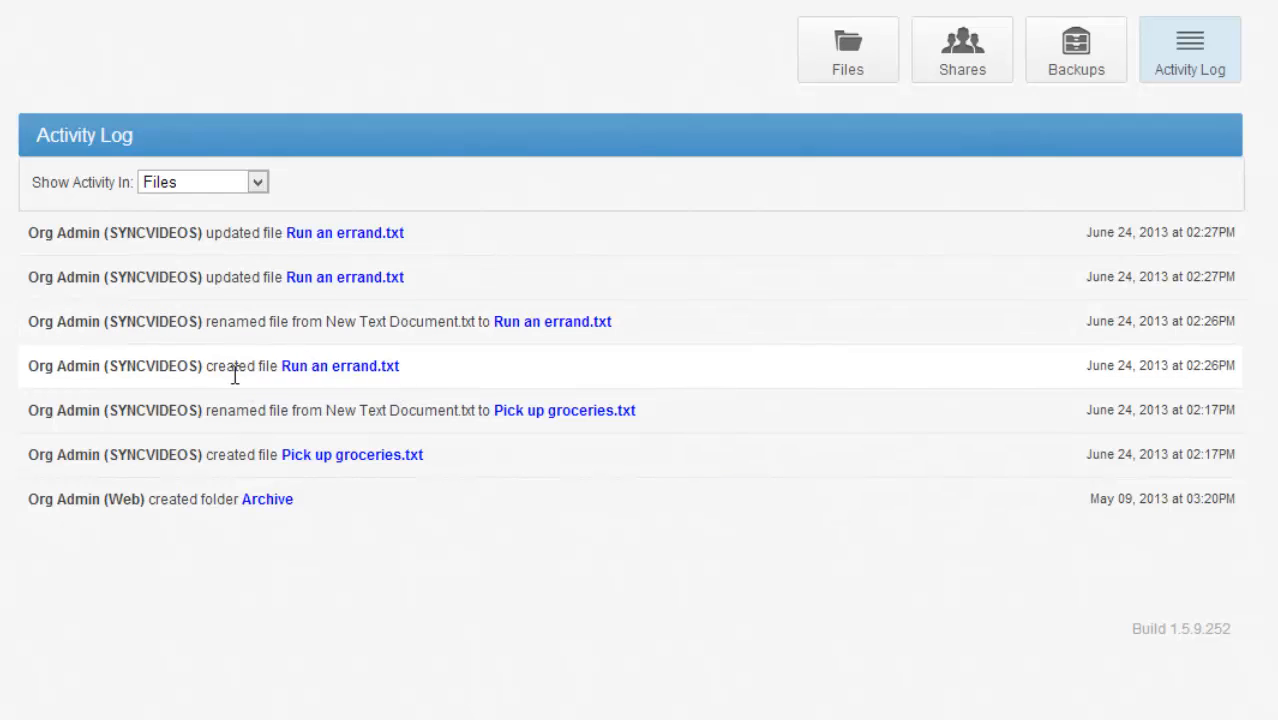
pyautogui.moveTo(222, 296)
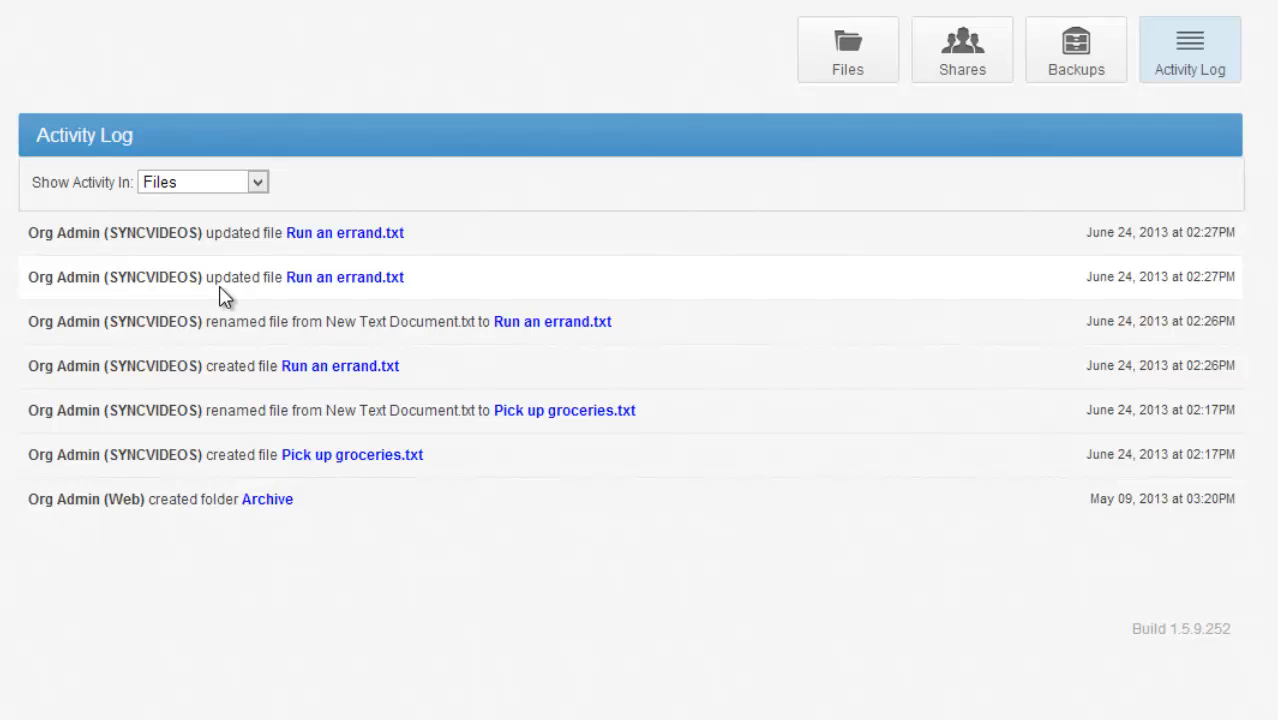
# - Review the Activity Log, then show Shares with the Marketing team share and Archive
pyautogui.click(962, 50)
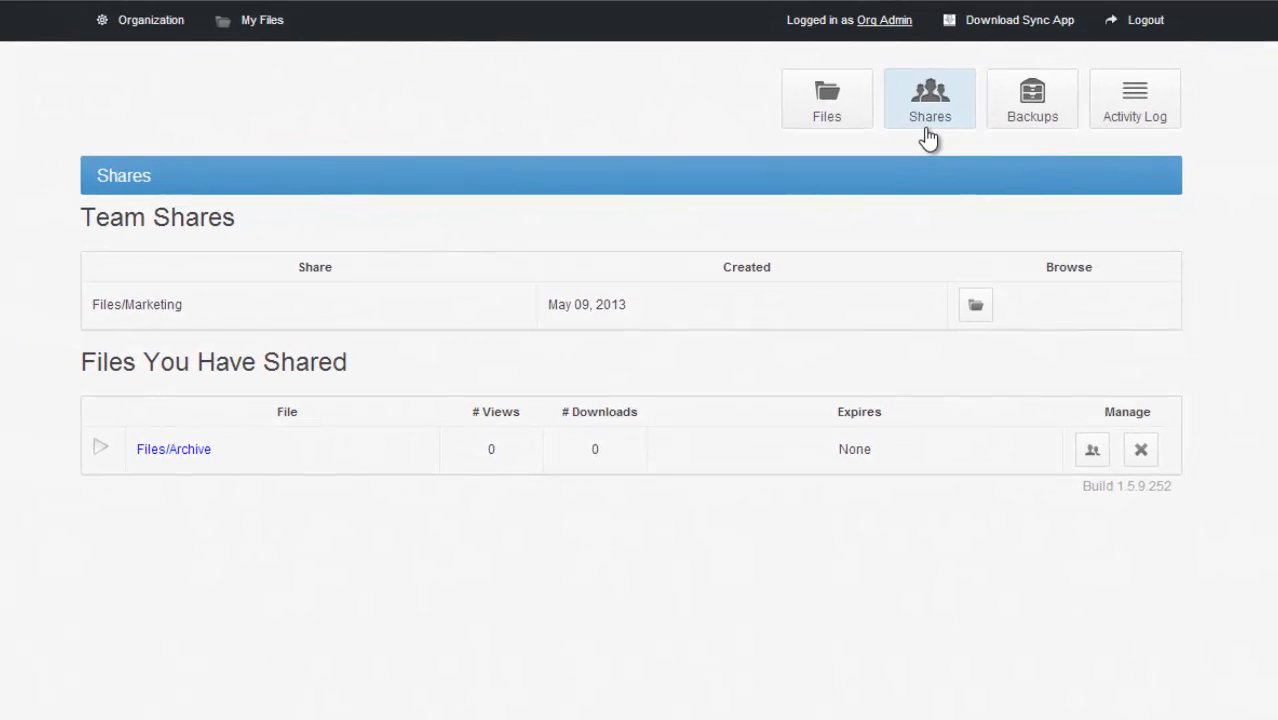
# - Show the Download page offering Windows, Mac, Android and iOS sync apps
pyautogui.click(1009, 20)
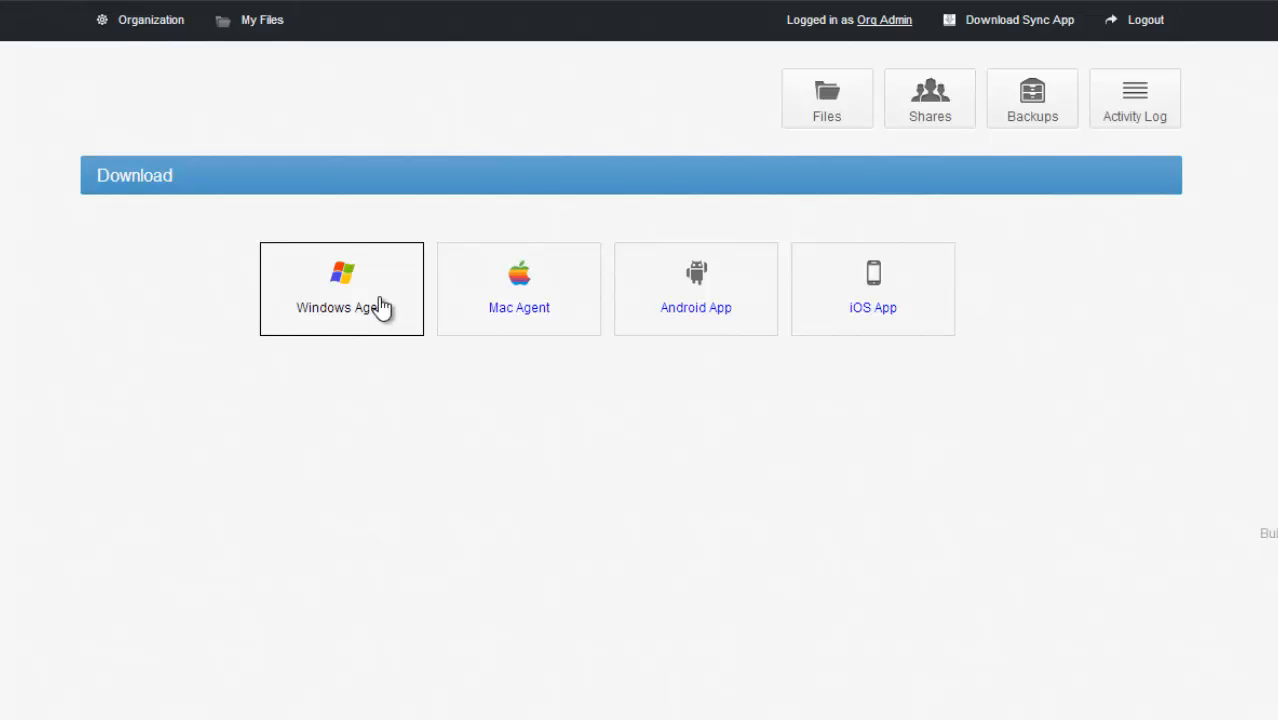
pyautogui.moveTo(127, 32)
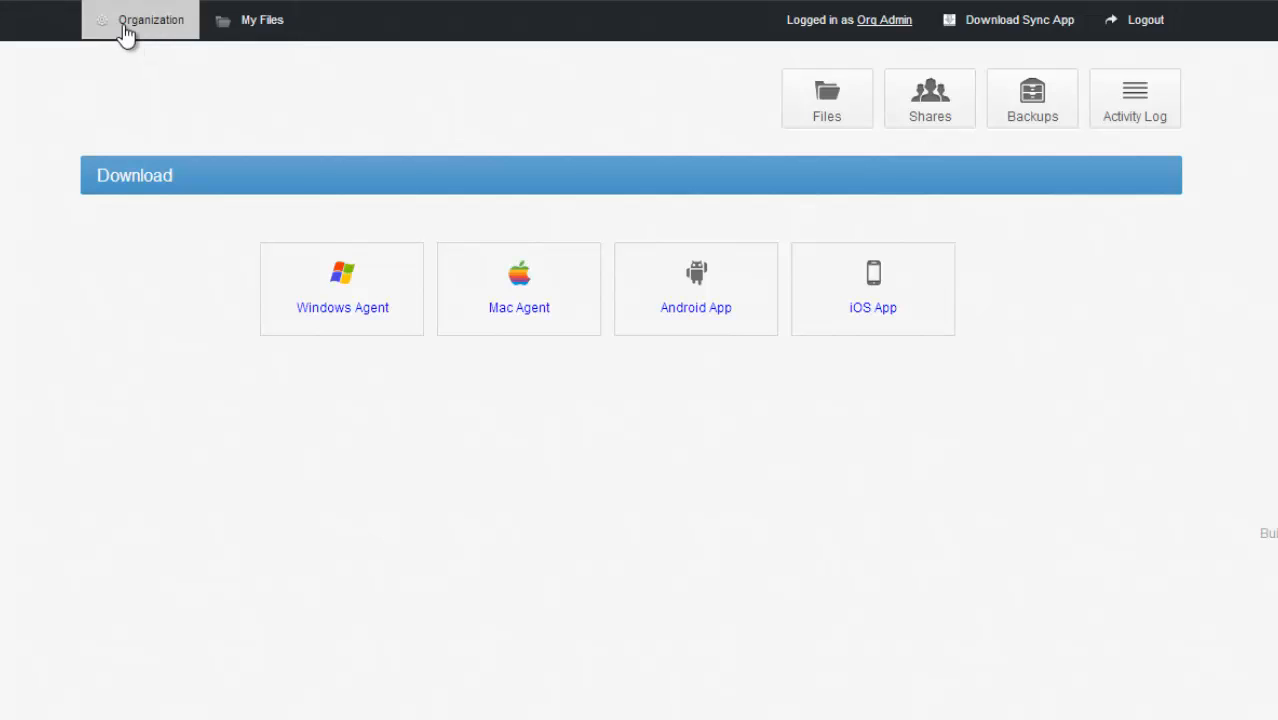
# - In Organization Machines, enable the second SYNCVIDEOS machine as a file server and map folders
pyautogui.click(147, 20)
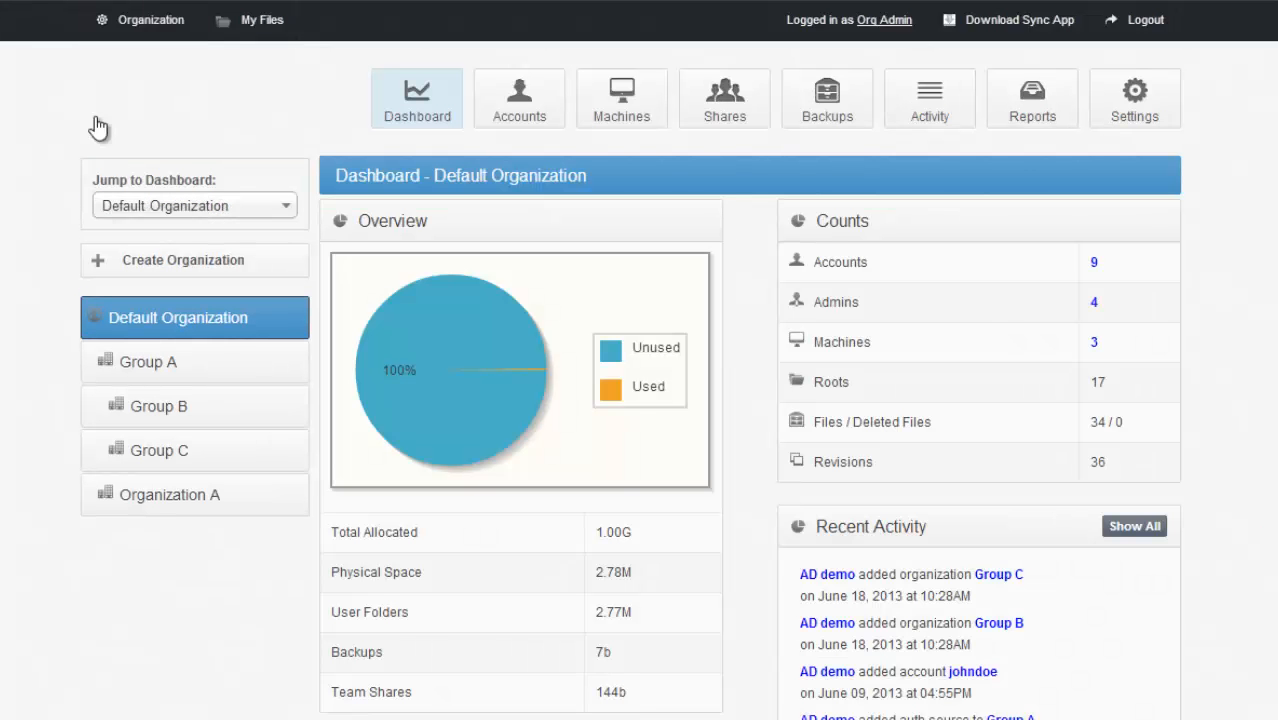
pyautogui.moveTo(580, 133)
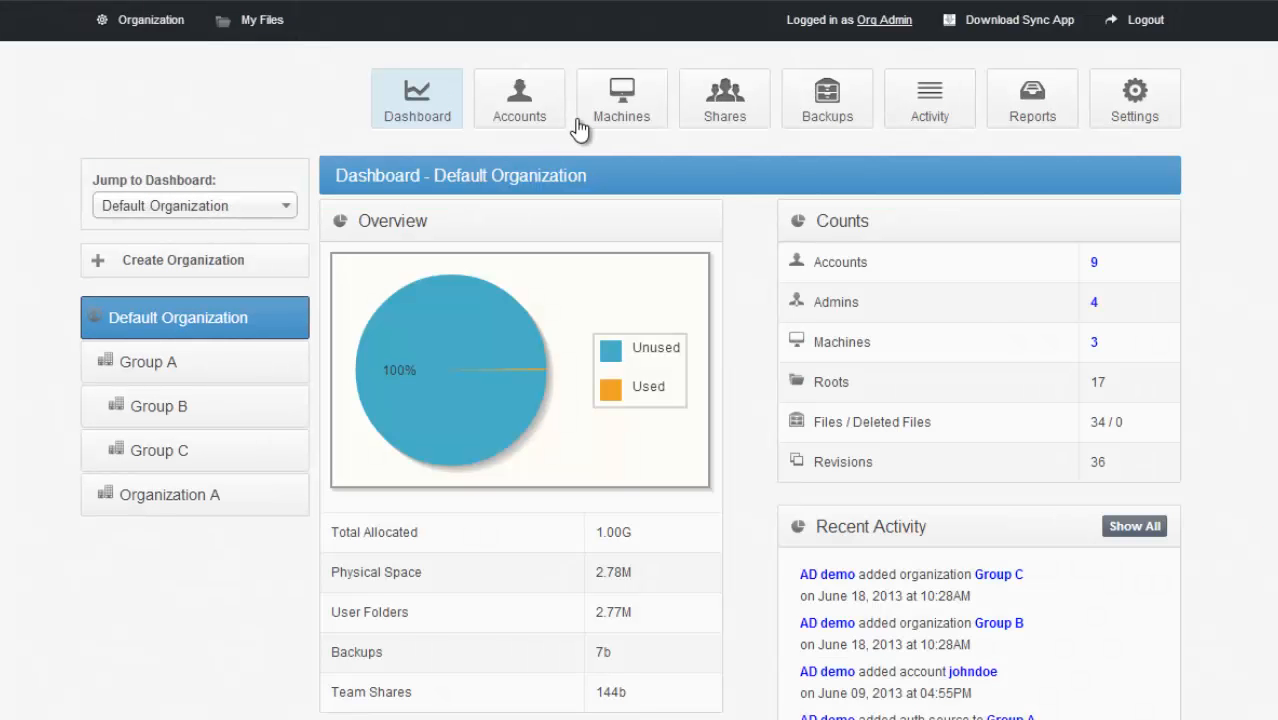
pyautogui.click(620, 97)
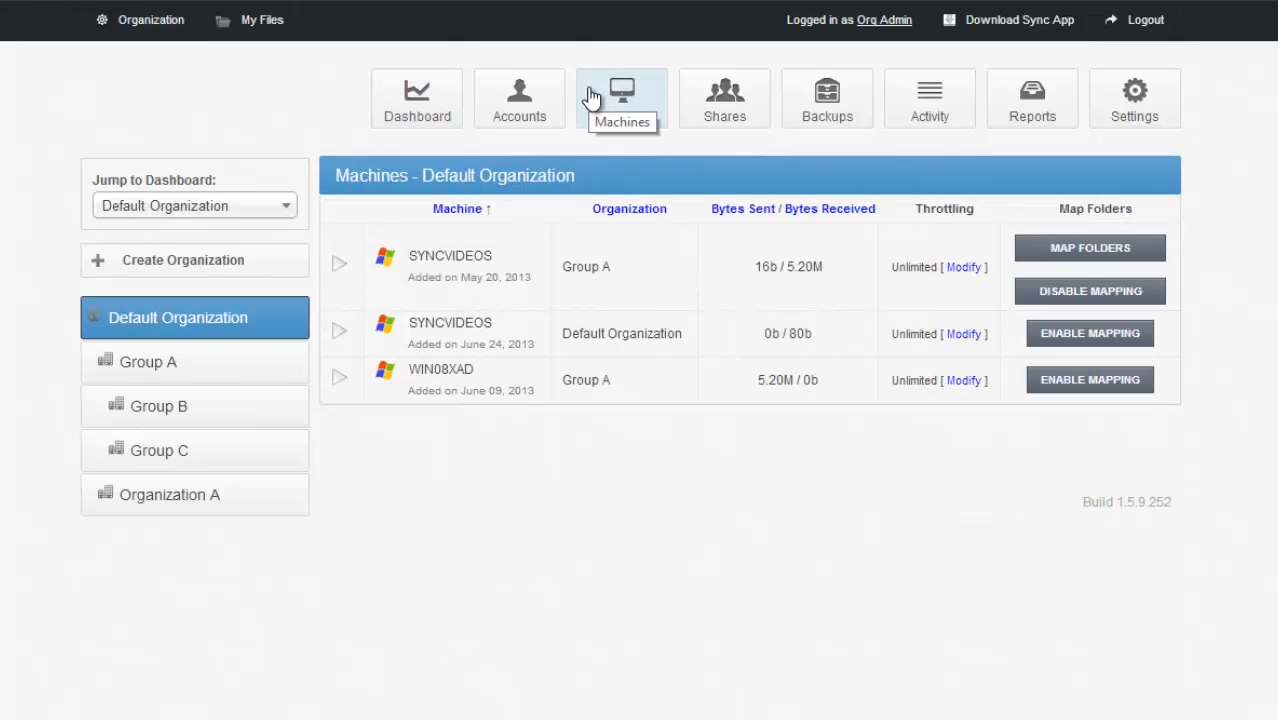
pyautogui.moveTo(1104, 345)
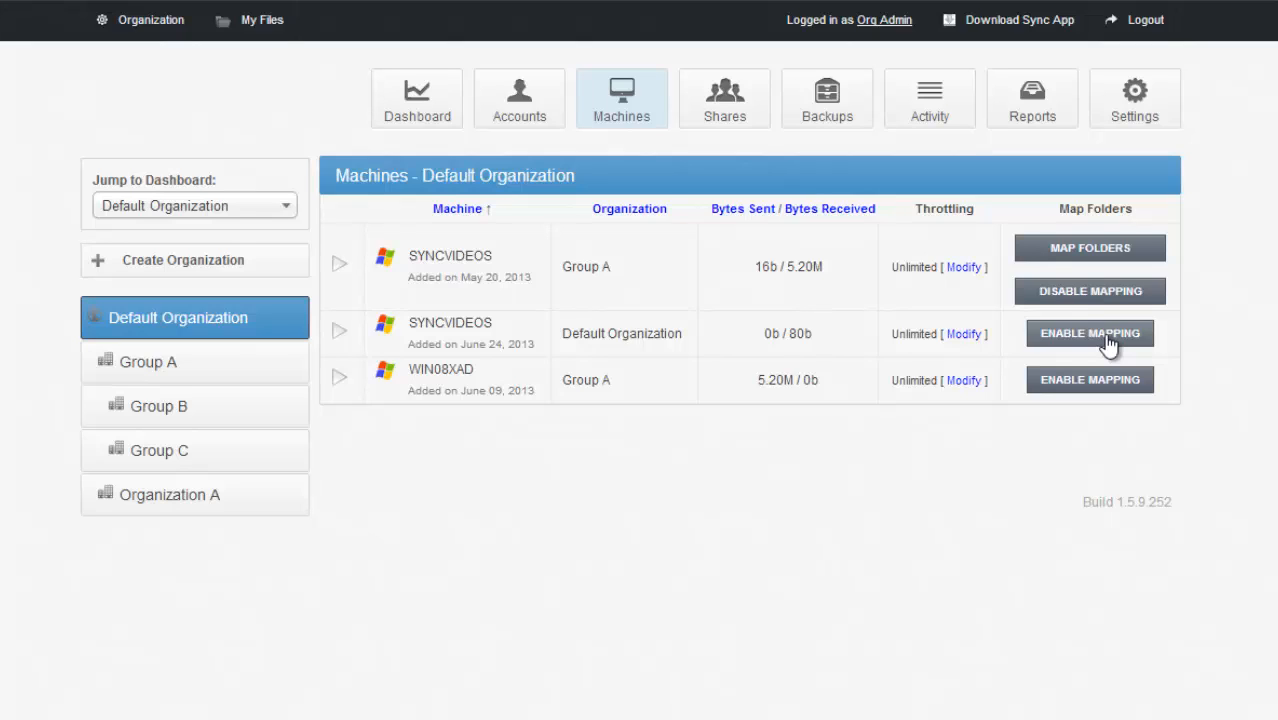
pyautogui.click(1089, 333)
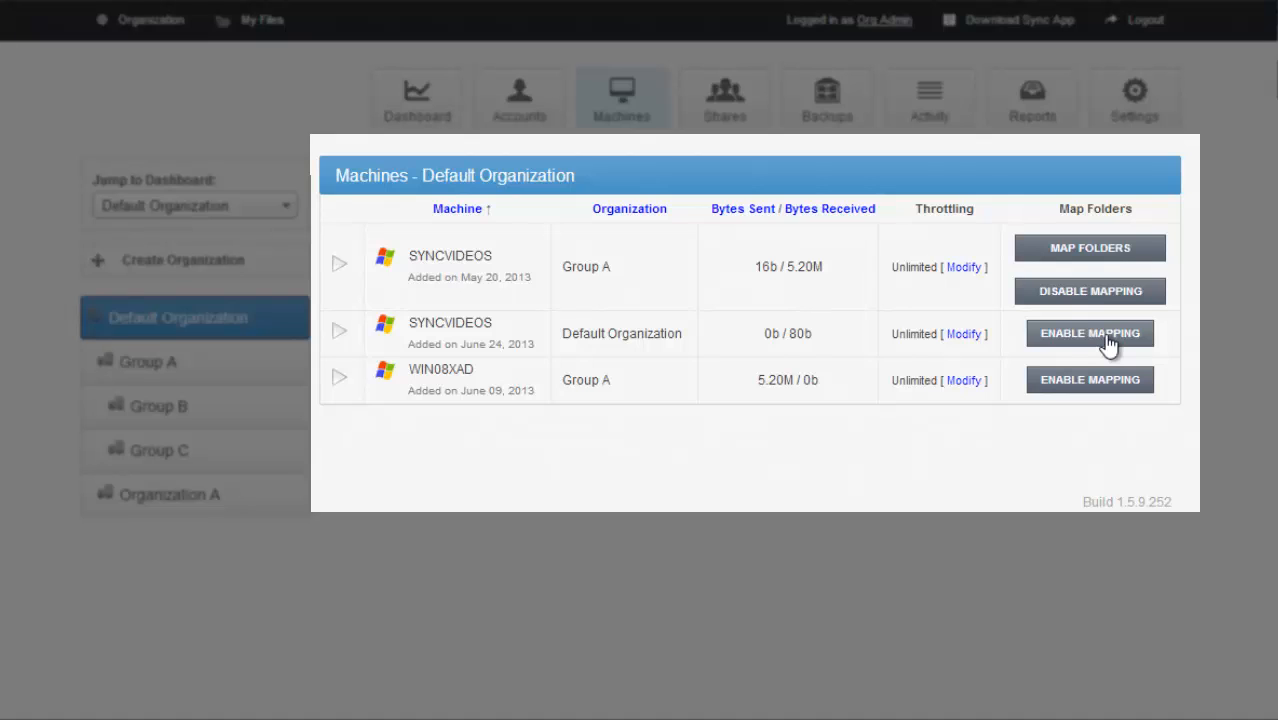
pyautogui.click(1089, 333)
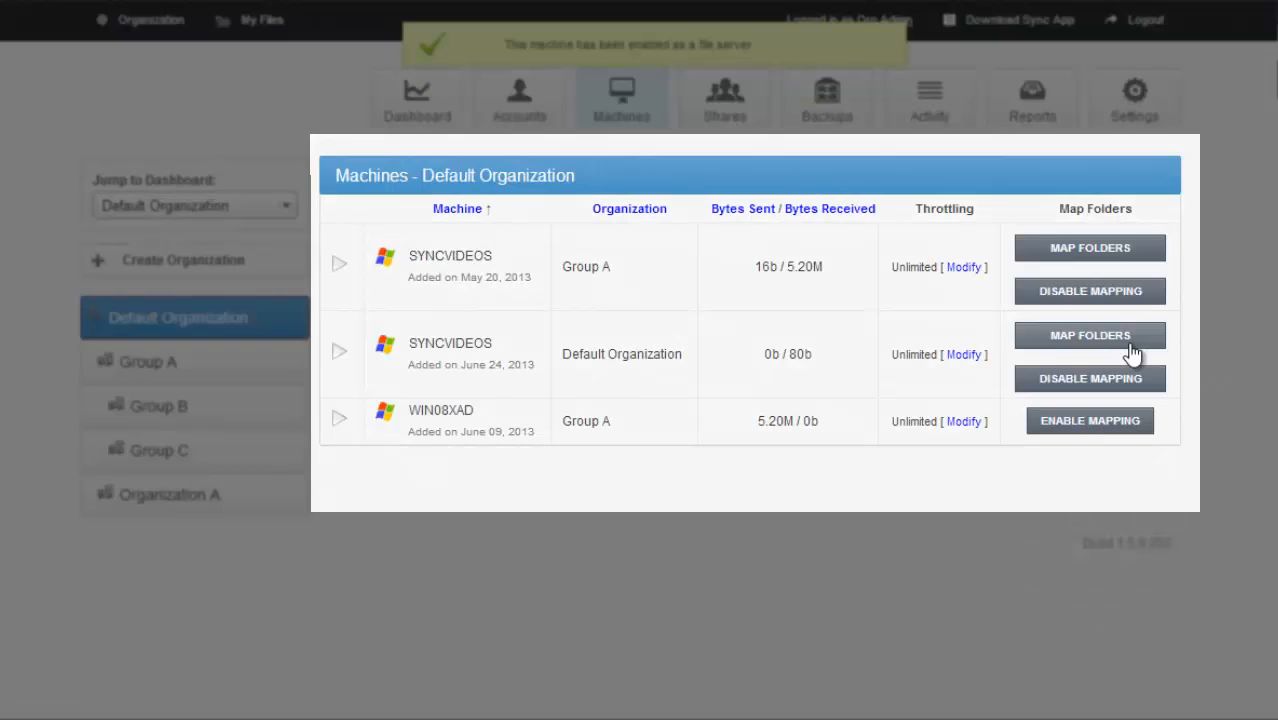
pyautogui.moveTo(992, 337)
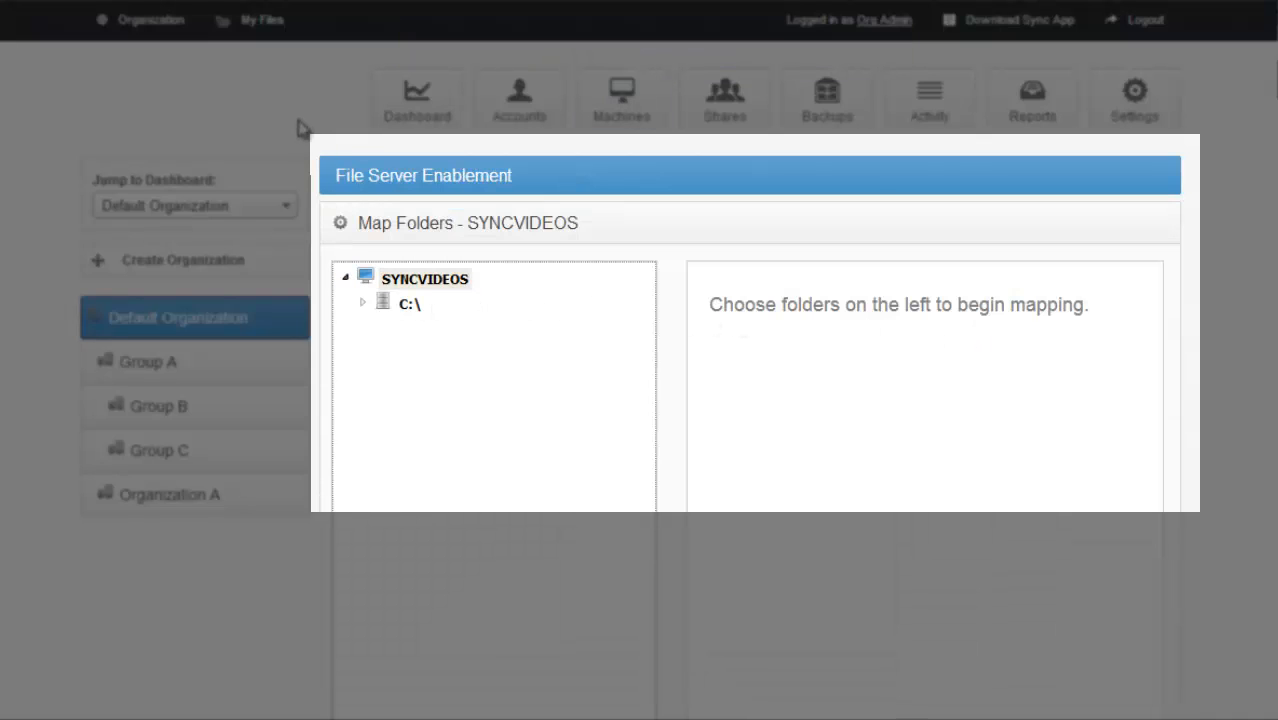
# - Check C:\Back Me Up and Share for mapping, then choose Back Me Up's team share
pyautogui.click(363, 303)
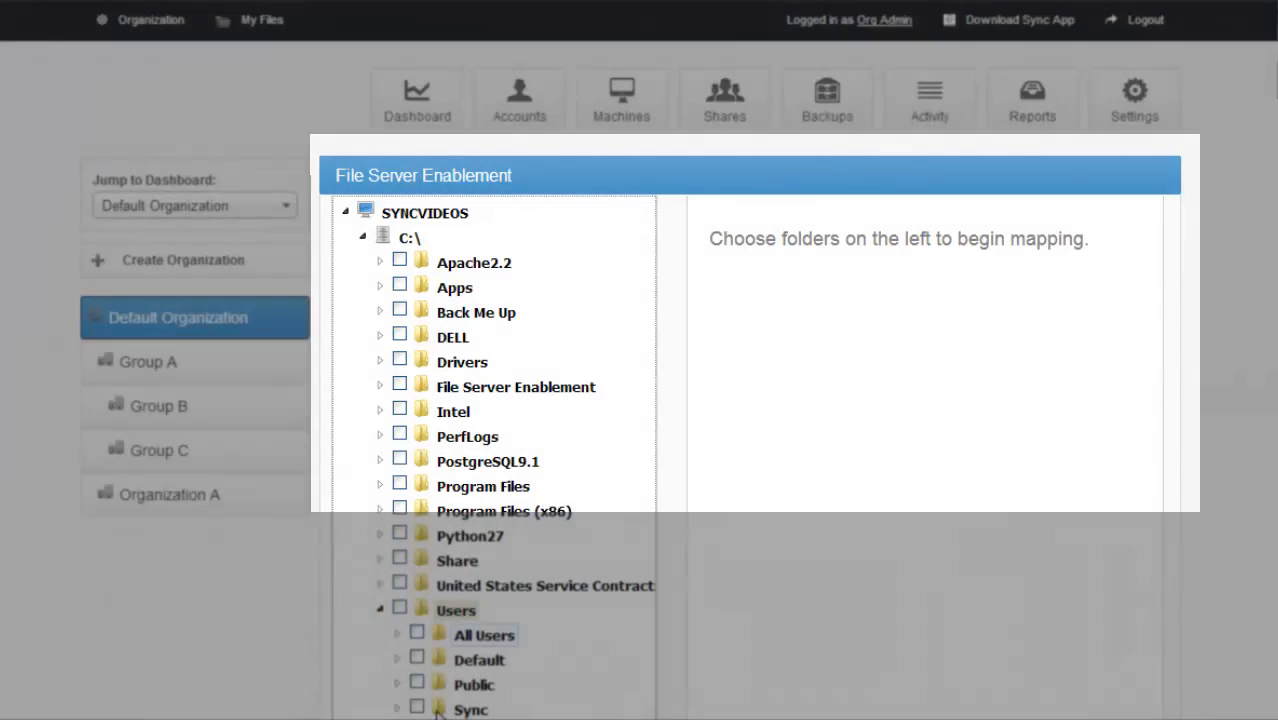
pyautogui.click(399, 311)
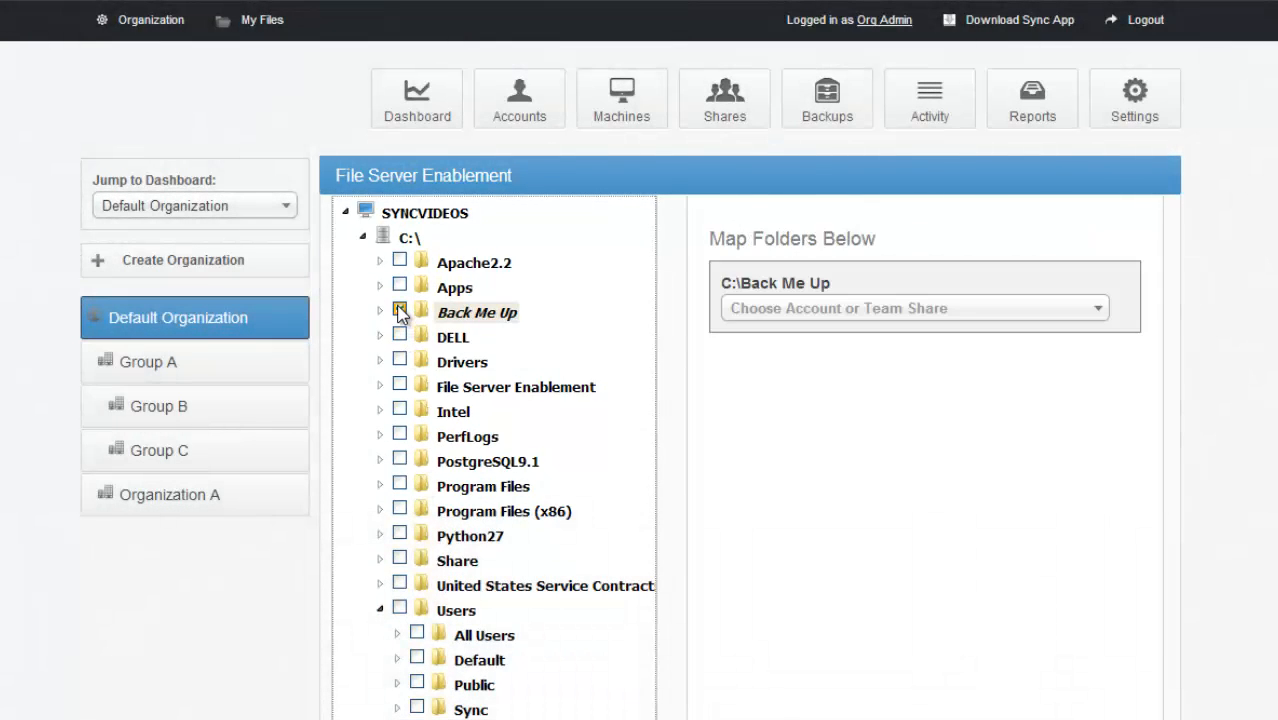
pyautogui.click(399, 312)
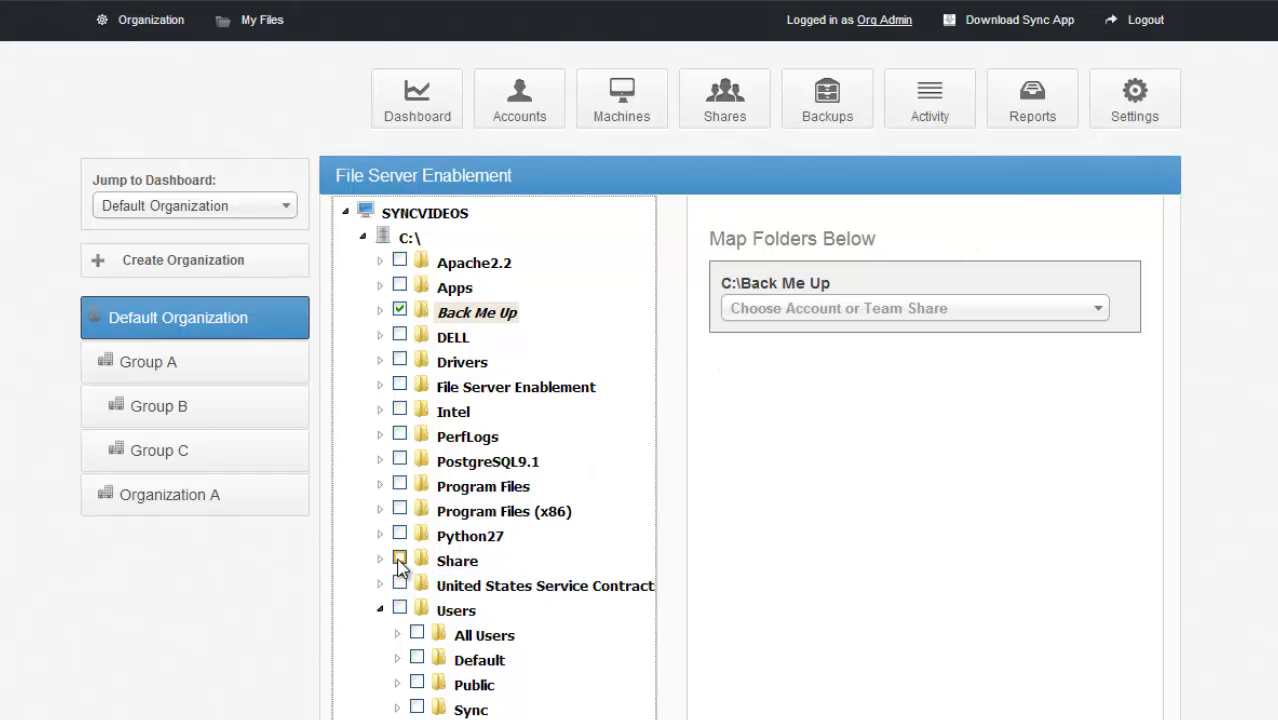
pyautogui.click(399, 560)
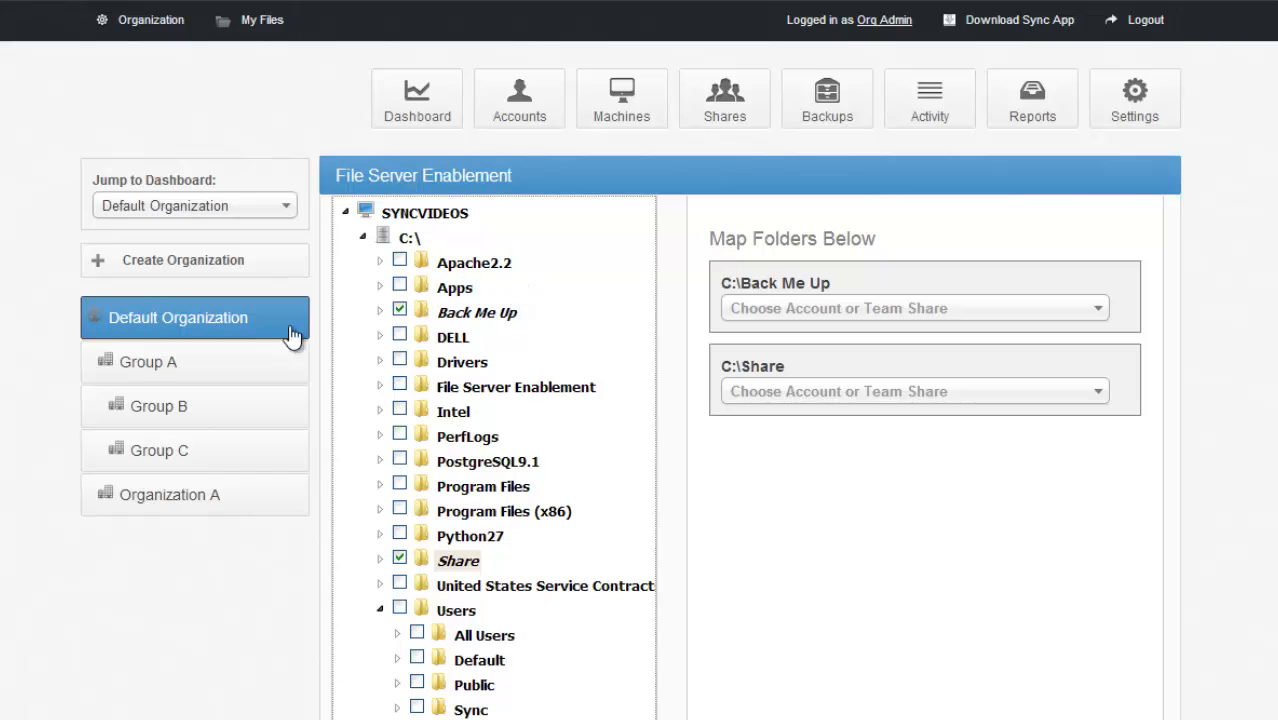
pyautogui.moveTo(422, 307)
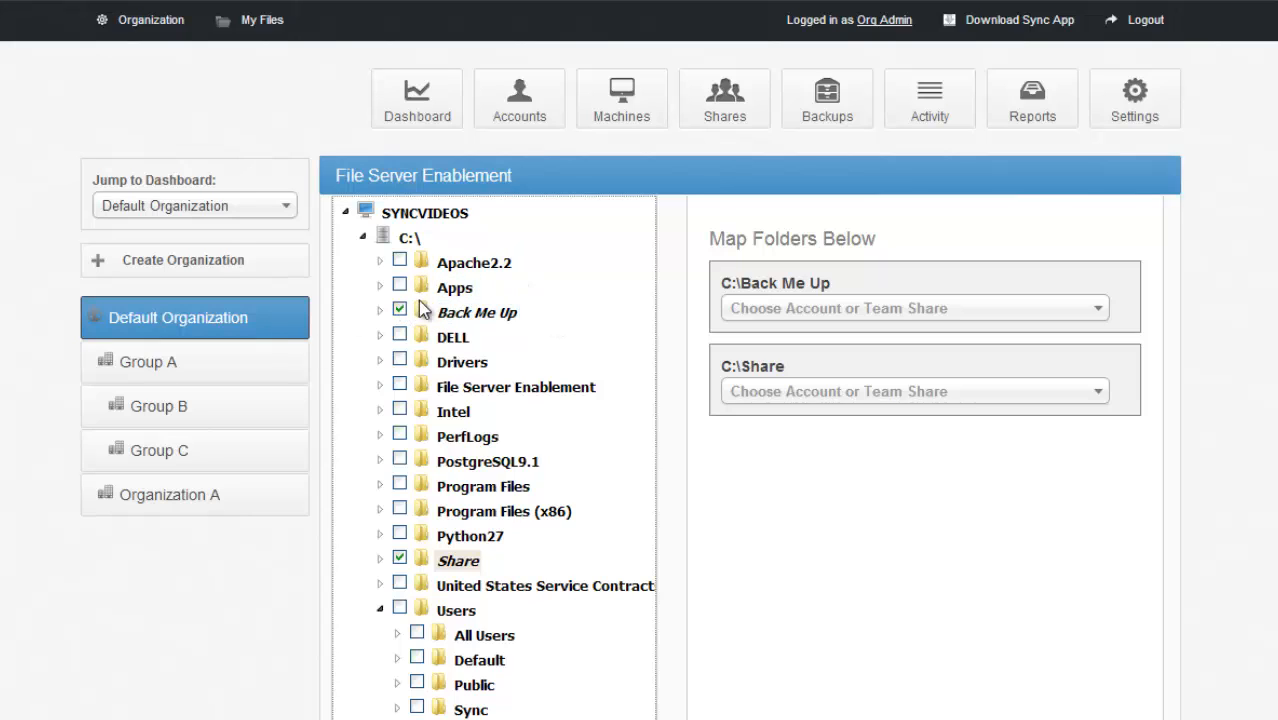
pyautogui.moveTo(422, 506)
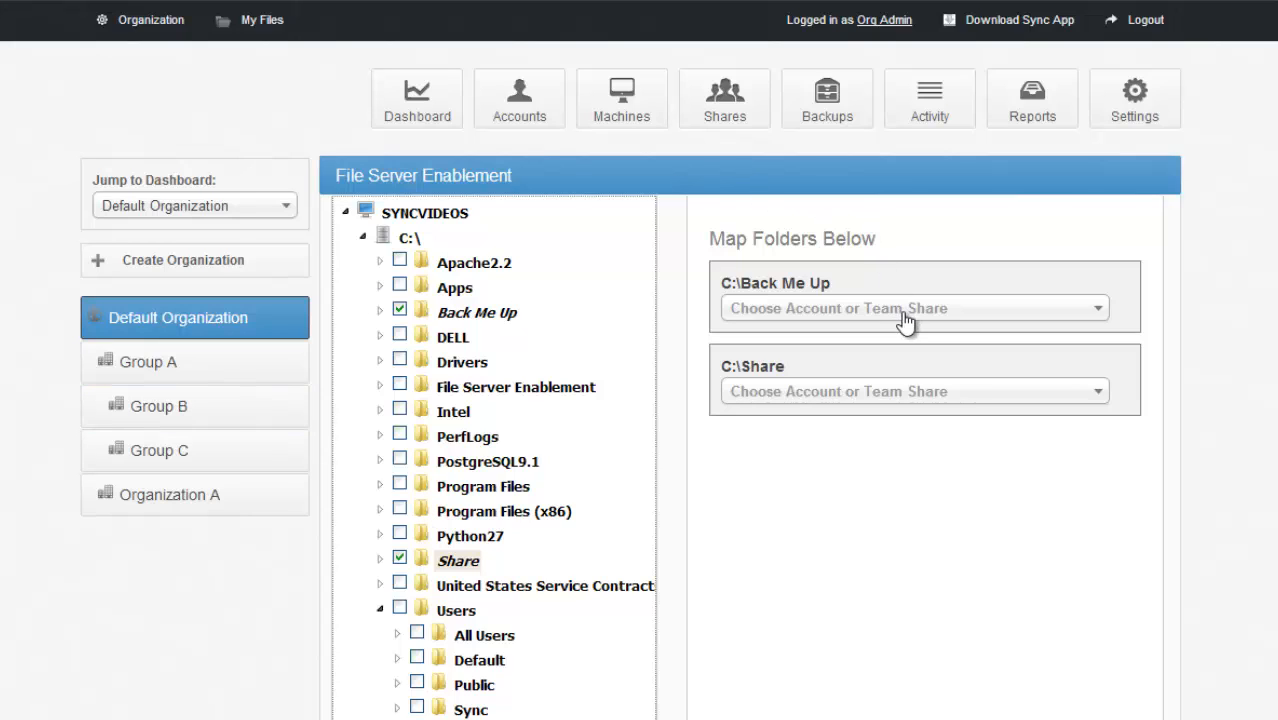
pyautogui.click(913, 308)
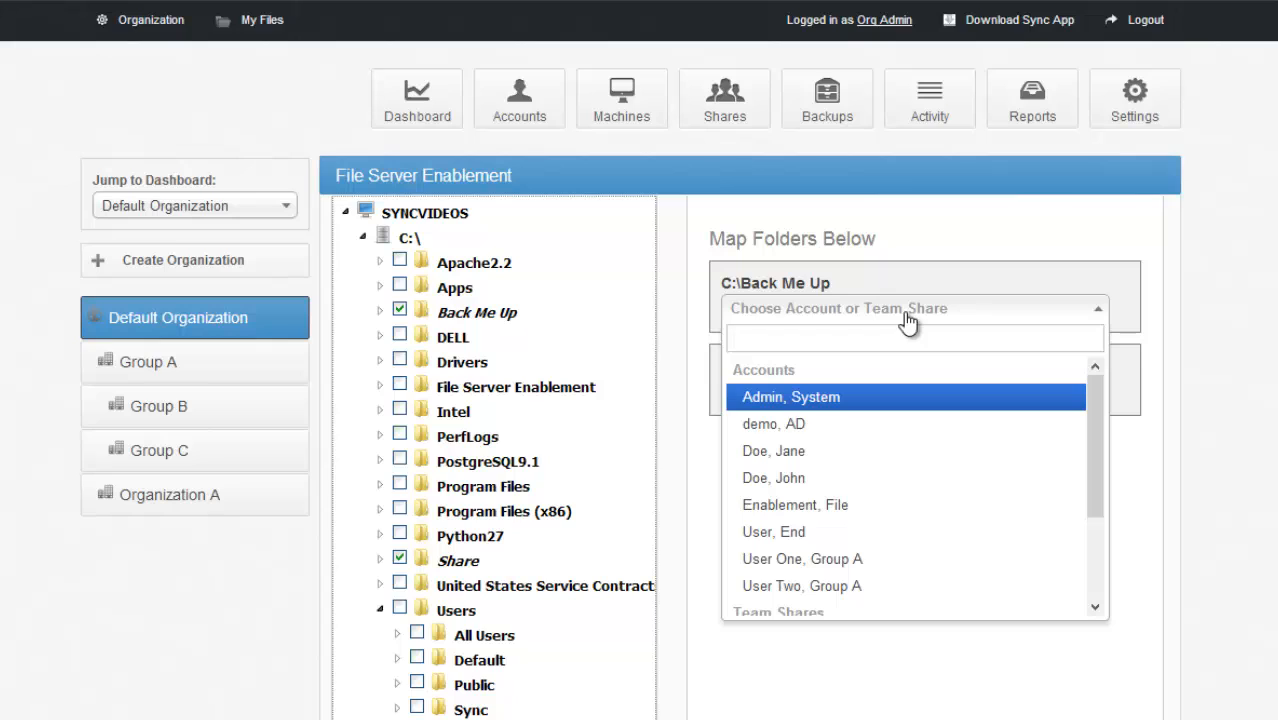
pyautogui.moveTo(835, 358)
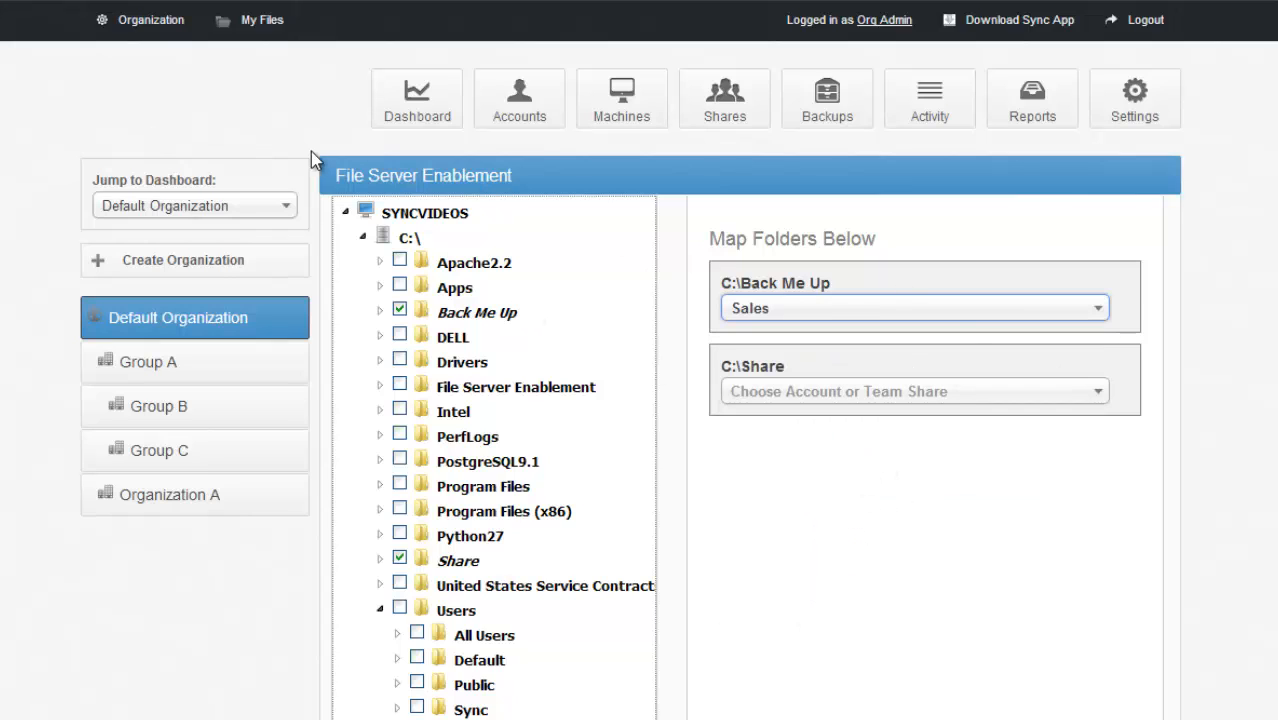
pyautogui.moveTo(445, 281)
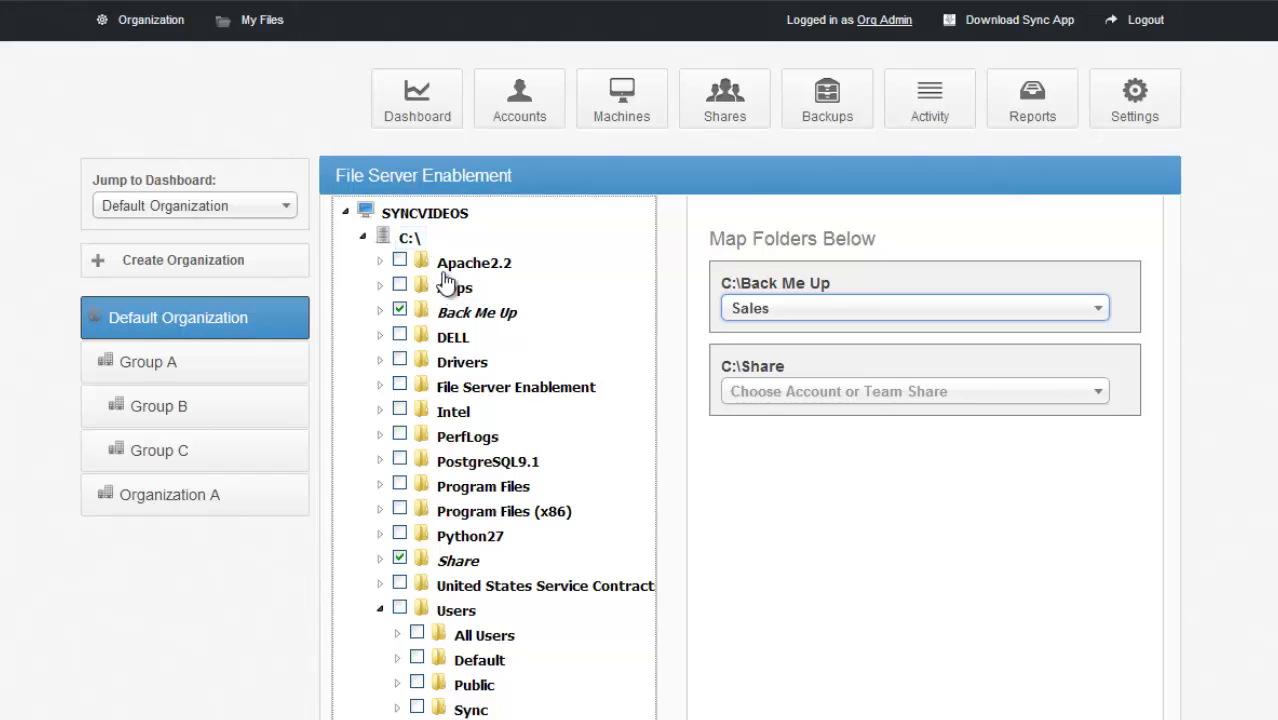
pyautogui.moveTo(432, 288)
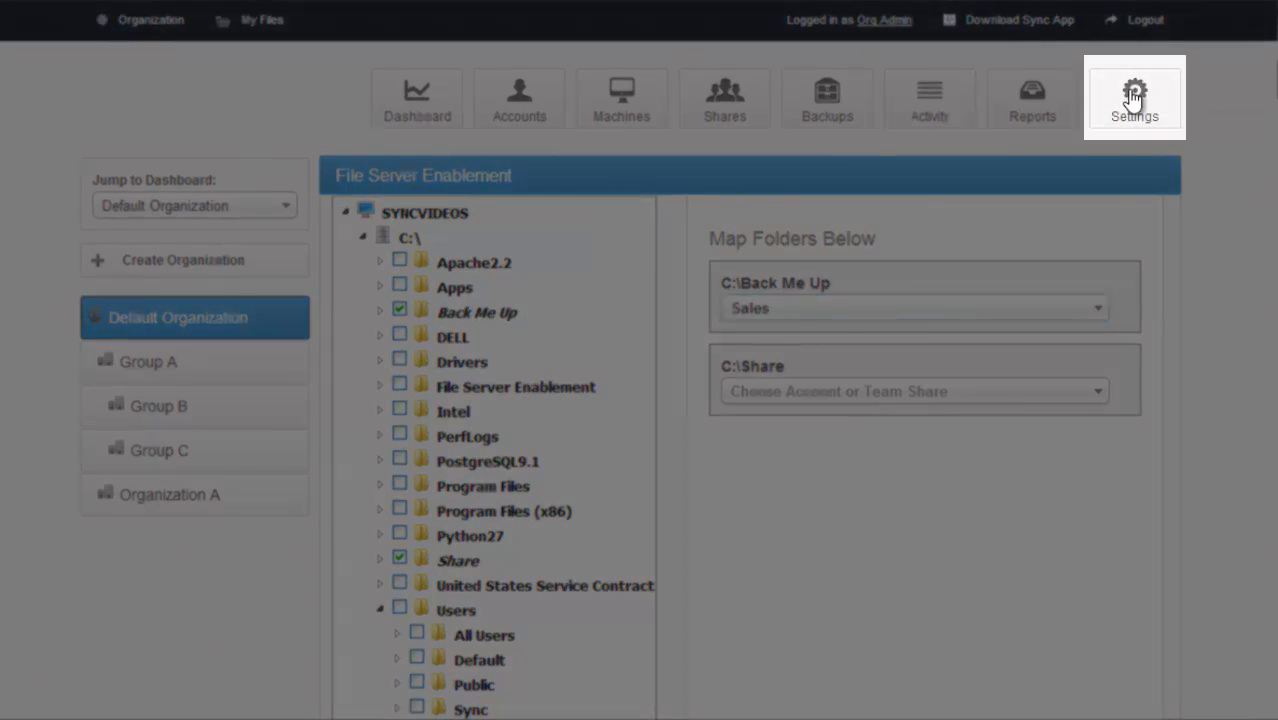
# - Open the Default Organization's Settings and show its Policies tab
pyautogui.click(1132, 95)
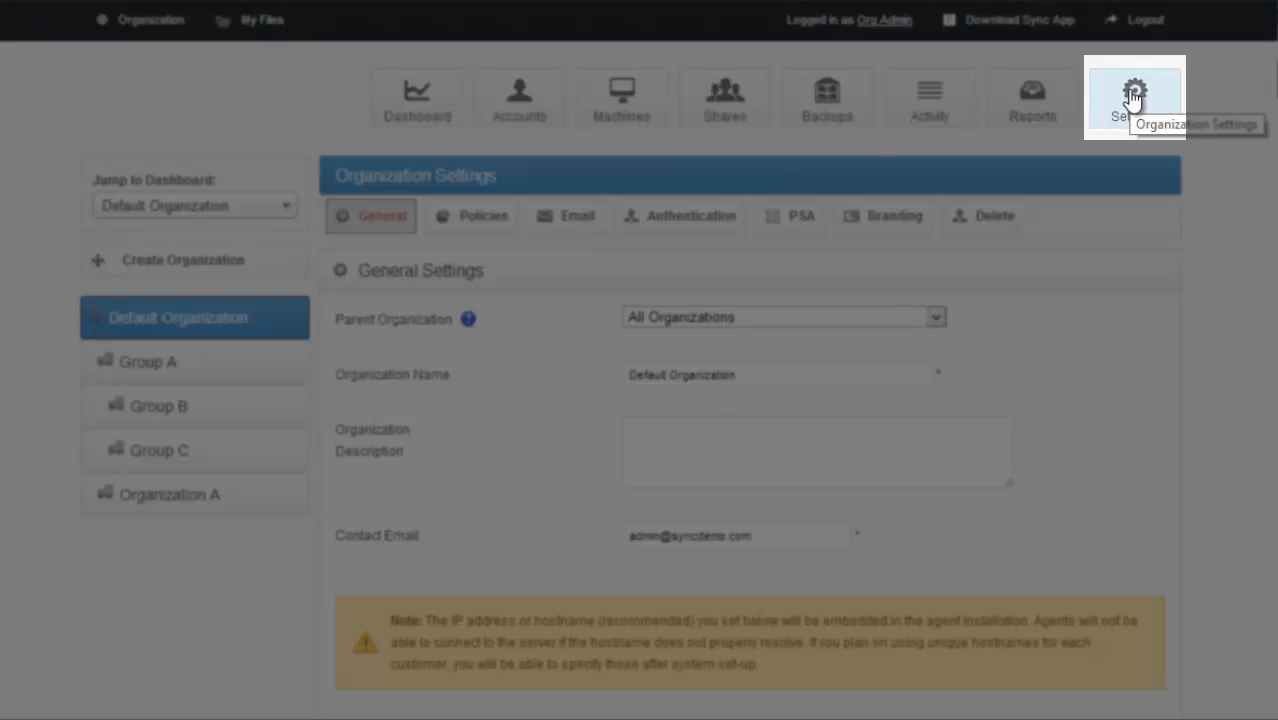
pyautogui.moveTo(345, 147)
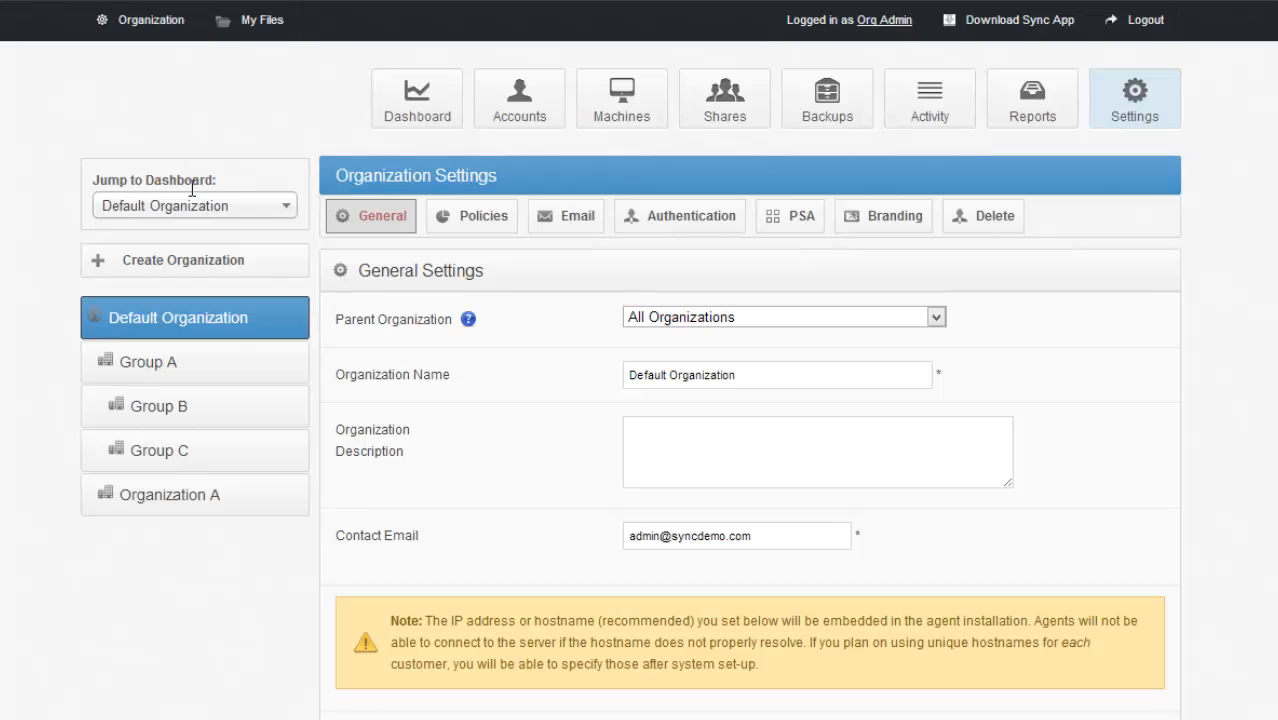
pyautogui.moveTo(241, 35)
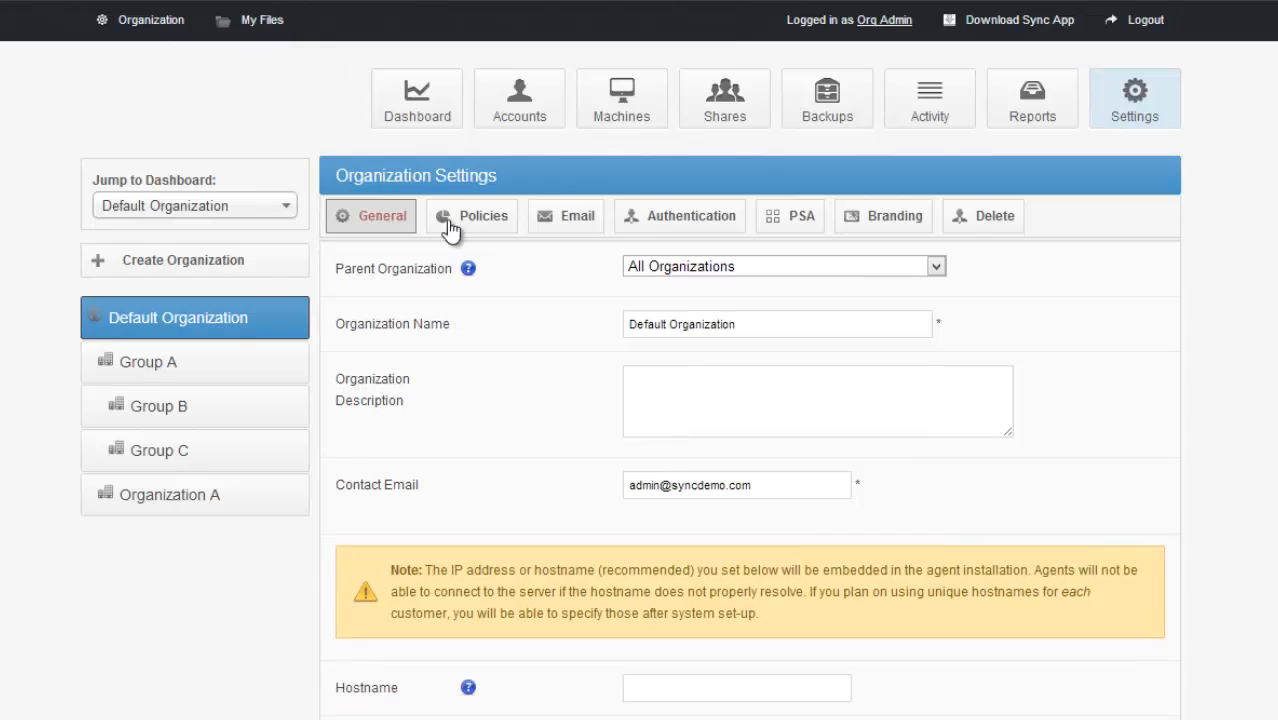
pyautogui.click(483, 215)
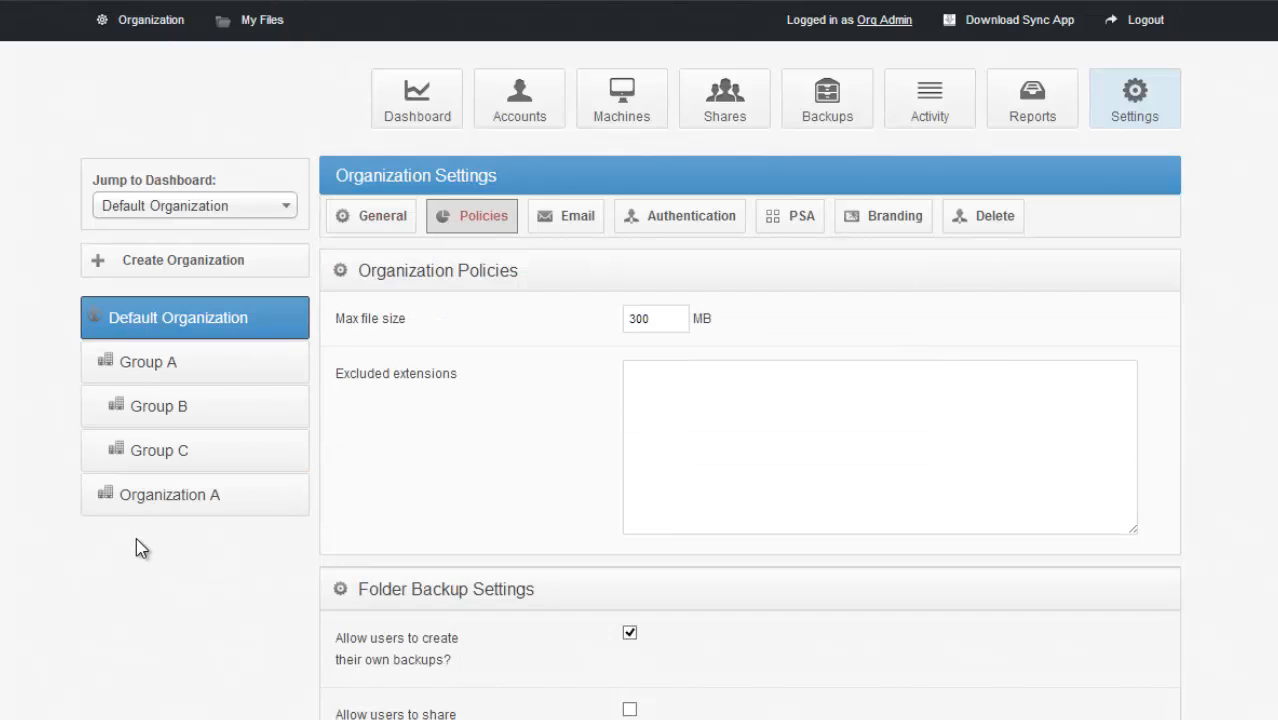
pyautogui.moveTo(203, 270)
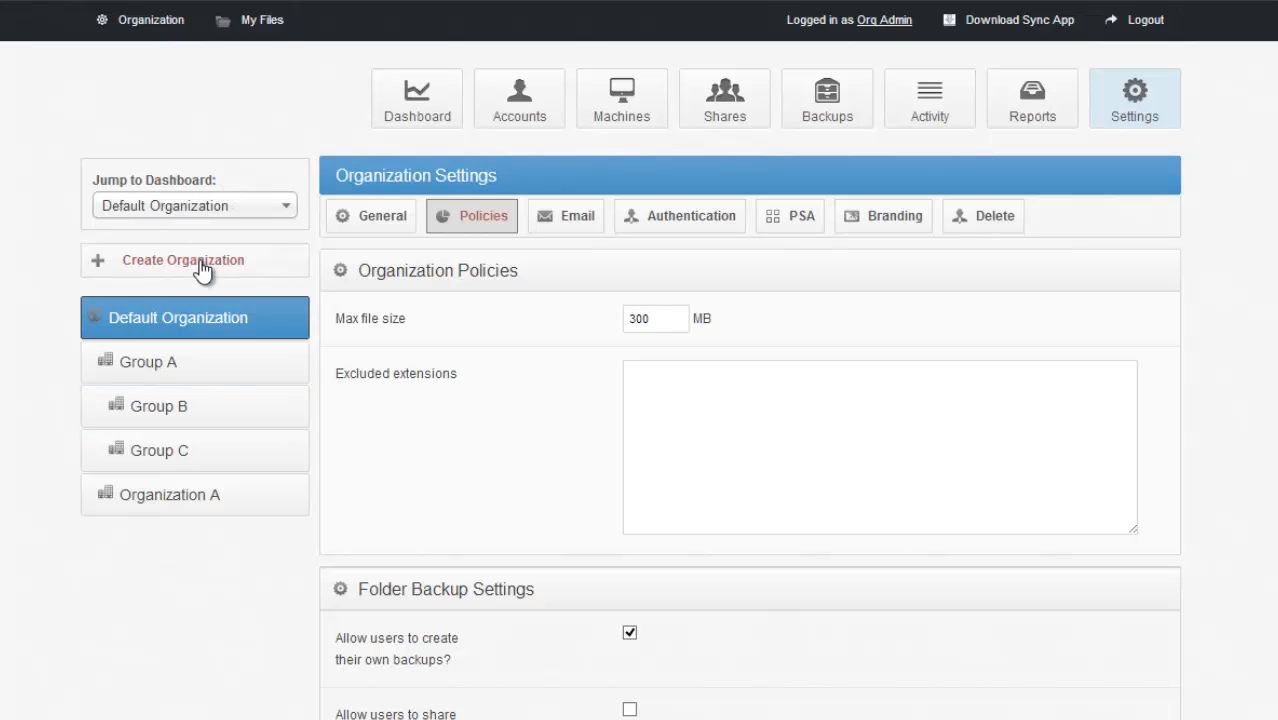
# - Start a new organization and set its space quota to 1000024 GB
pyautogui.click(183, 260)
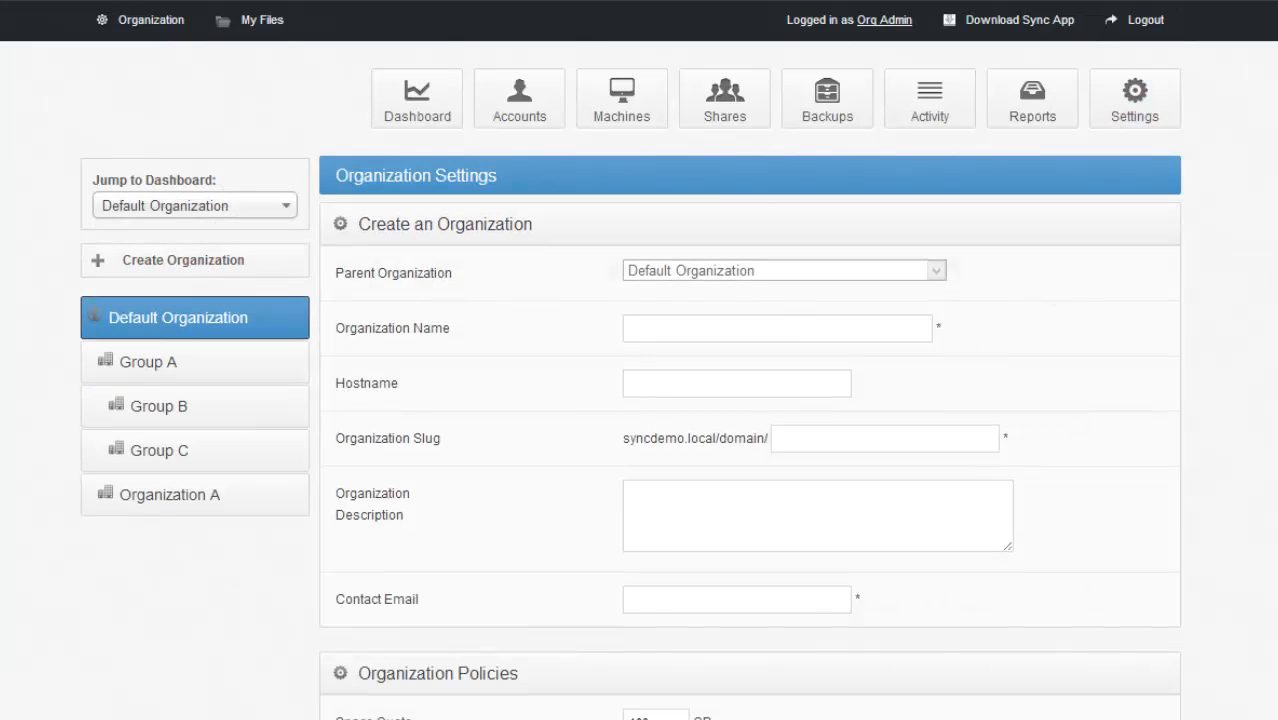
pyautogui.scroll(-3)
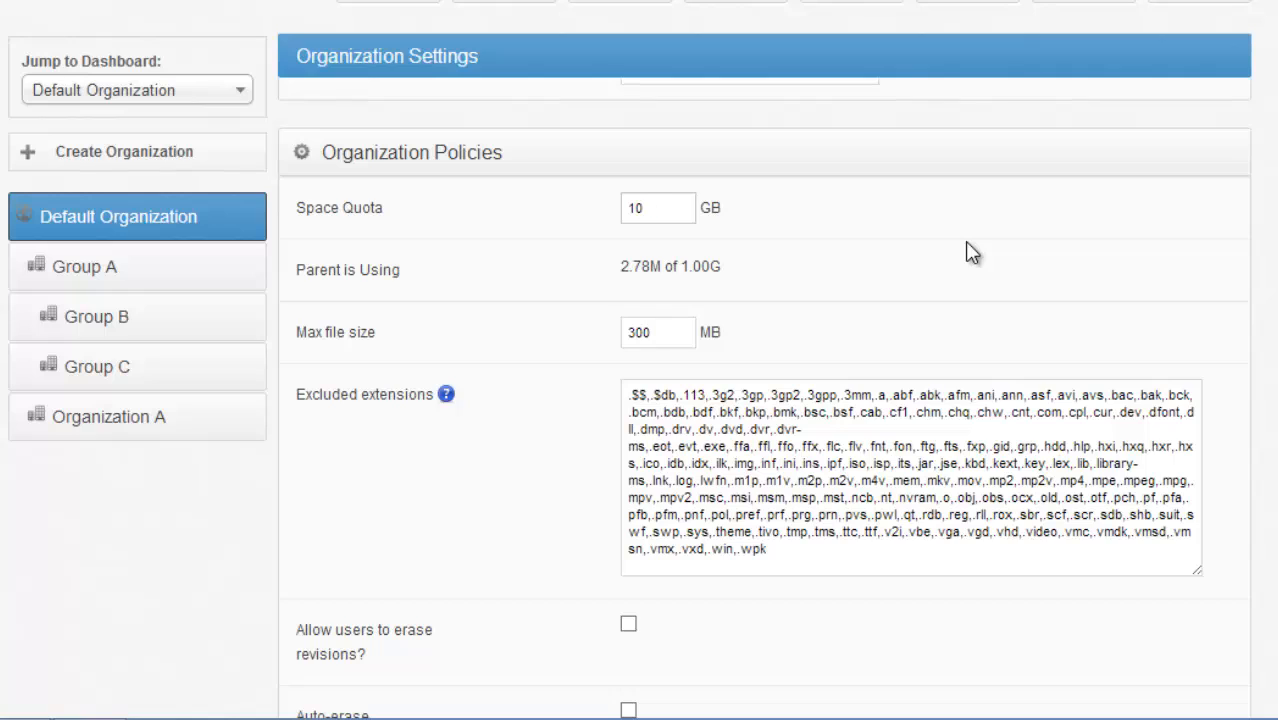
pyautogui.write('1000024')
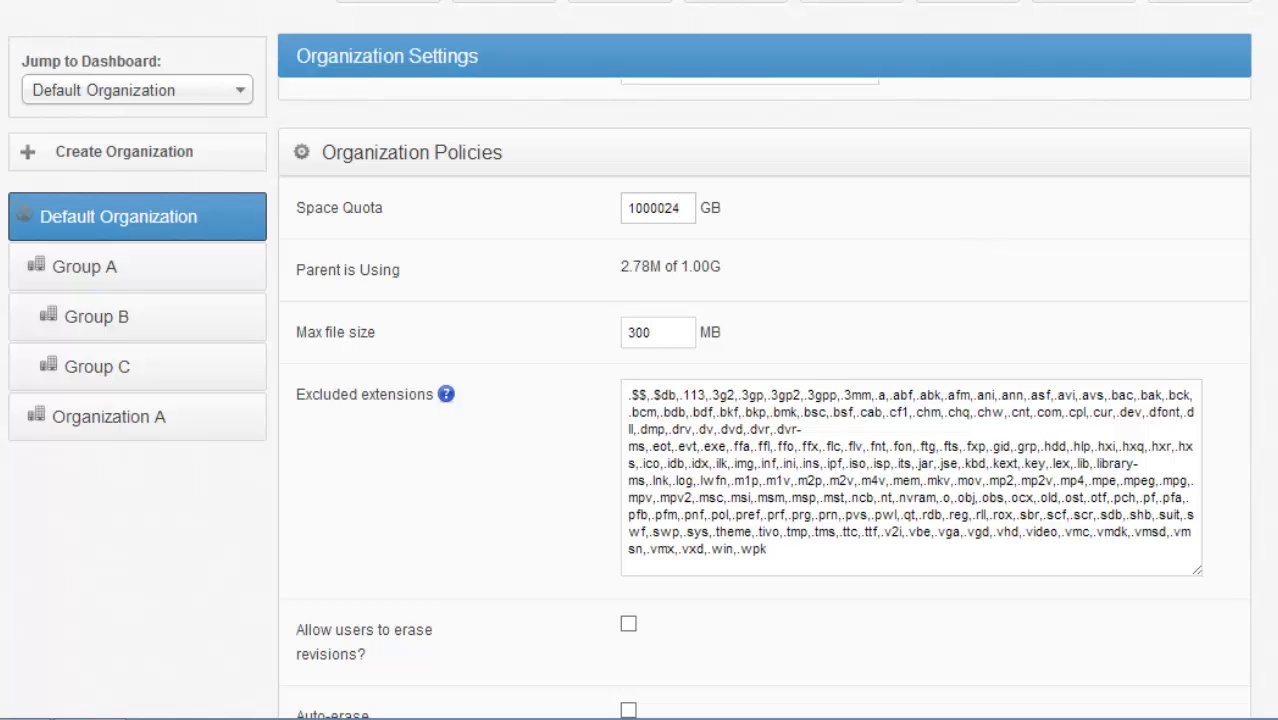
pyautogui.click(657, 208)
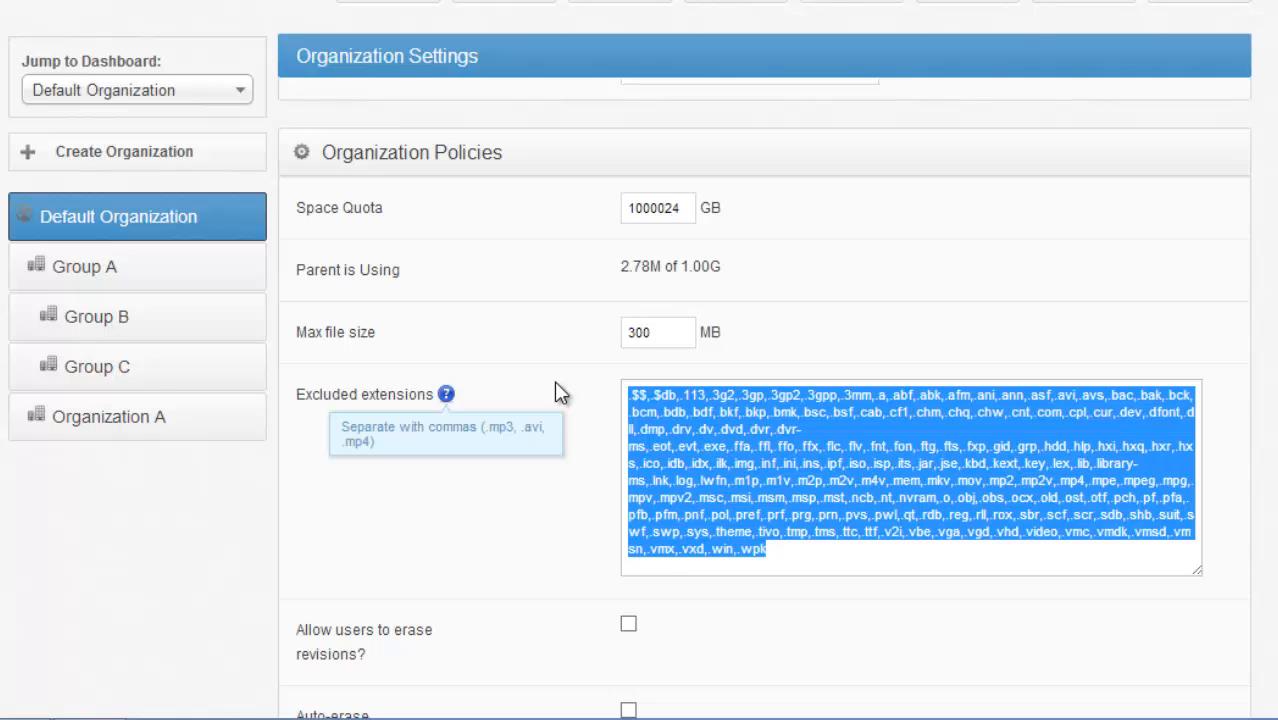
pyautogui.click(910, 333)
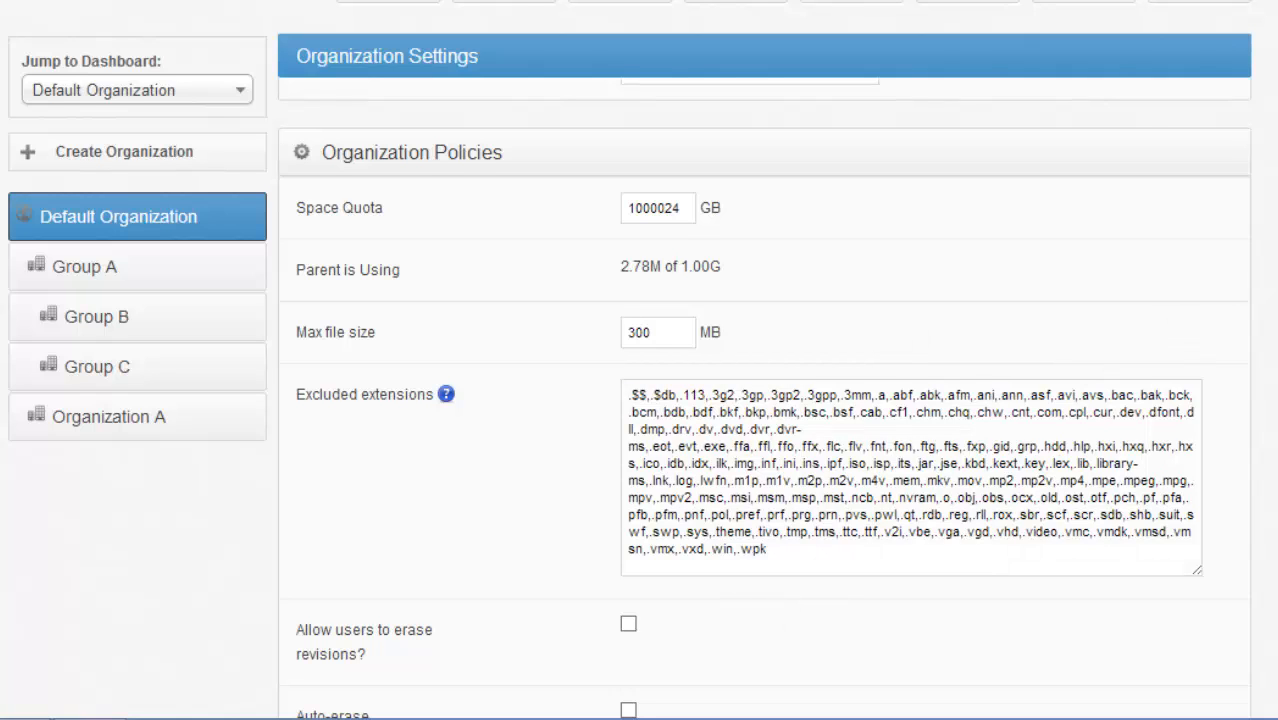
pyautogui.scroll(-3)
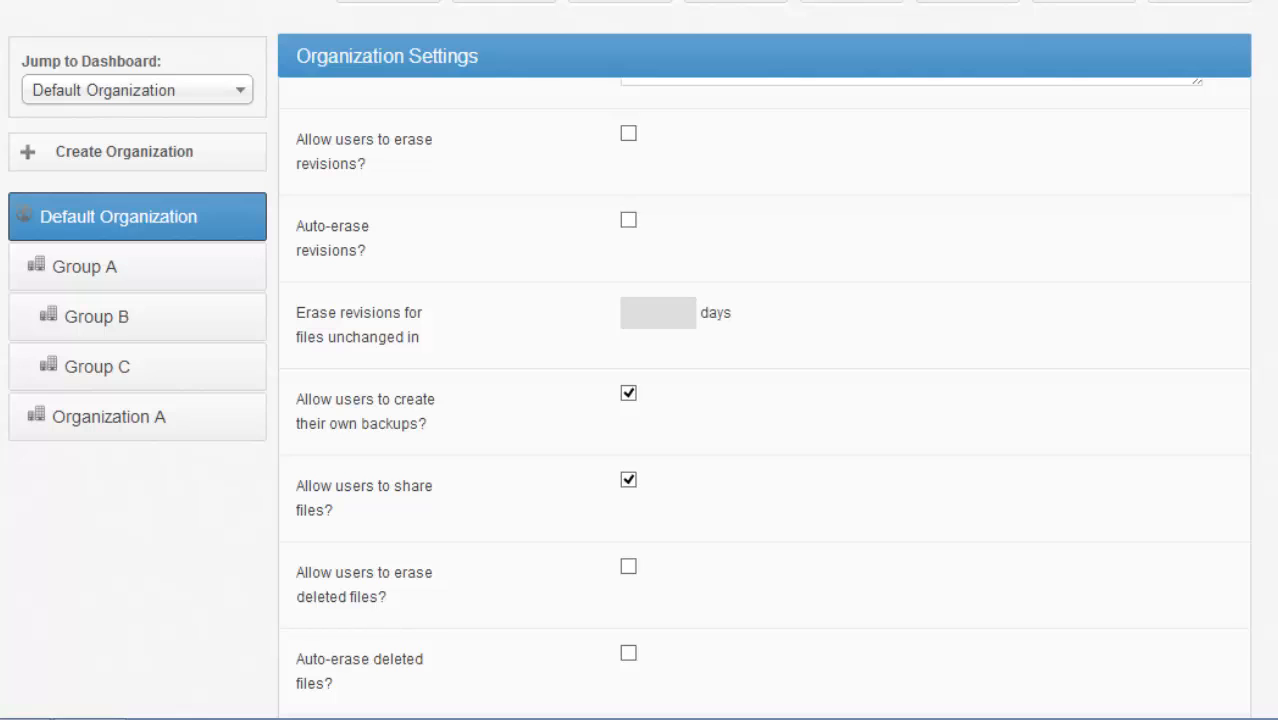
pyautogui.moveTo(904, 252)
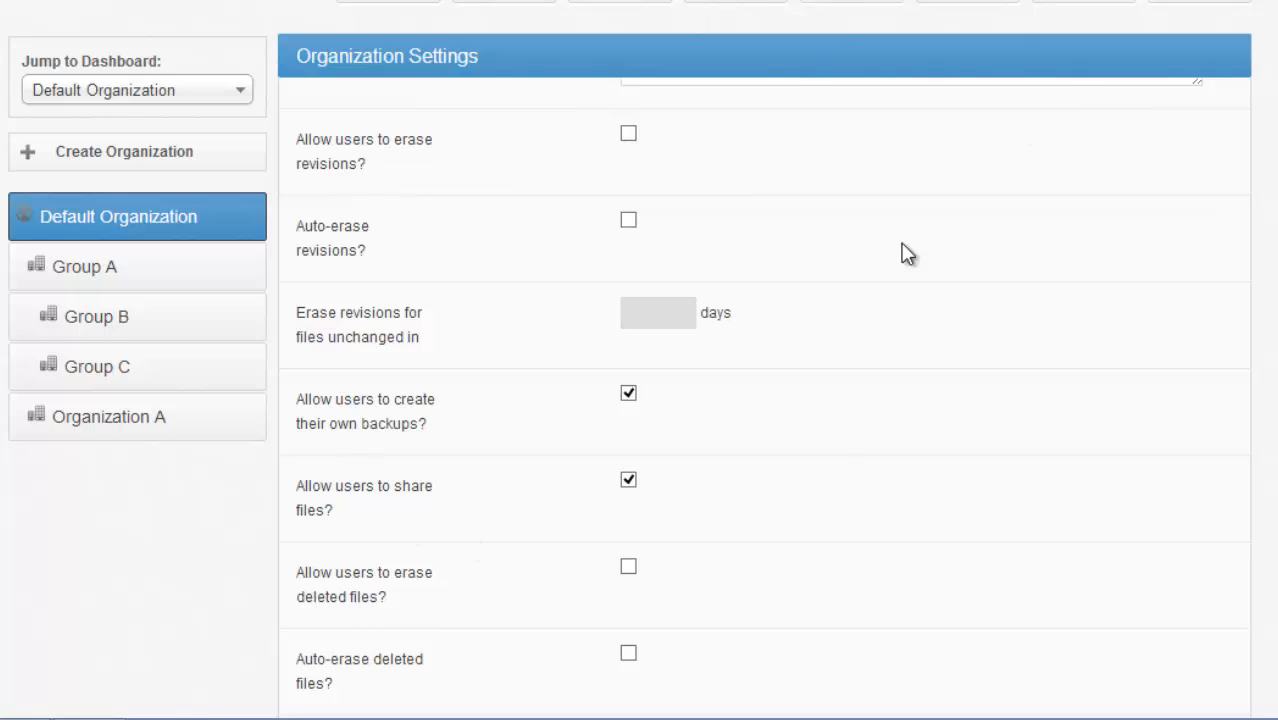
pyautogui.moveTo(711, 499)
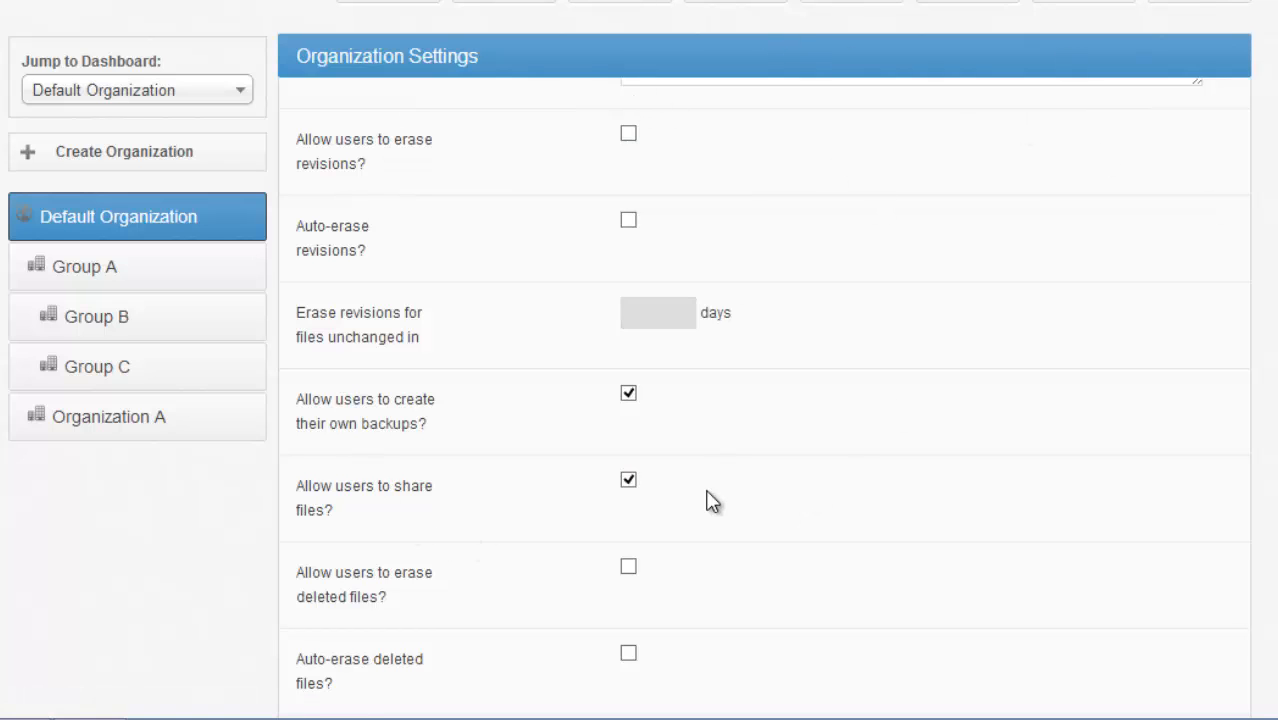
pyautogui.moveTo(543, 155)
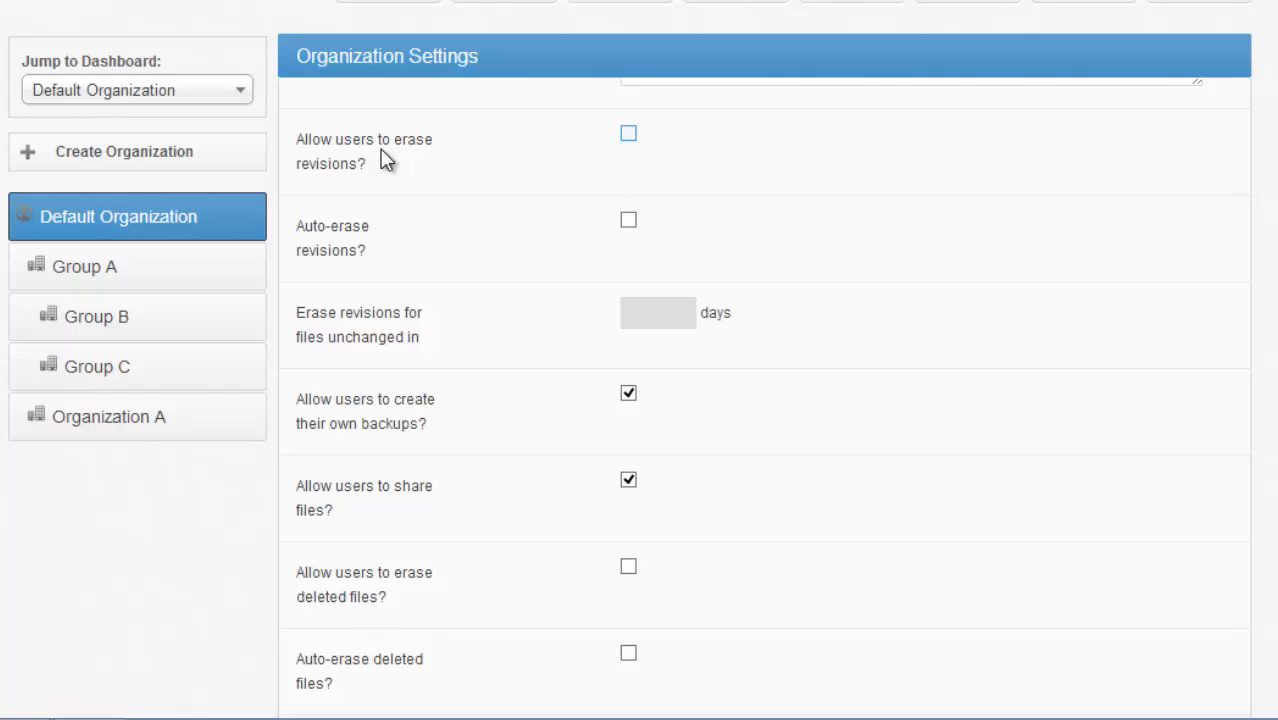
# - Auto-erase revisions after 365 days, leave user revision erasing off, and disallow file sharing
pyautogui.click(625, 134)
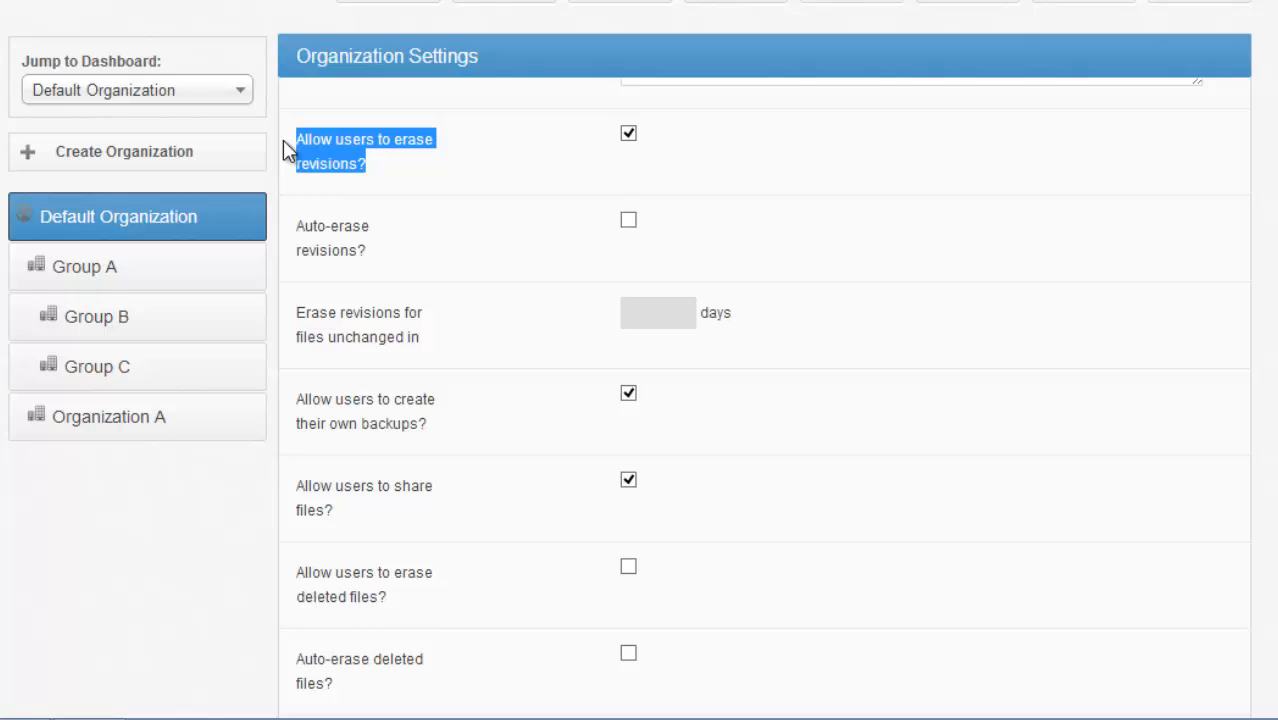
pyautogui.click(626, 133)
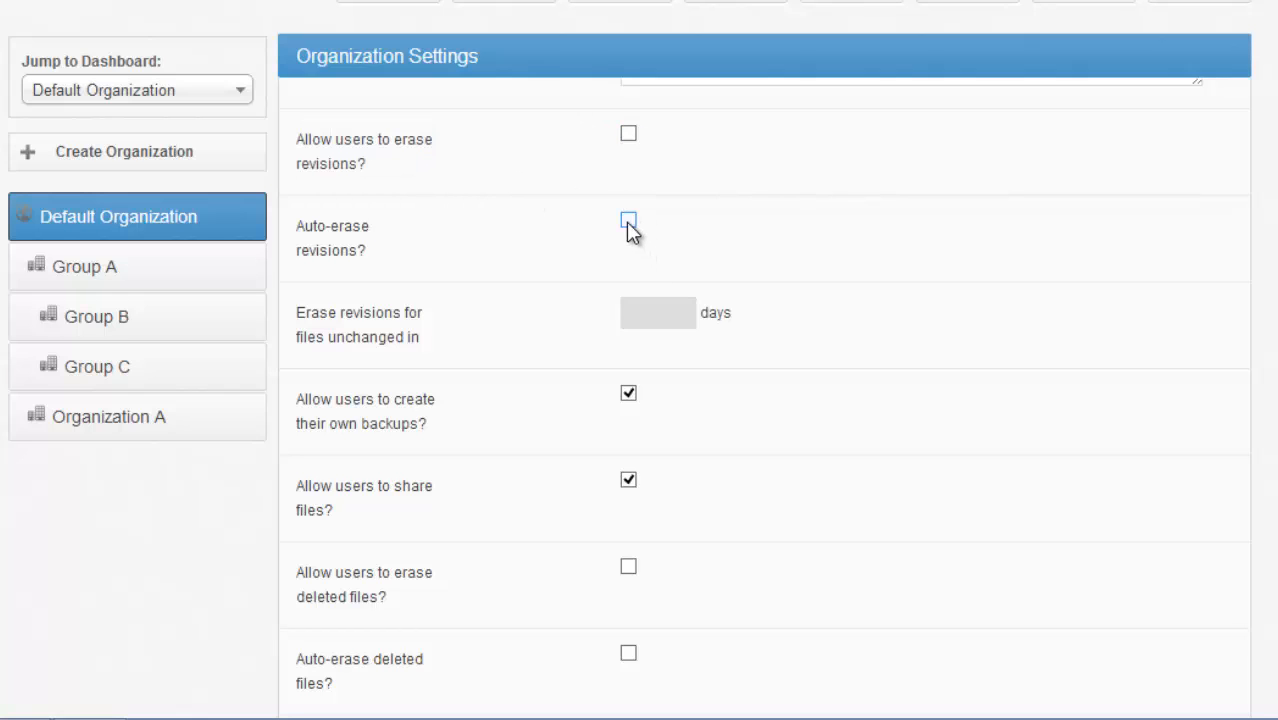
pyautogui.click(625, 219)
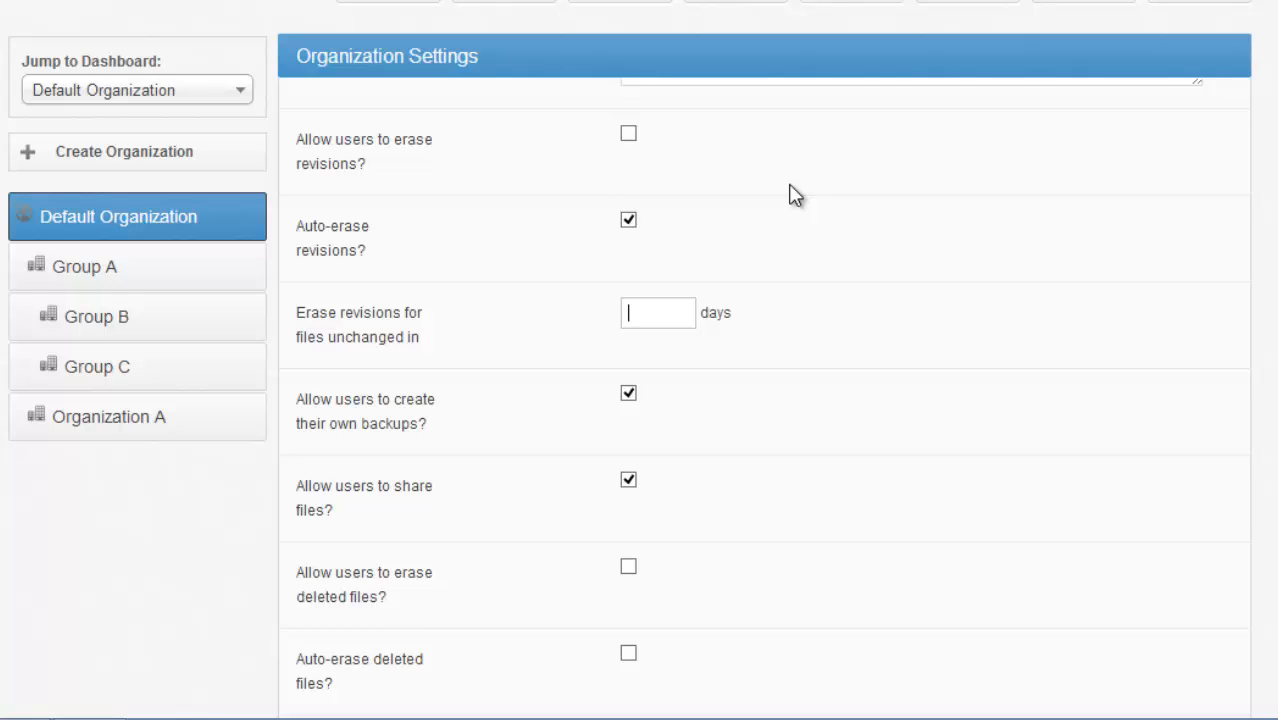
pyautogui.write('365')
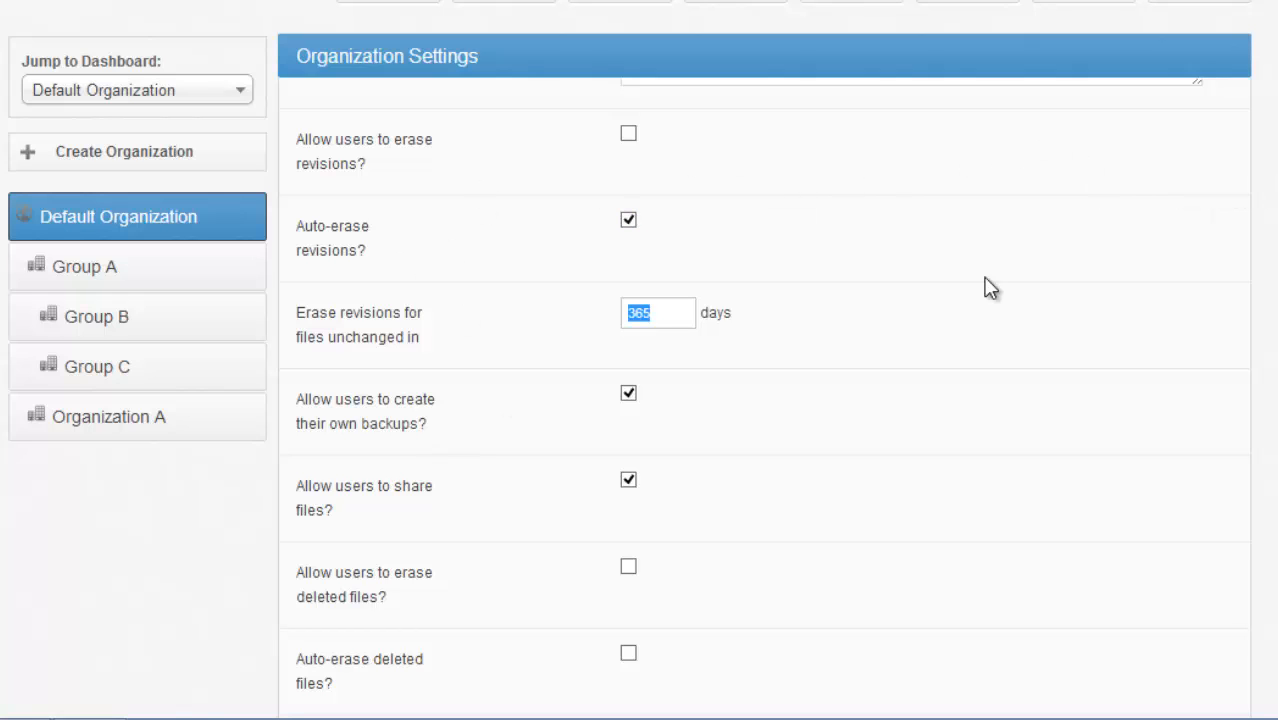
pyautogui.scroll(-3)
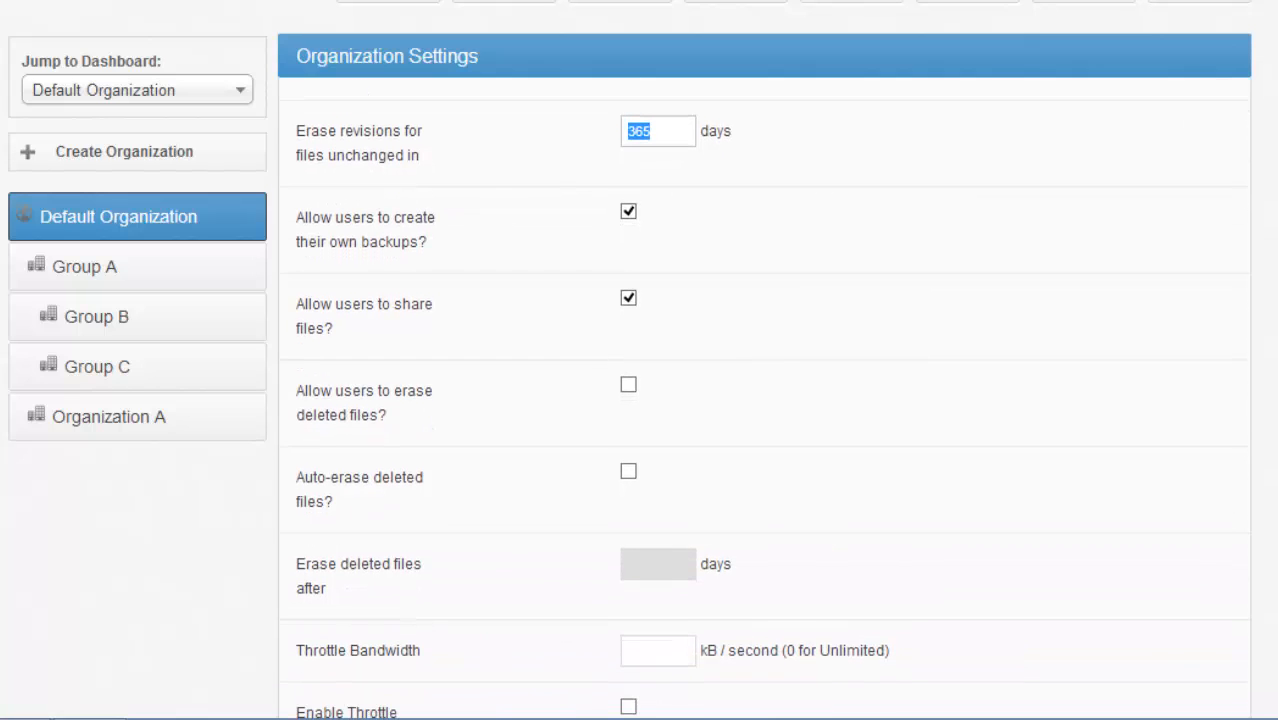
pyautogui.moveTo(735, 267)
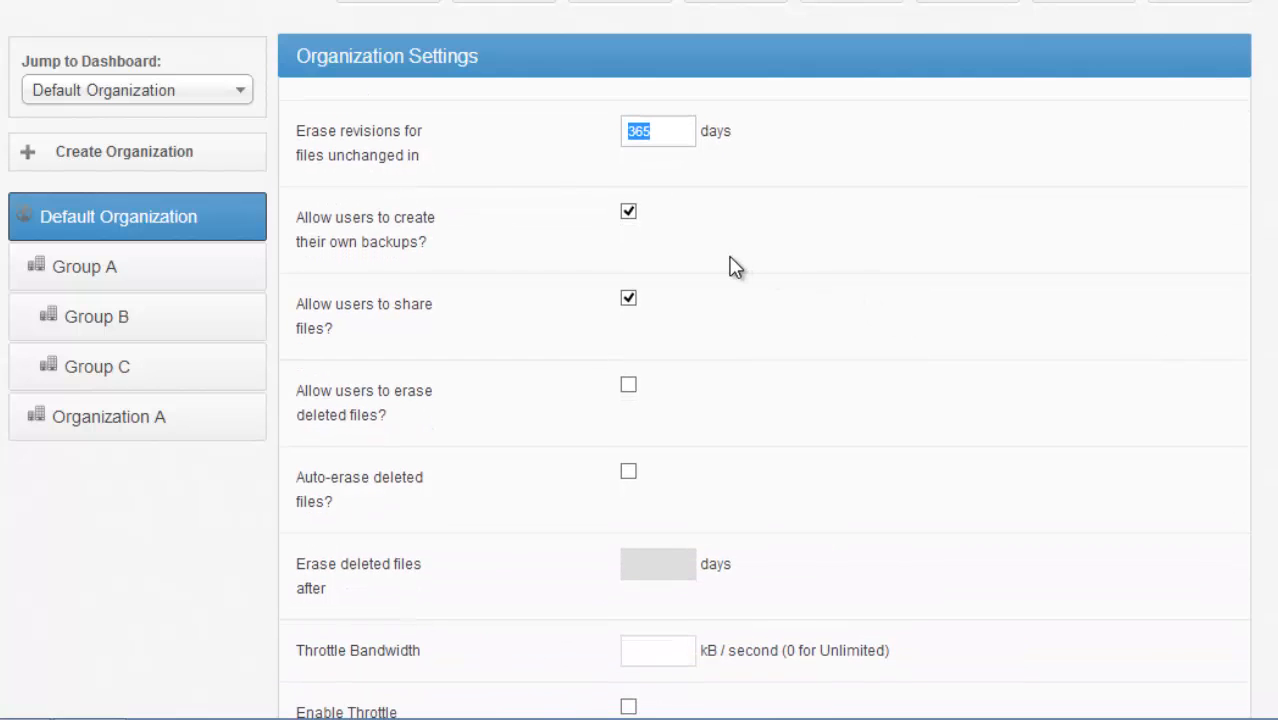
pyautogui.moveTo(631, 321)
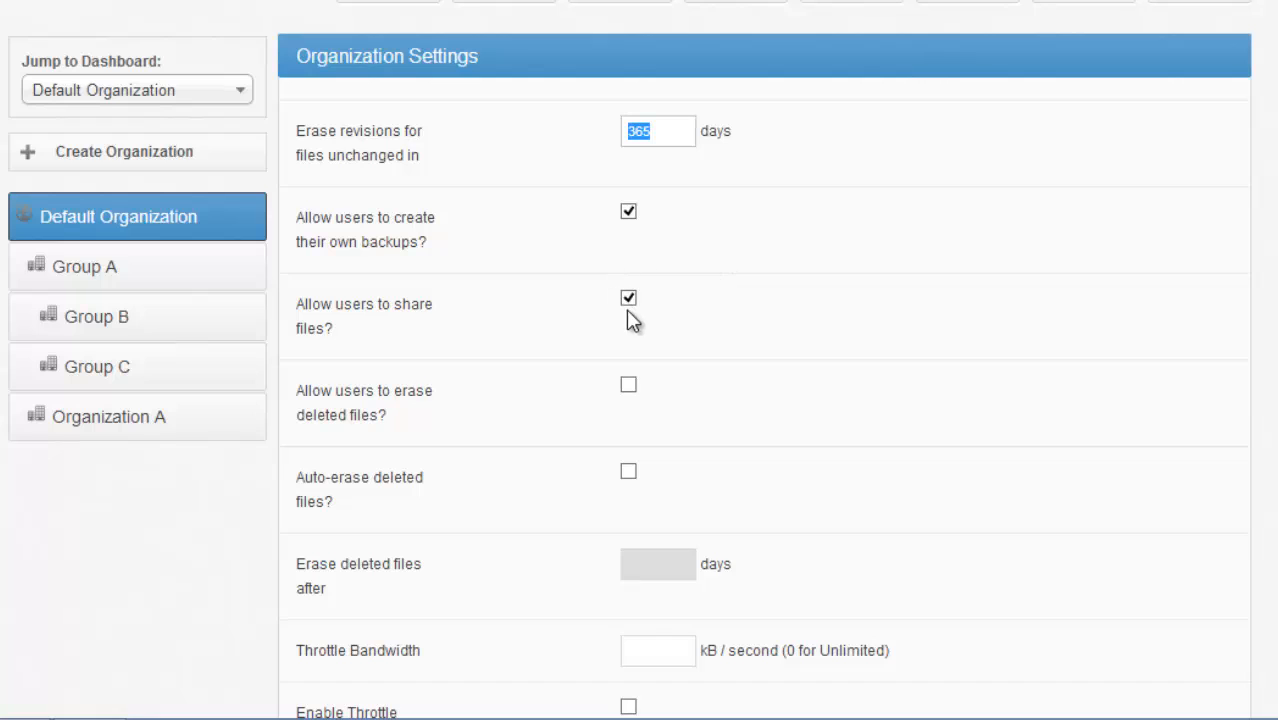
pyautogui.click(625, 298)
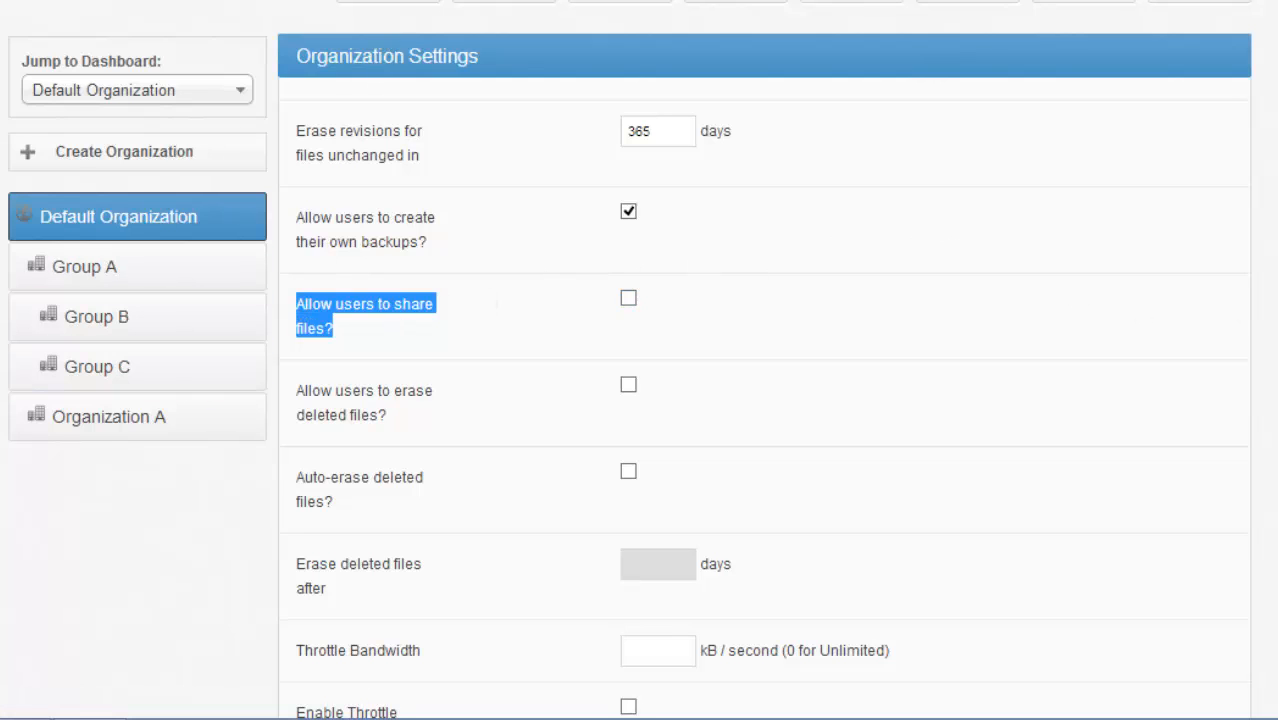
# - Enter 3000 in a throttle setting further down the policies
pyautogui.scroll(-3)
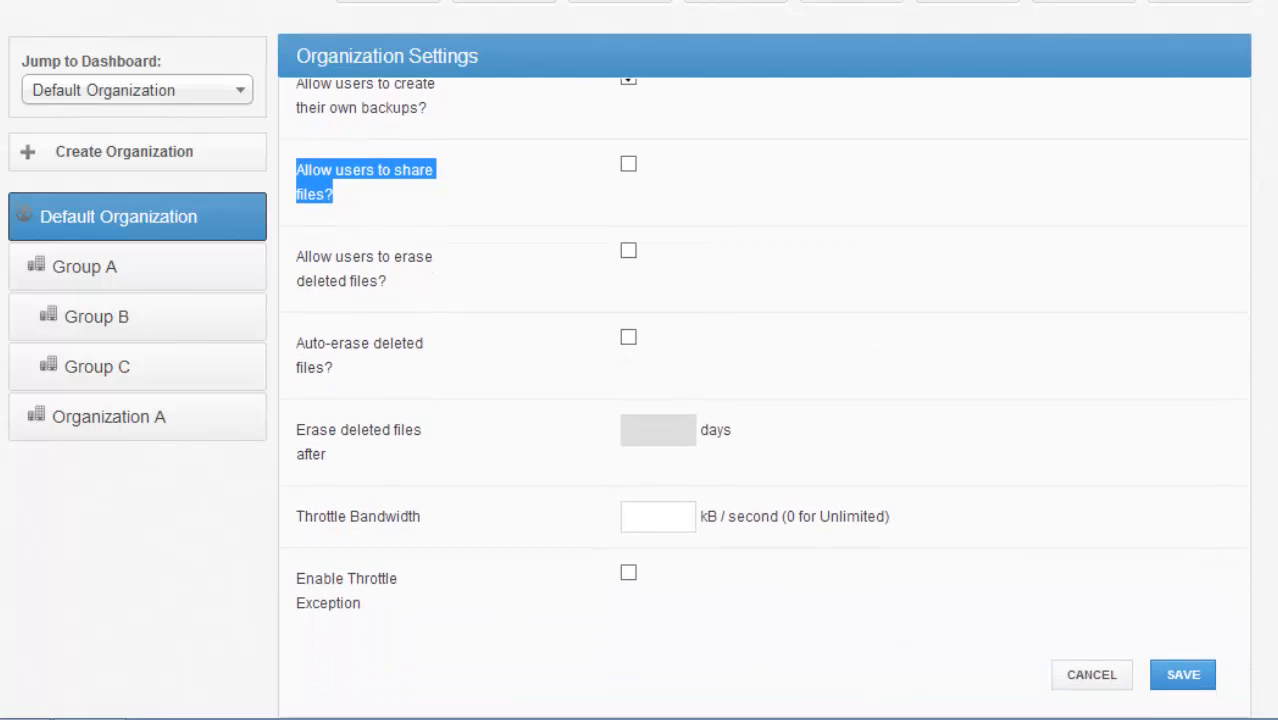
pyautogui.scroll(-3)
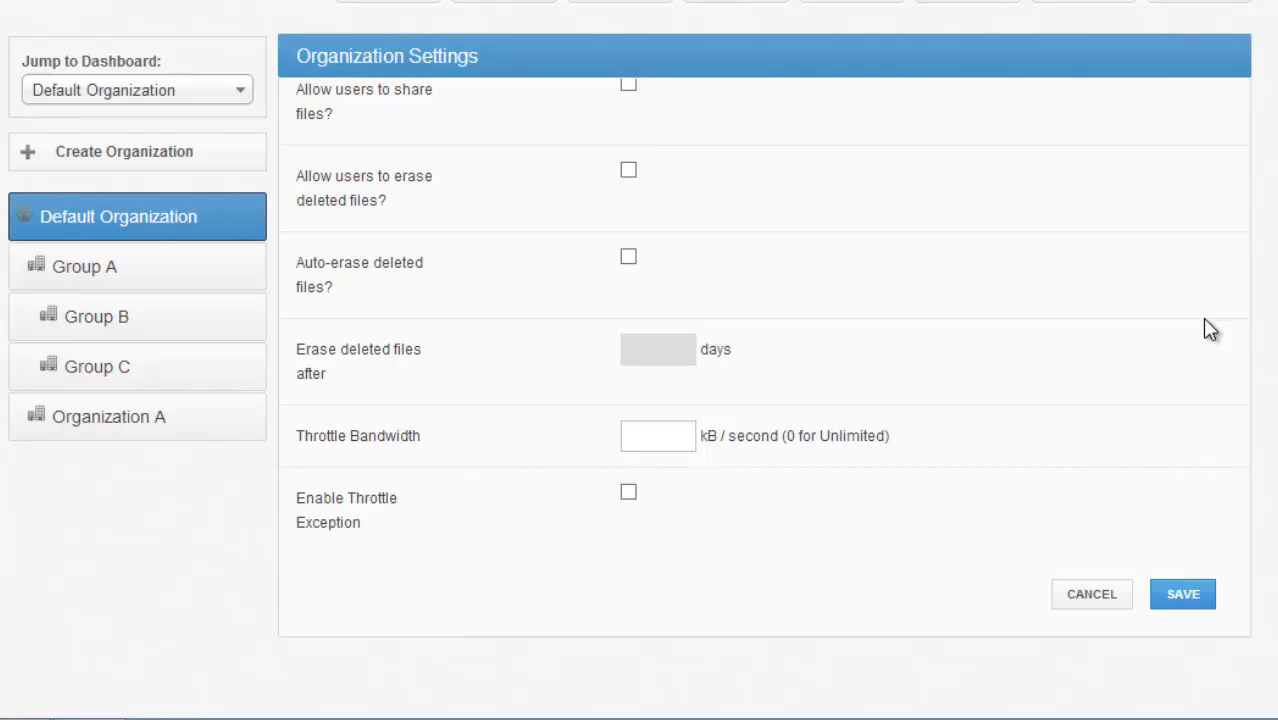
pyautogui.write('3000')
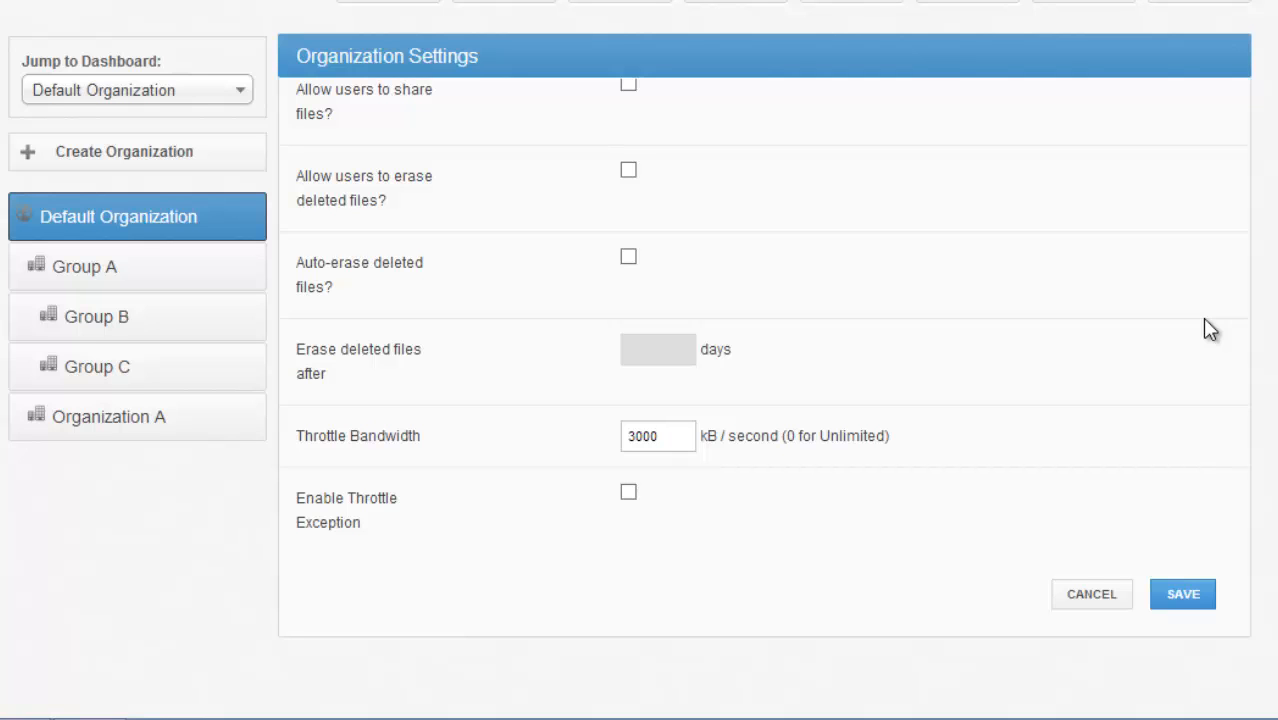
# - Enable a throttle exception, try Weekends then Custom days, and return to General settings
pyautogui.click(628, 492)
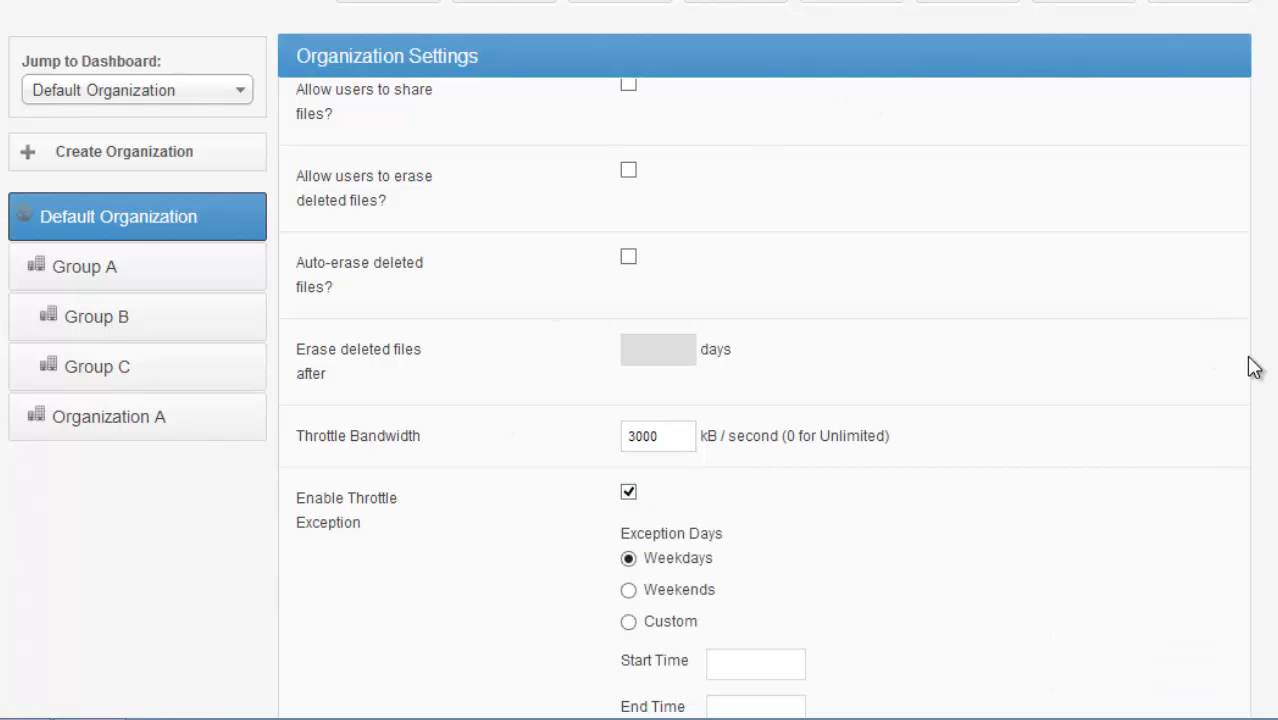
pyautogui.scroll(-3)
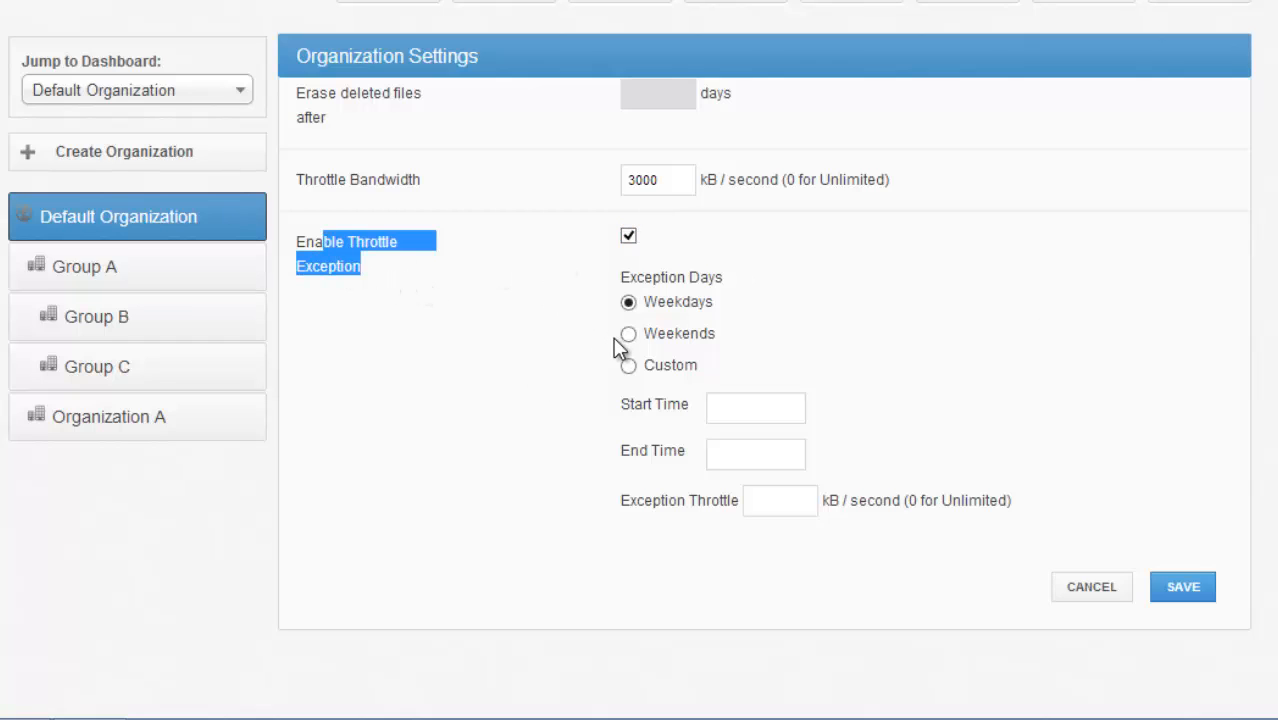
pyautogui.click(624, 333)
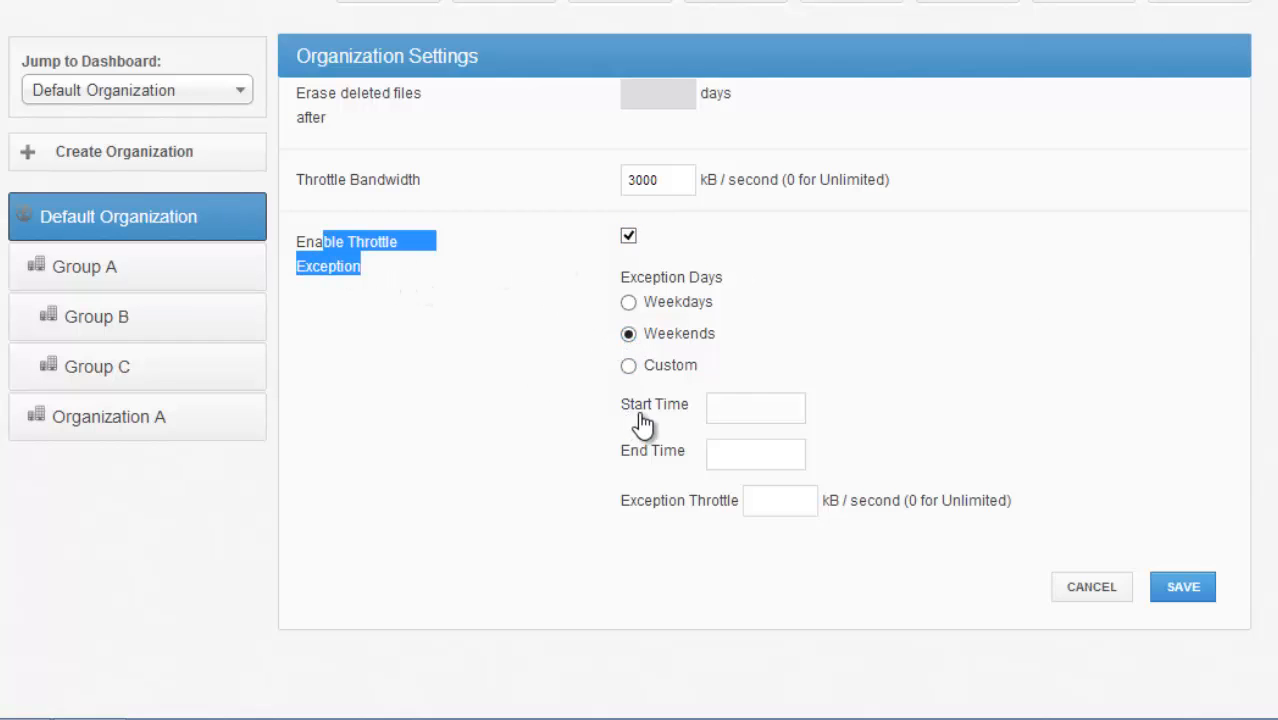
pyautogui.click(626, 365)
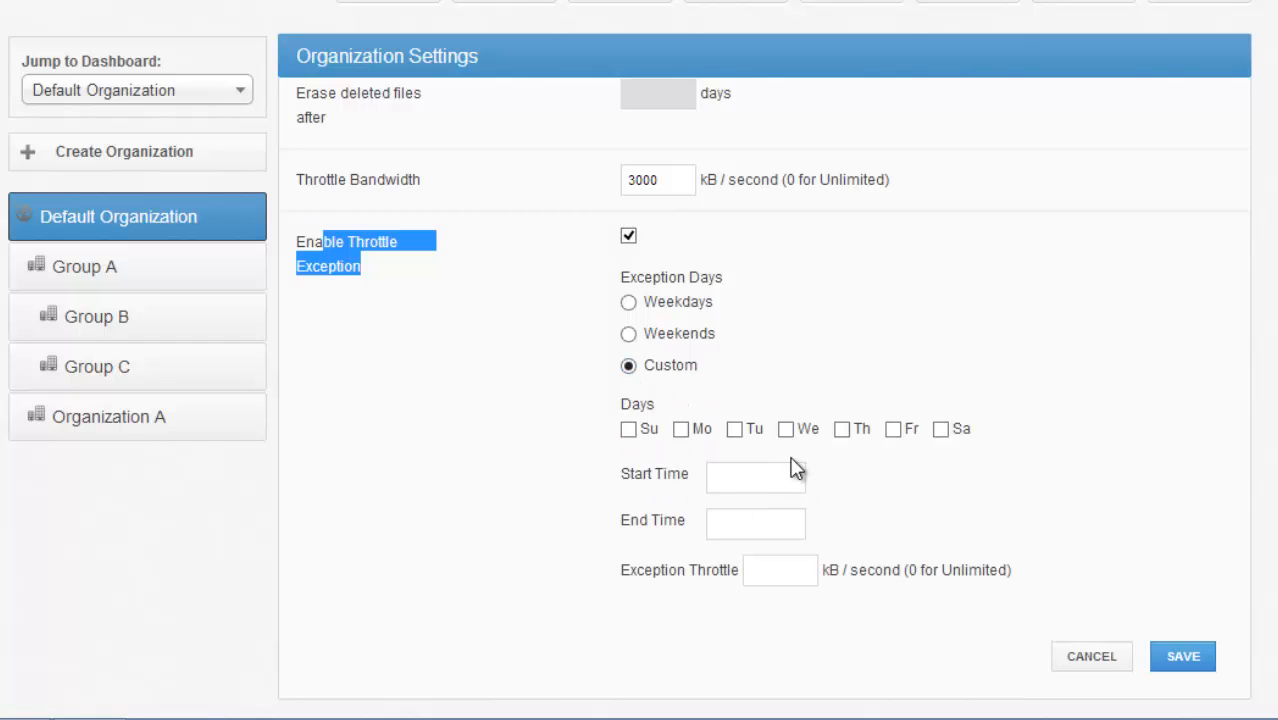
pyautogui.click(776, 570)
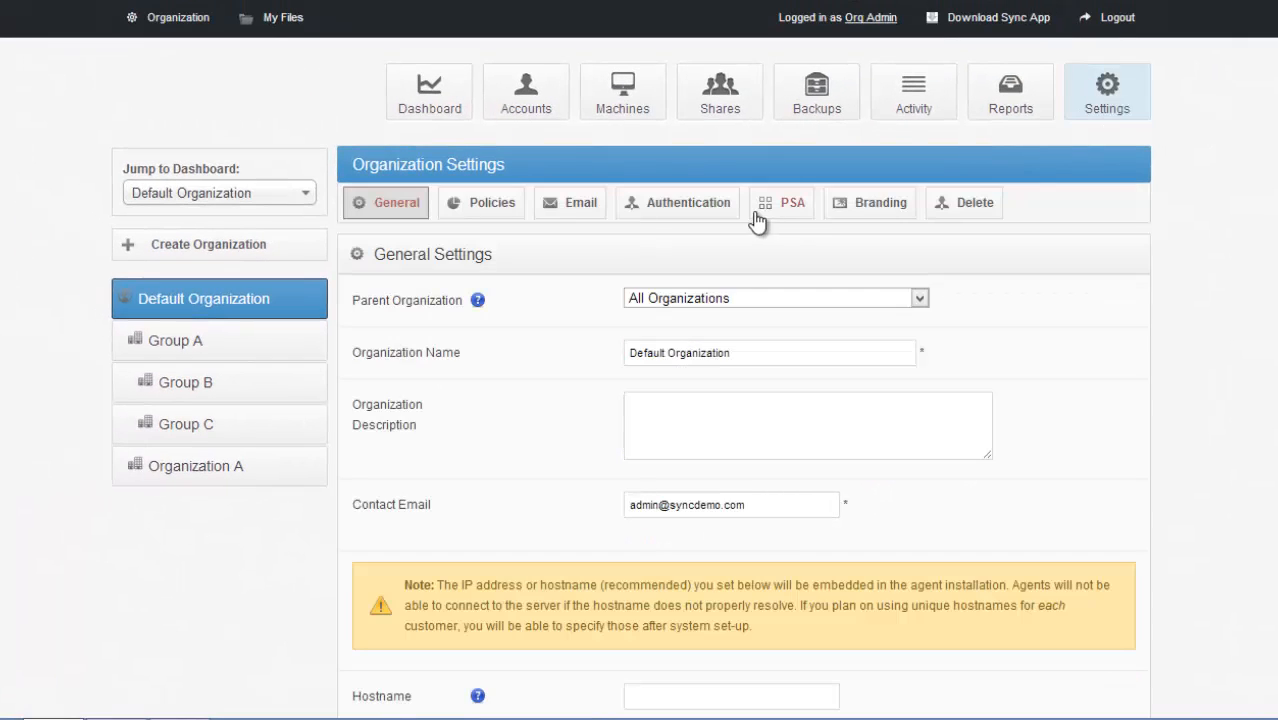
# - Glance at the accounts list and Create Account form, then reopen Authentication Sources
pyautogui.click(688, 203)
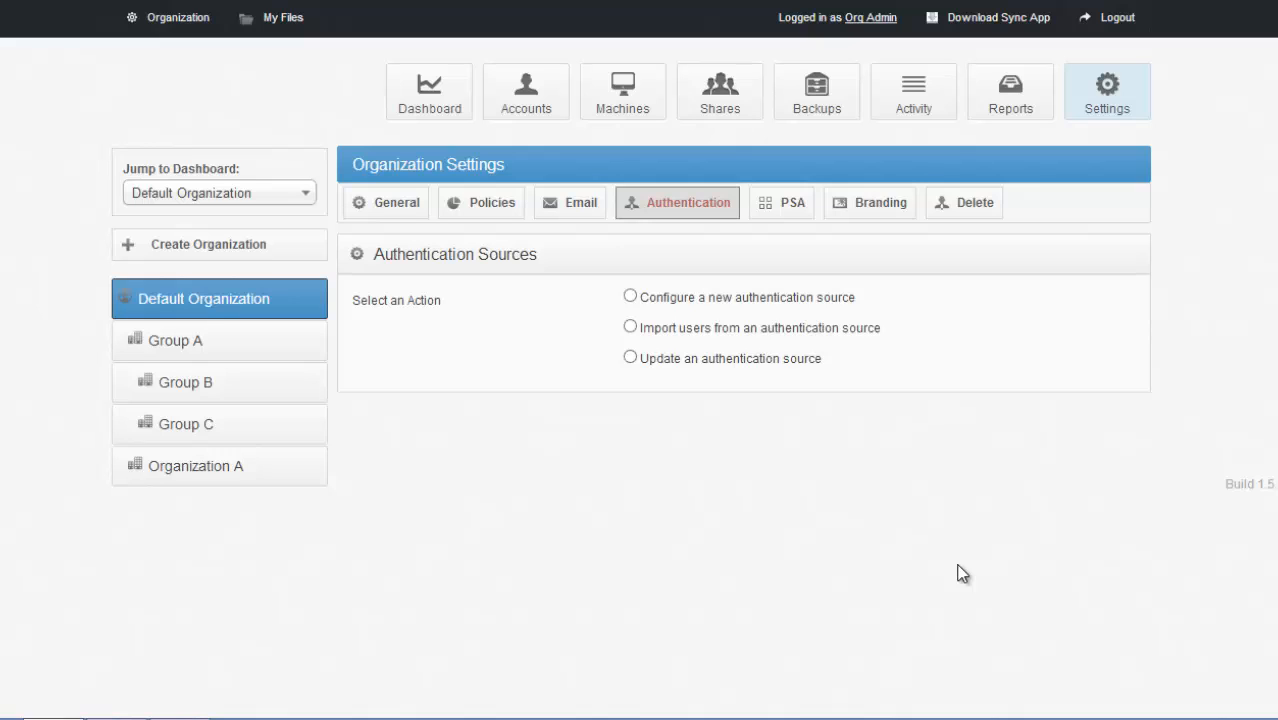
pyautogui.click(525, 91)
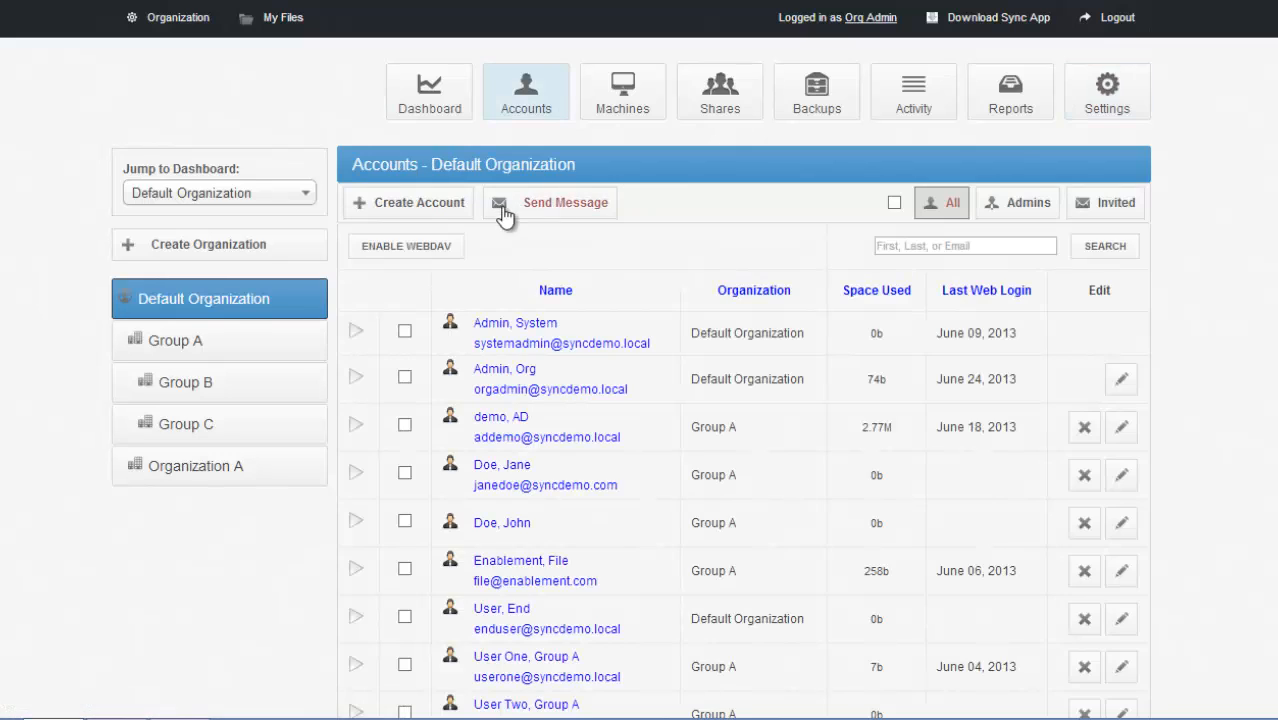
pyautogui.click(408, 202)
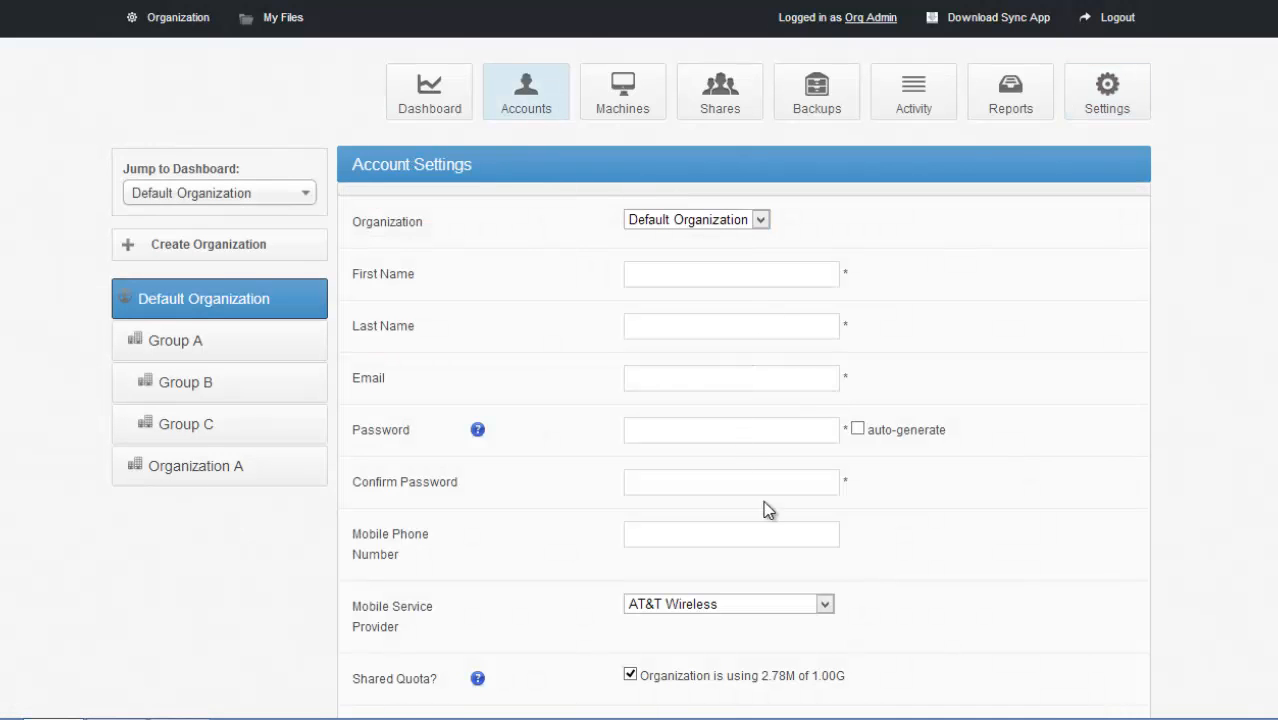
pyautogui.moveTo(1137, 199)
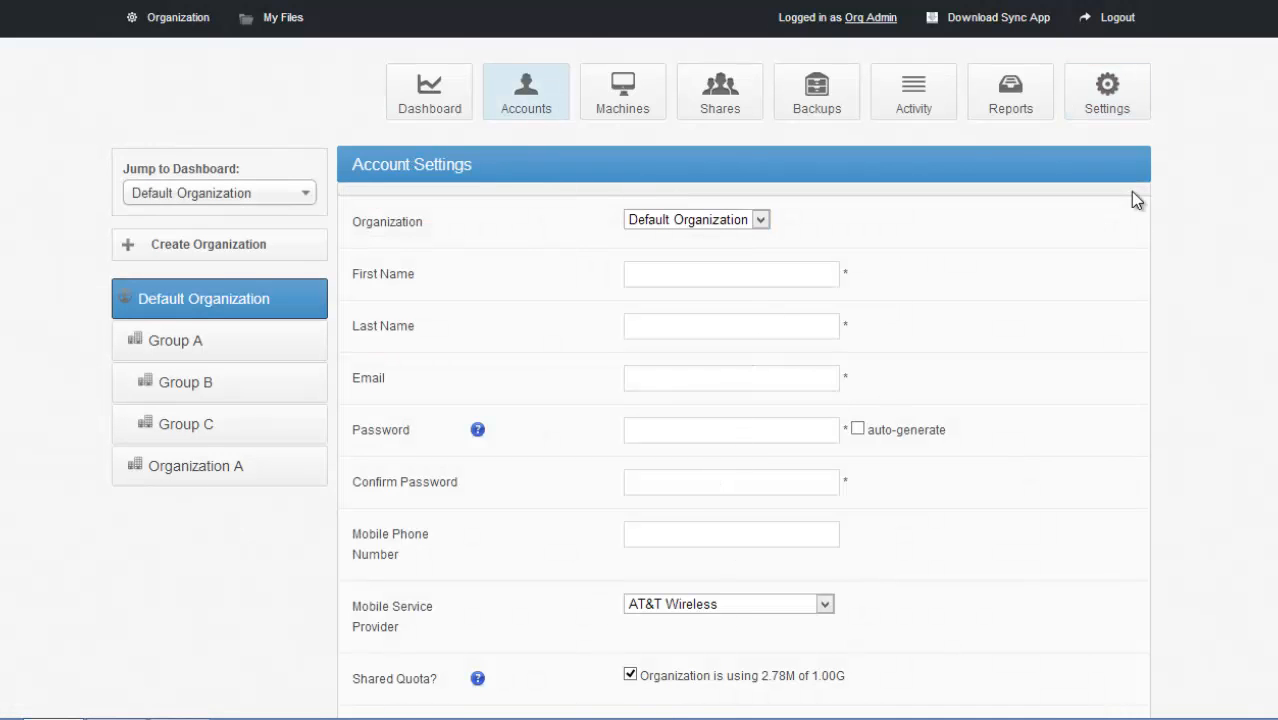
pyautogui.click(1106, 88)
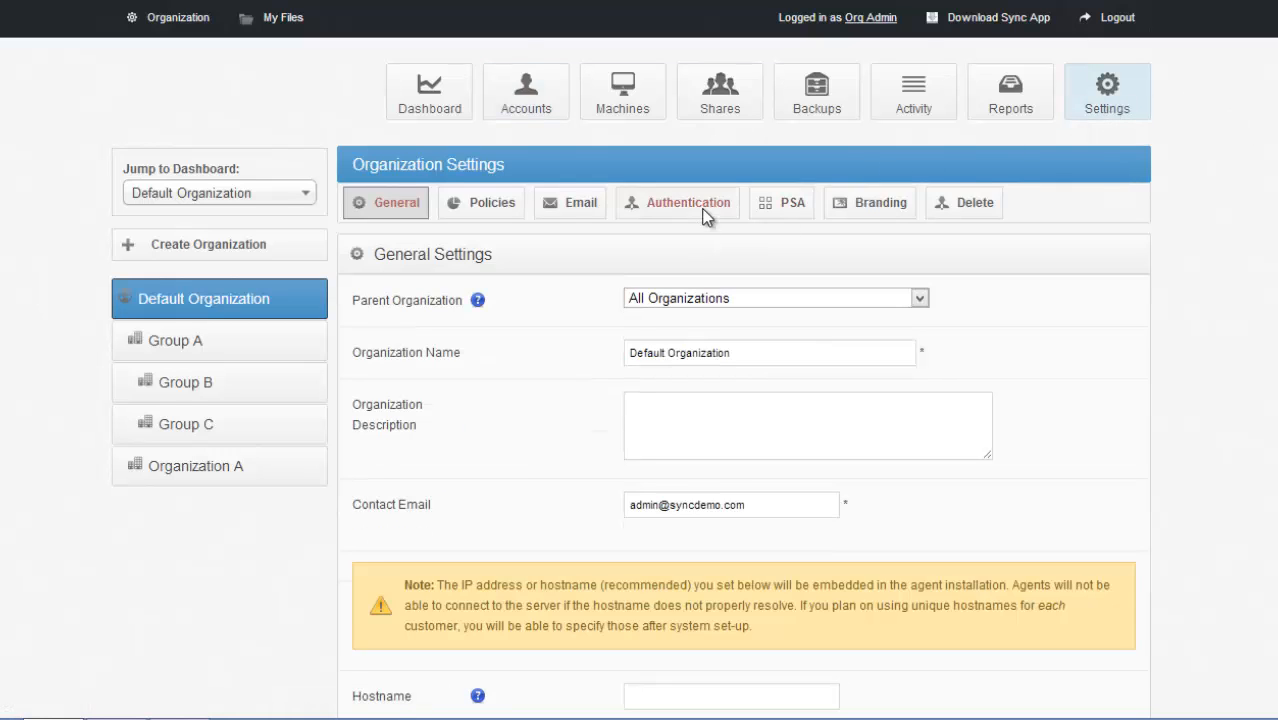
pyautogui.click(689, 203)
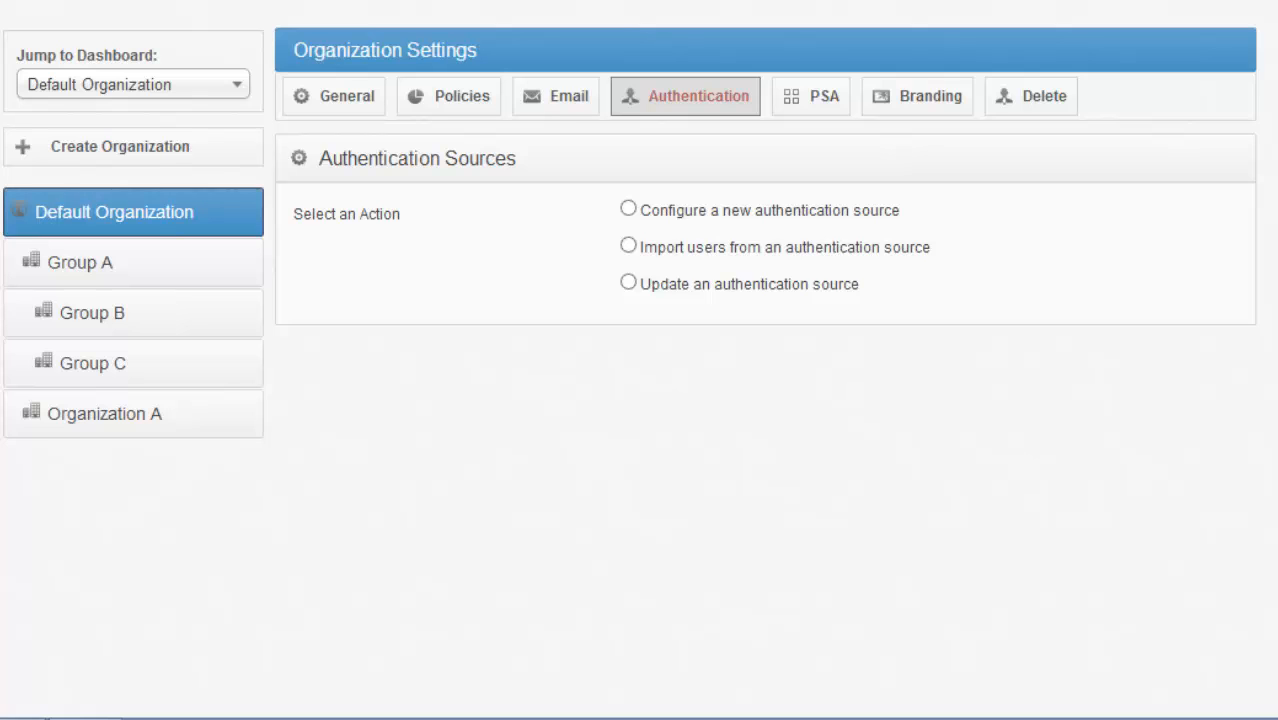
pyautogui.moveTo(1002, 326)
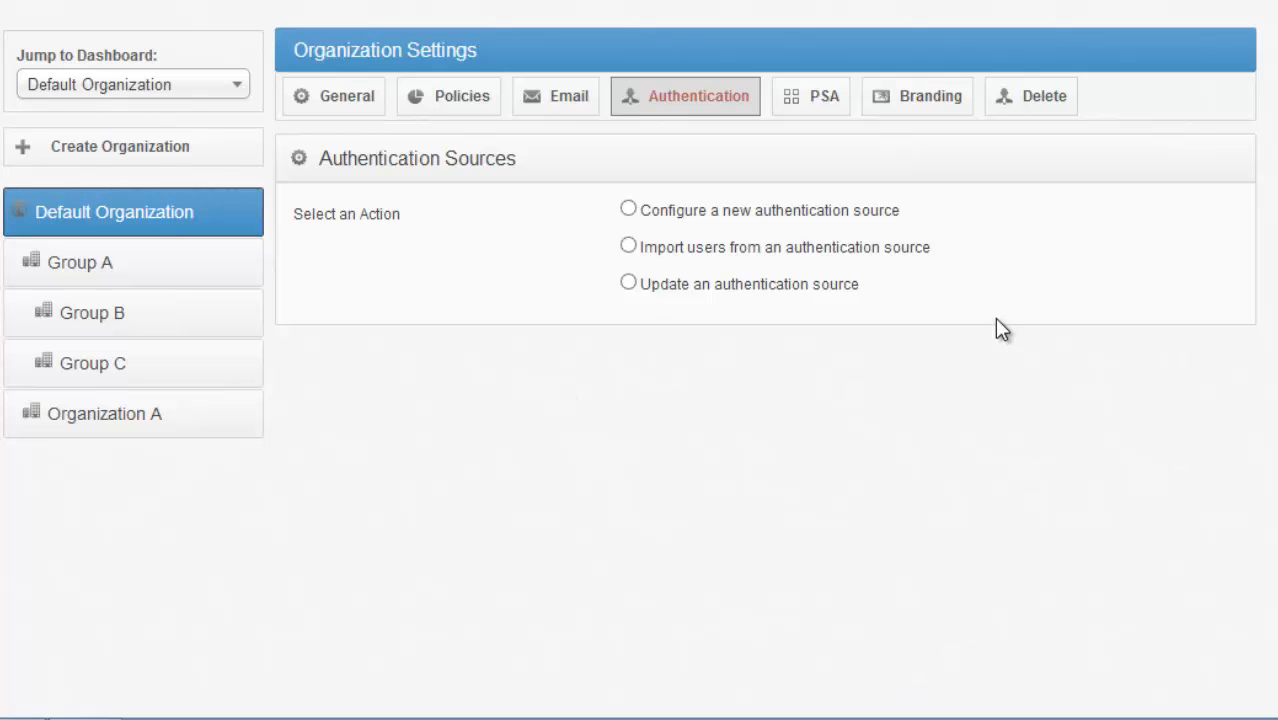
# - View the PSA Settings page, then move to the Branding settings
pyautogui.click(810, 96)
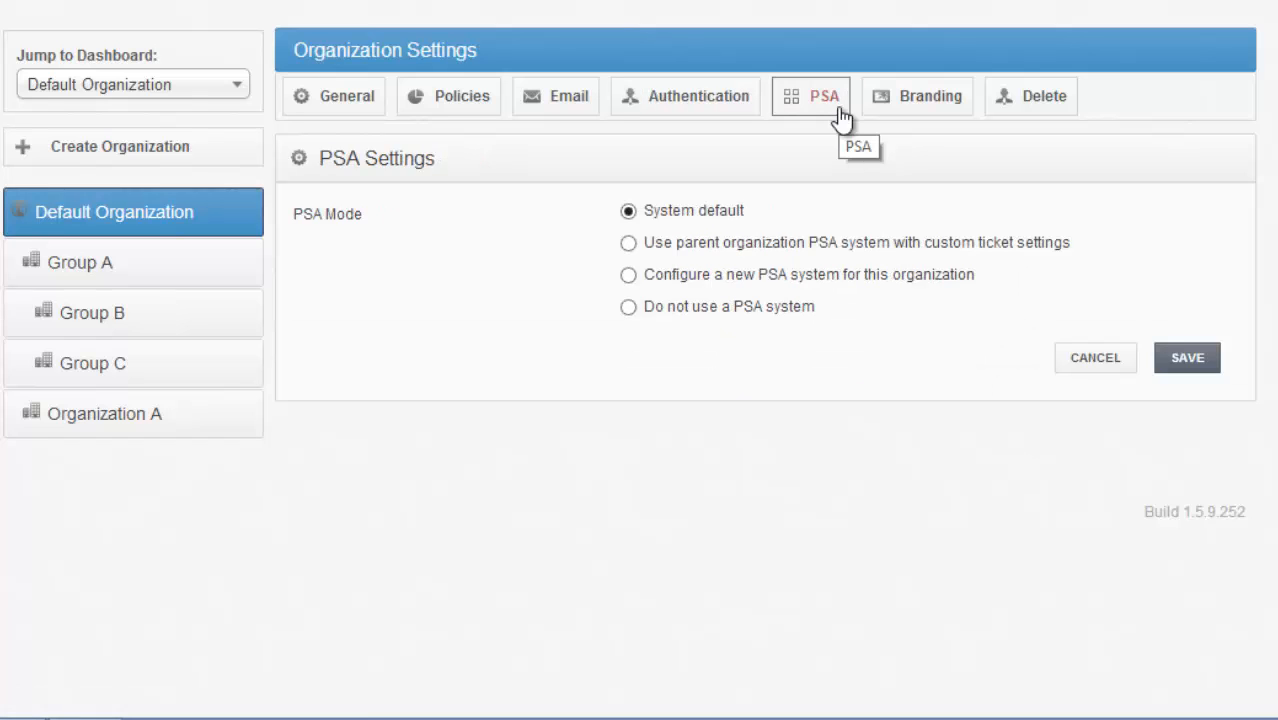
pyautogui.moveTo(338, 148)
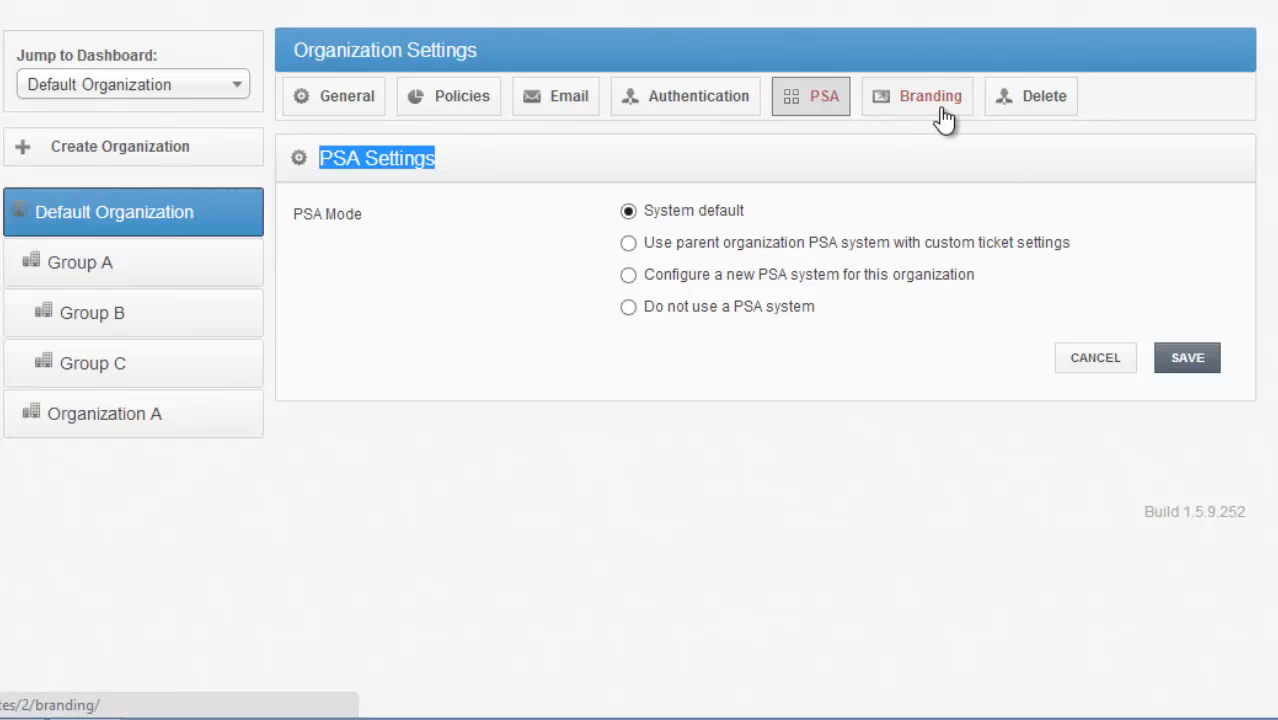
pyautogui.click(930, 96)
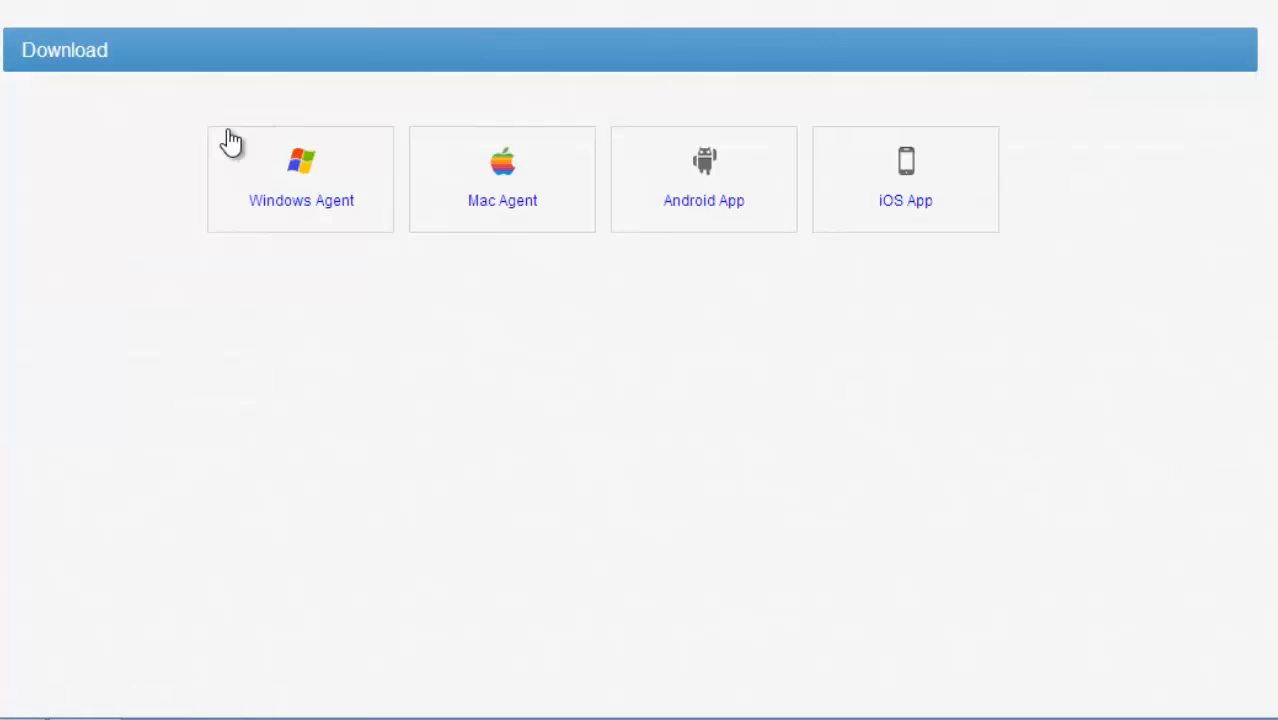
pyautogui.moveTo(996, 270)
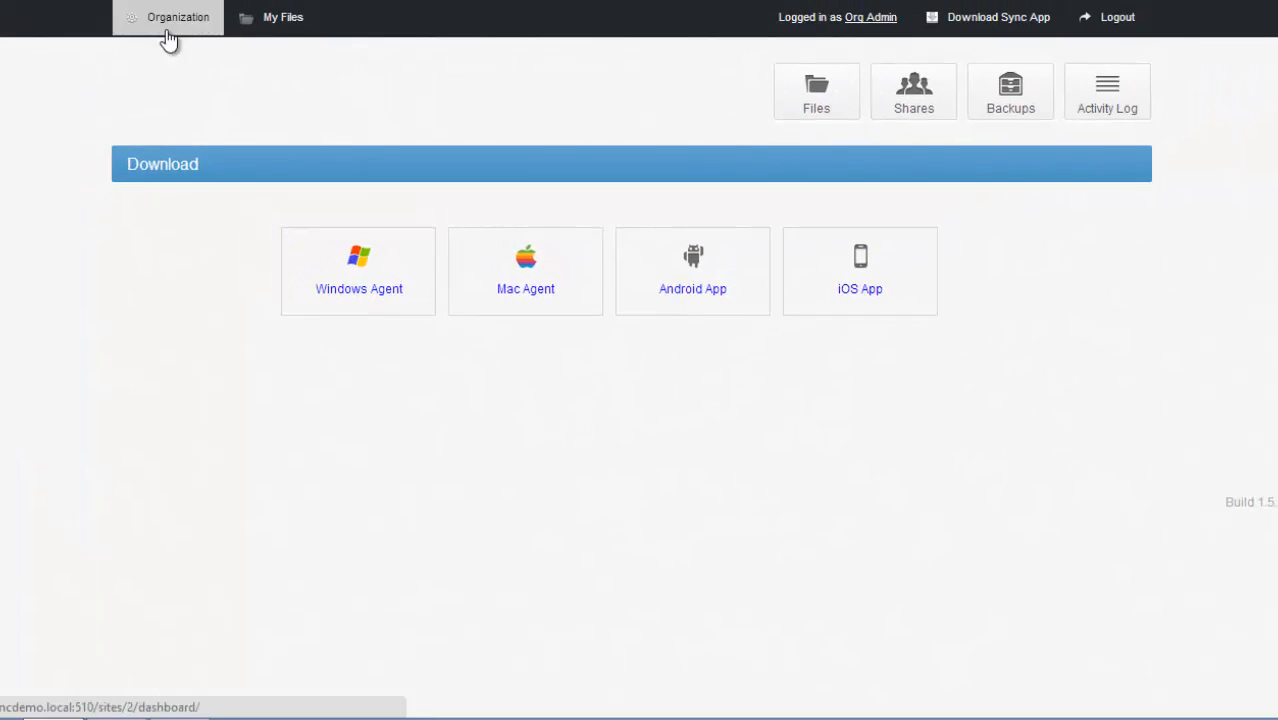
# - Go back to the Default Organization dashboard via Organization in the top bar
pyautogui.click(176, 17)
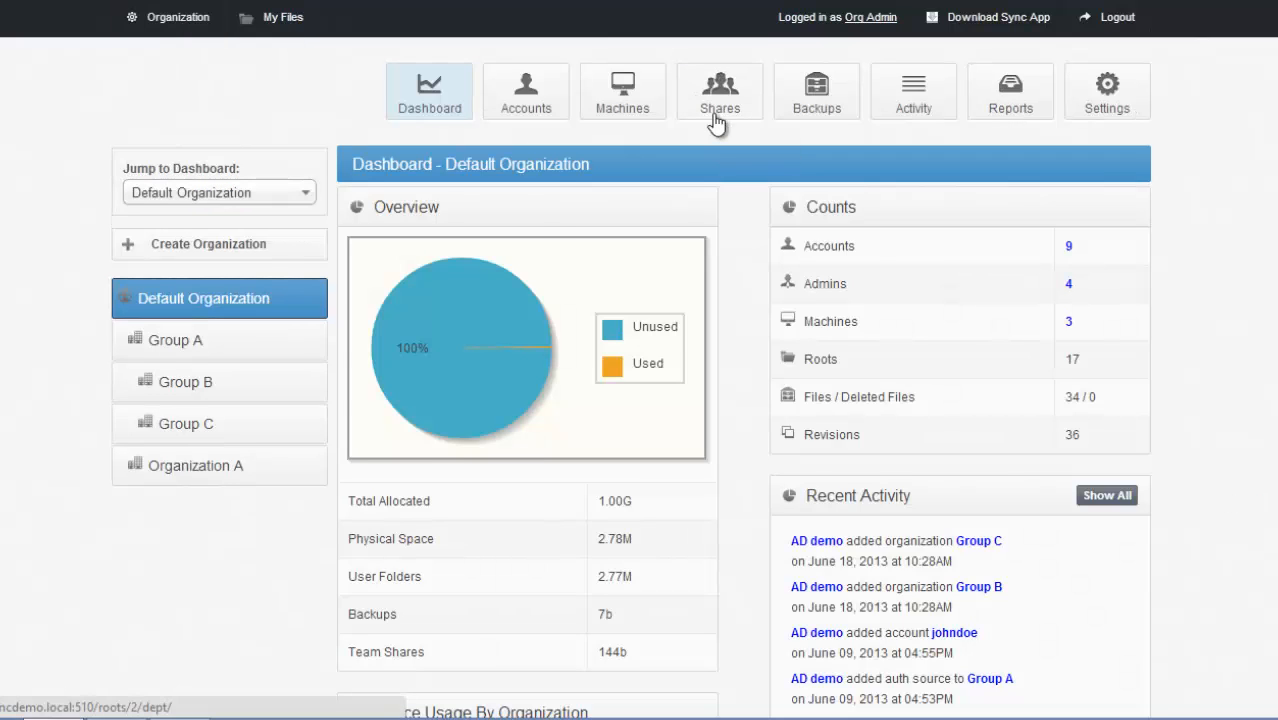
# - Open a new Team Share form and subscribe the fifth and third listed accounts
pyautogui.click(719, 91)
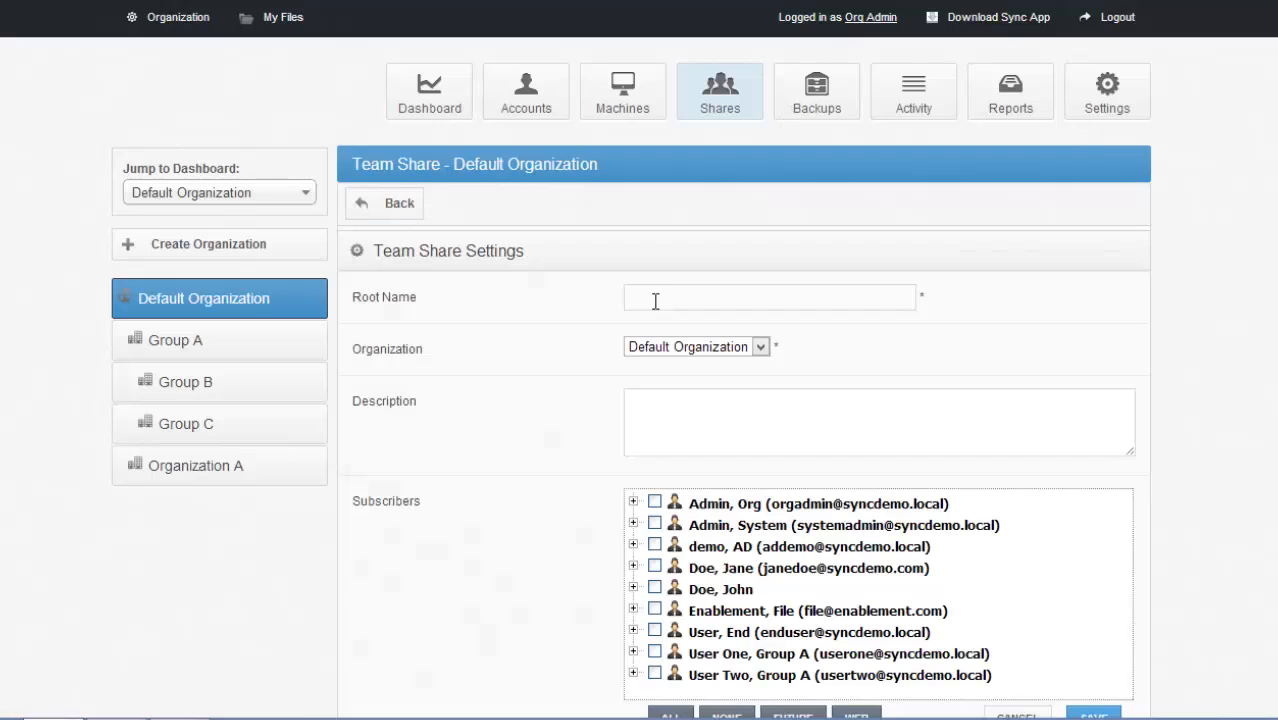
pyautogui.doubleClick(392, 250)
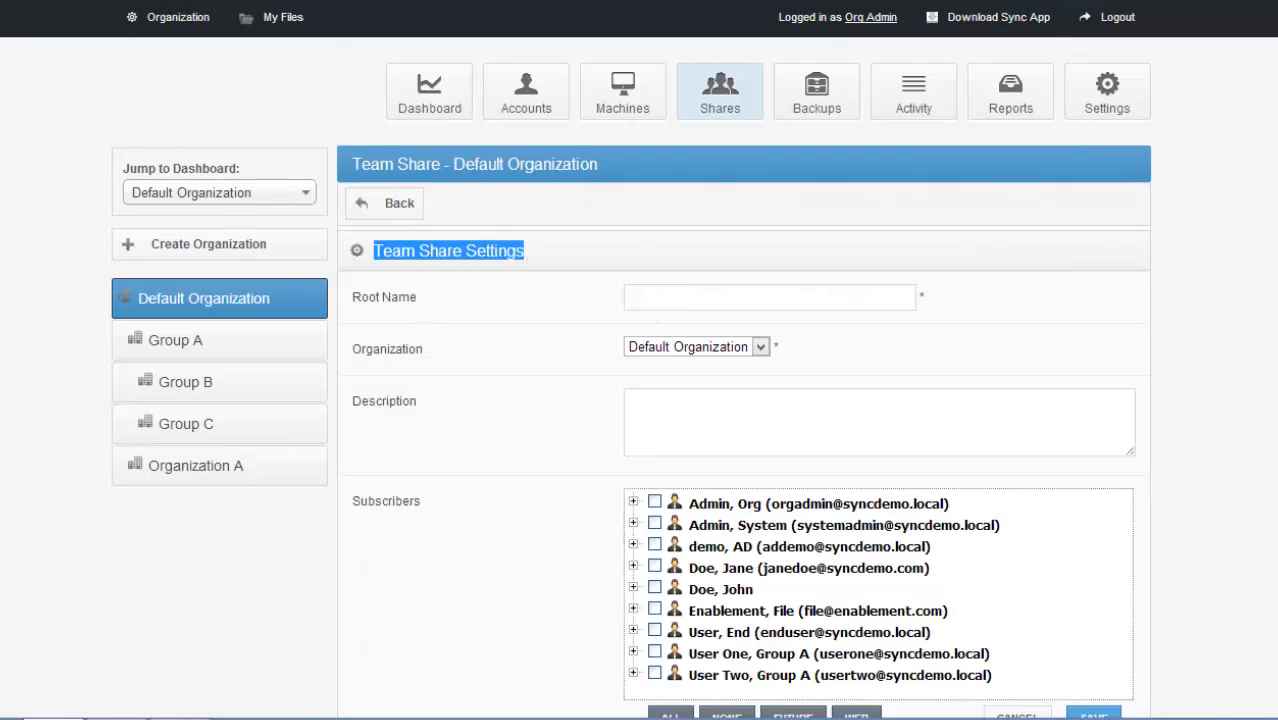
pyautogui.scroll(-3)
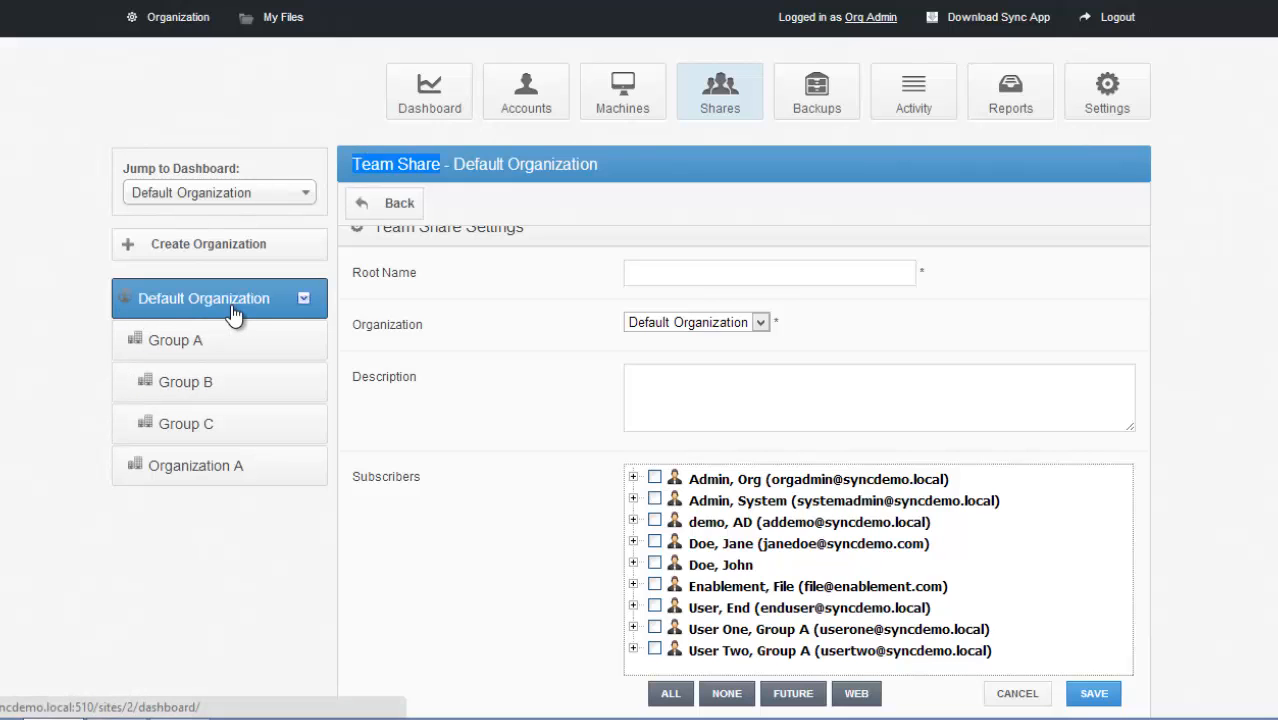
pyautogui.scroll(-3)
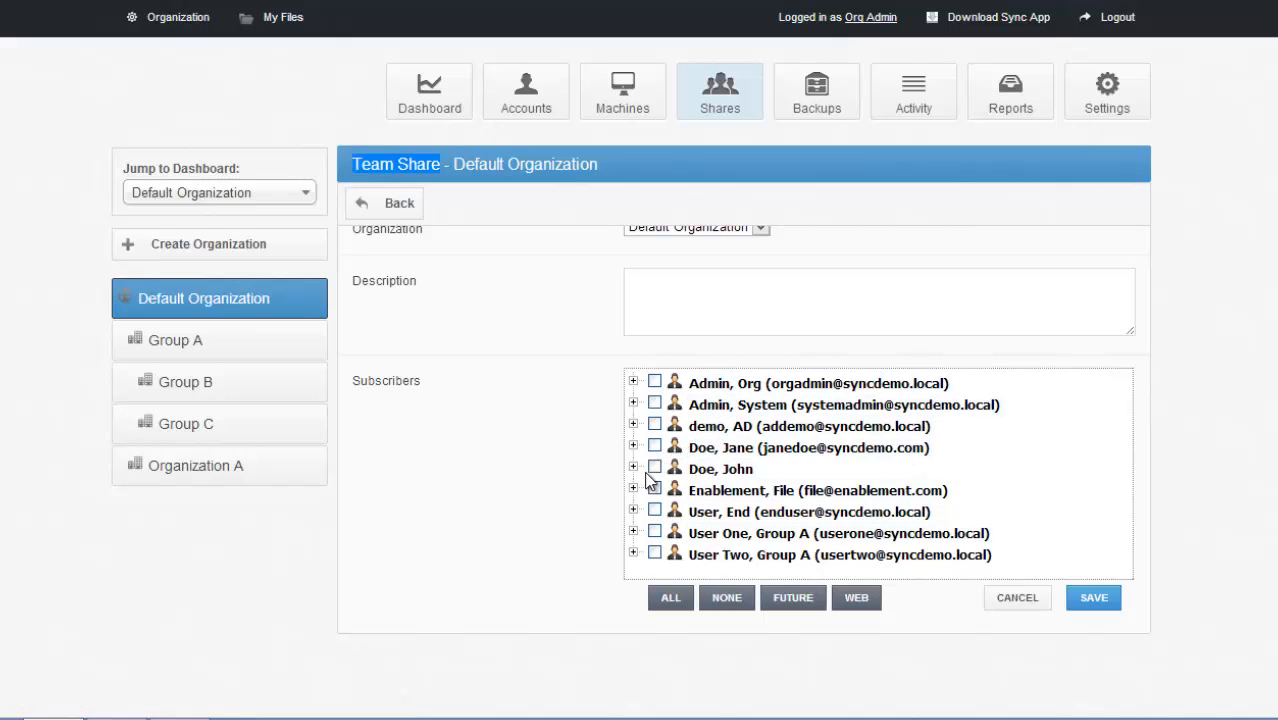
pyautogui.click(655, 468)
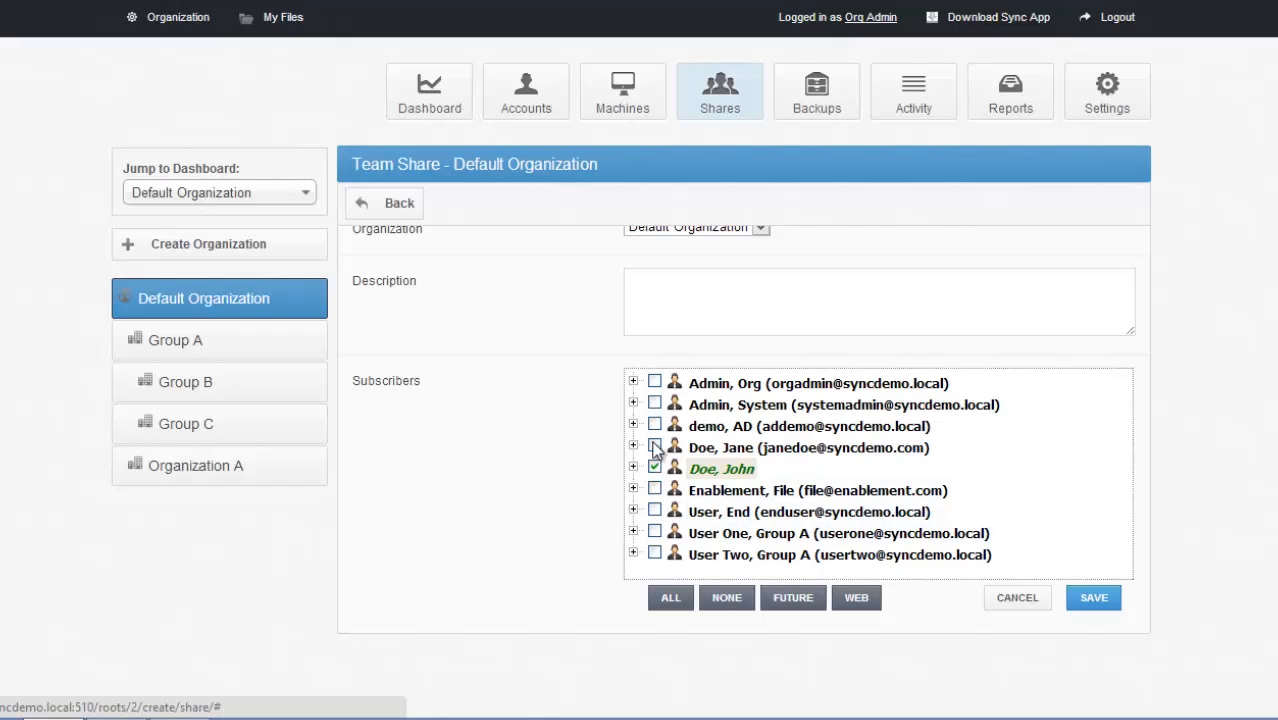
pyautogui.click(654, 426)
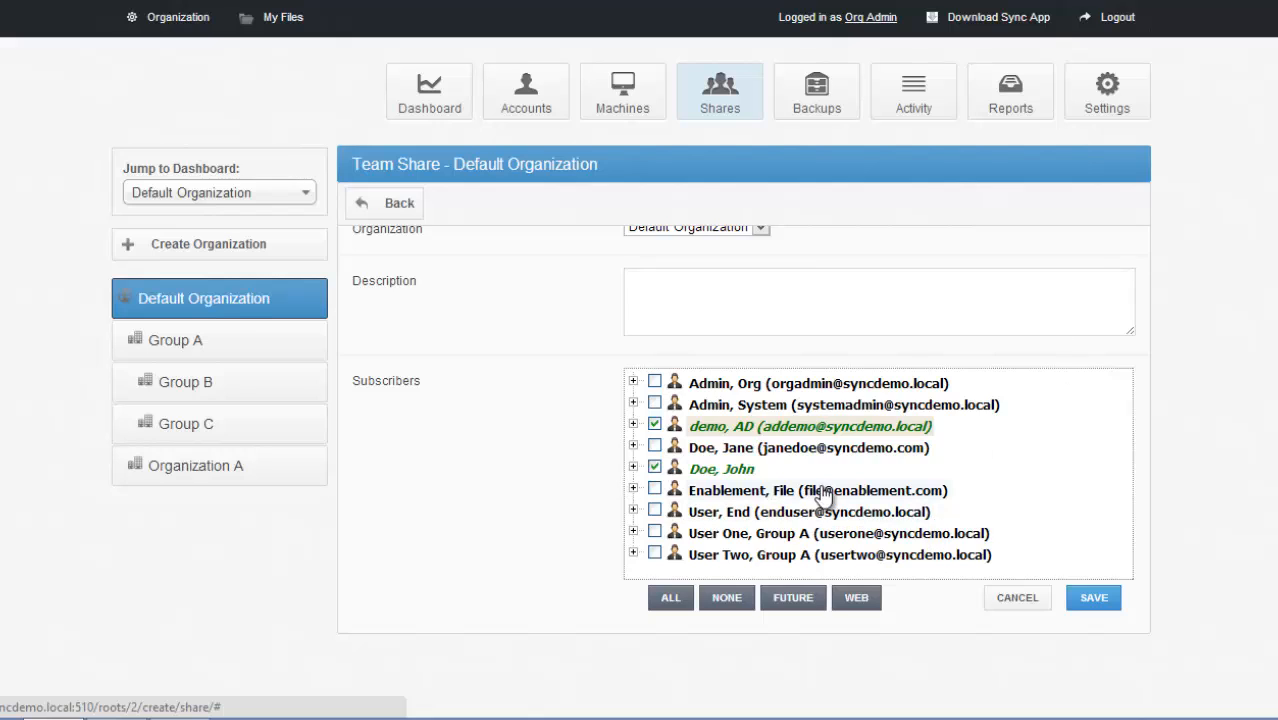
pyautogui.click(175, 340)
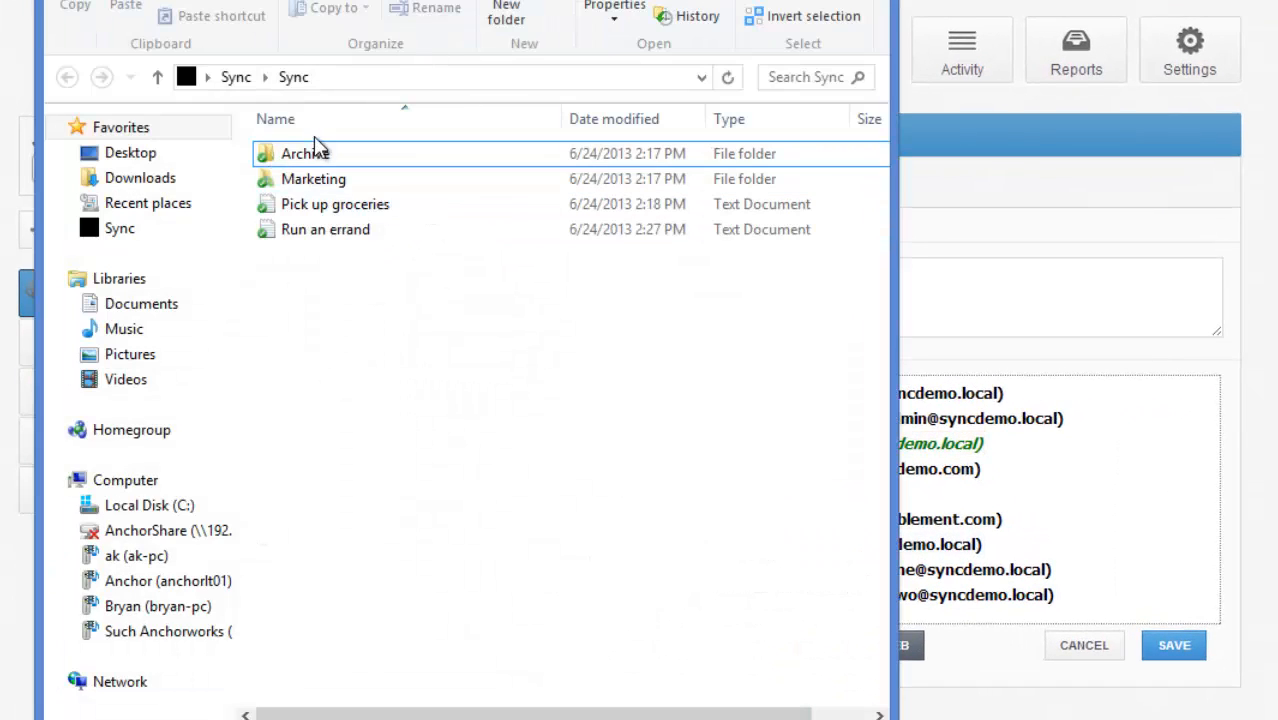
pyautogui.moveTo(425, 333)
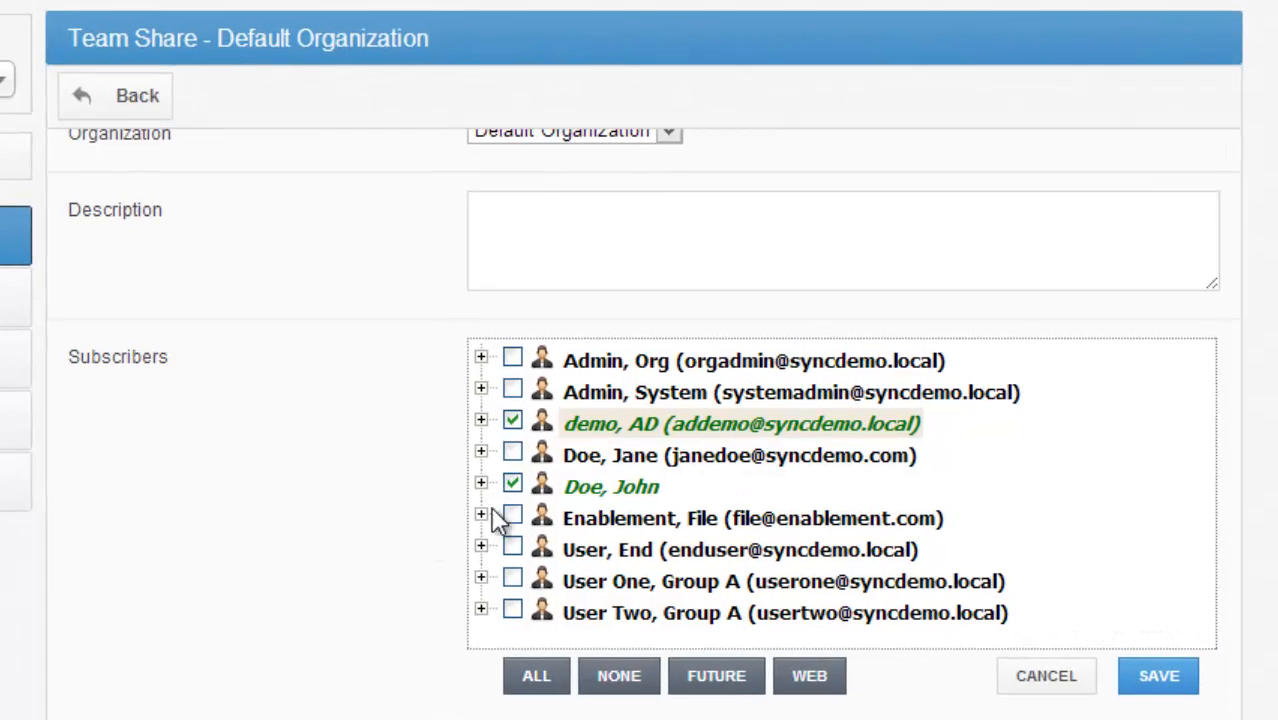
# - Expand Doe, John and keep only Web access, excluding WebDAV and future machines
pyautogui.click(481, 486)
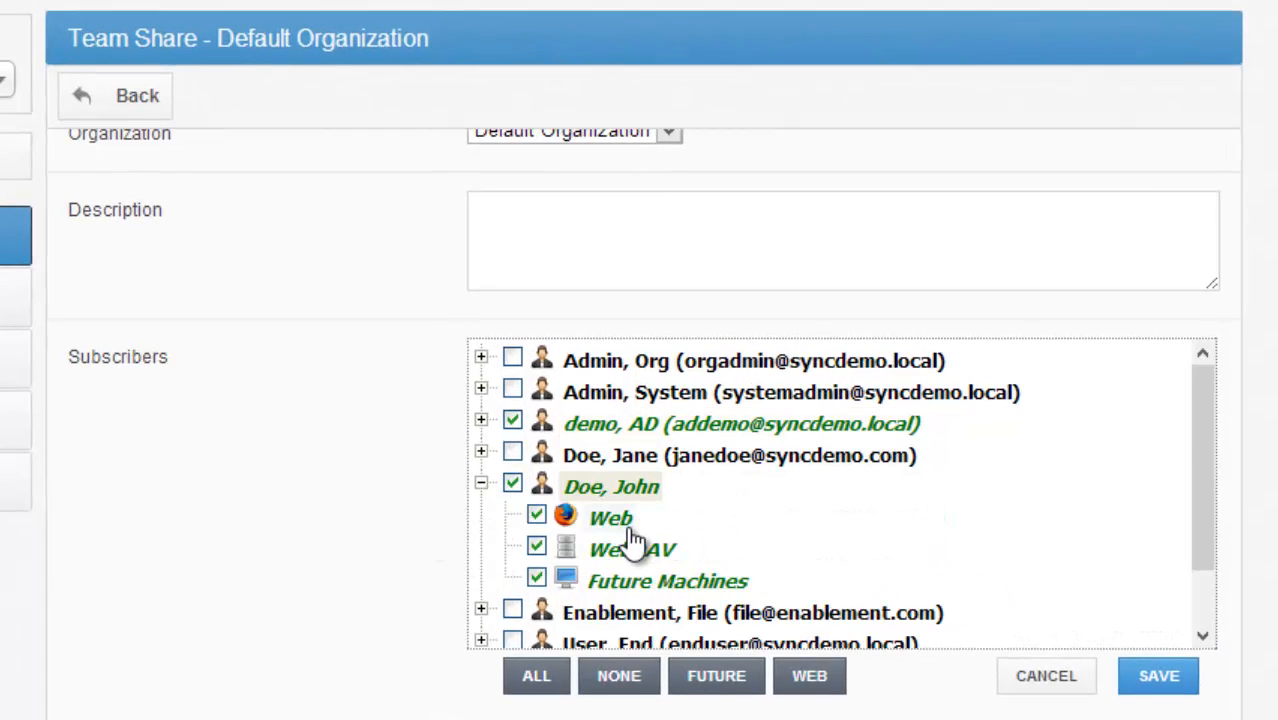
pyautogui.moveTo(627, 533)
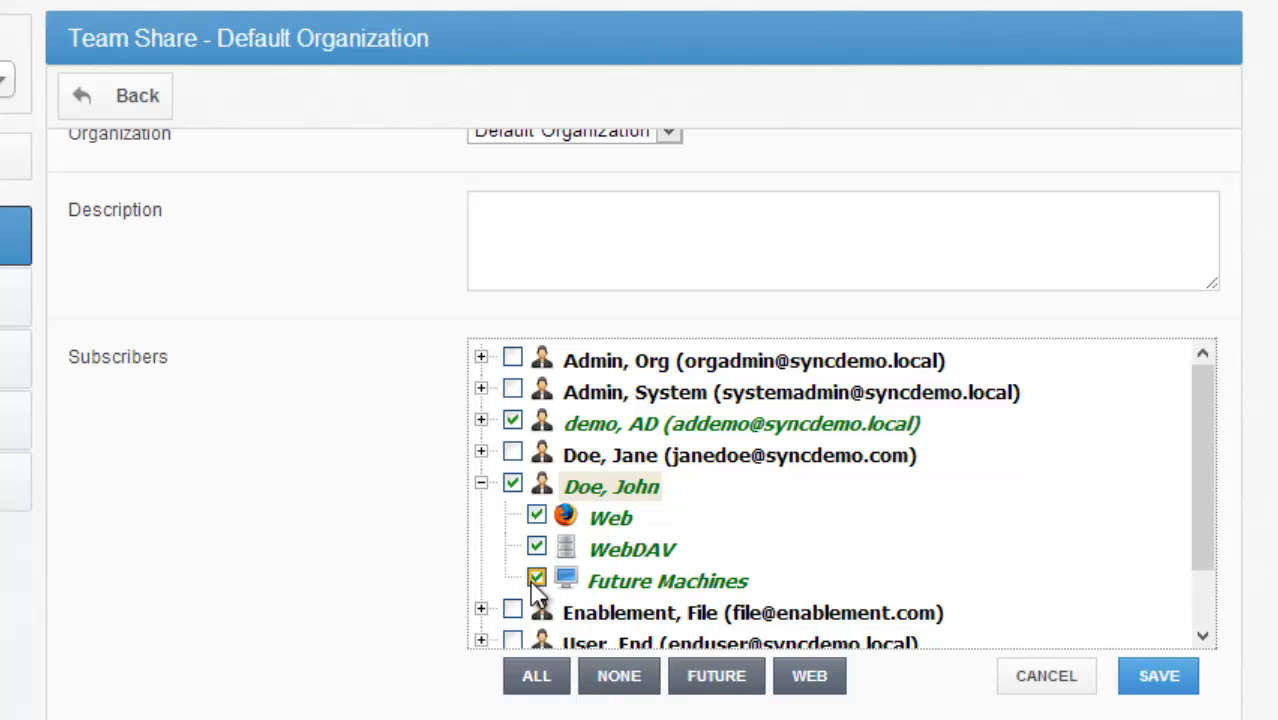
pyautogui.click(536, 581)
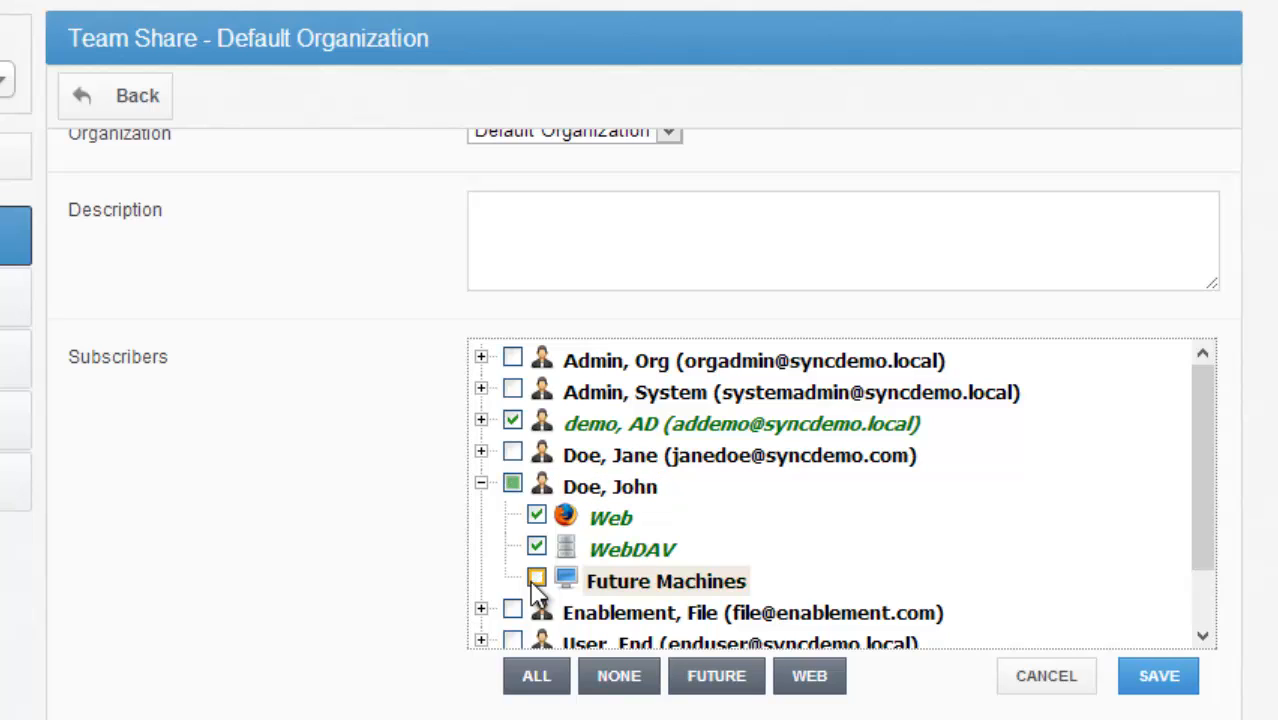
pyautogui.click(535, 548)
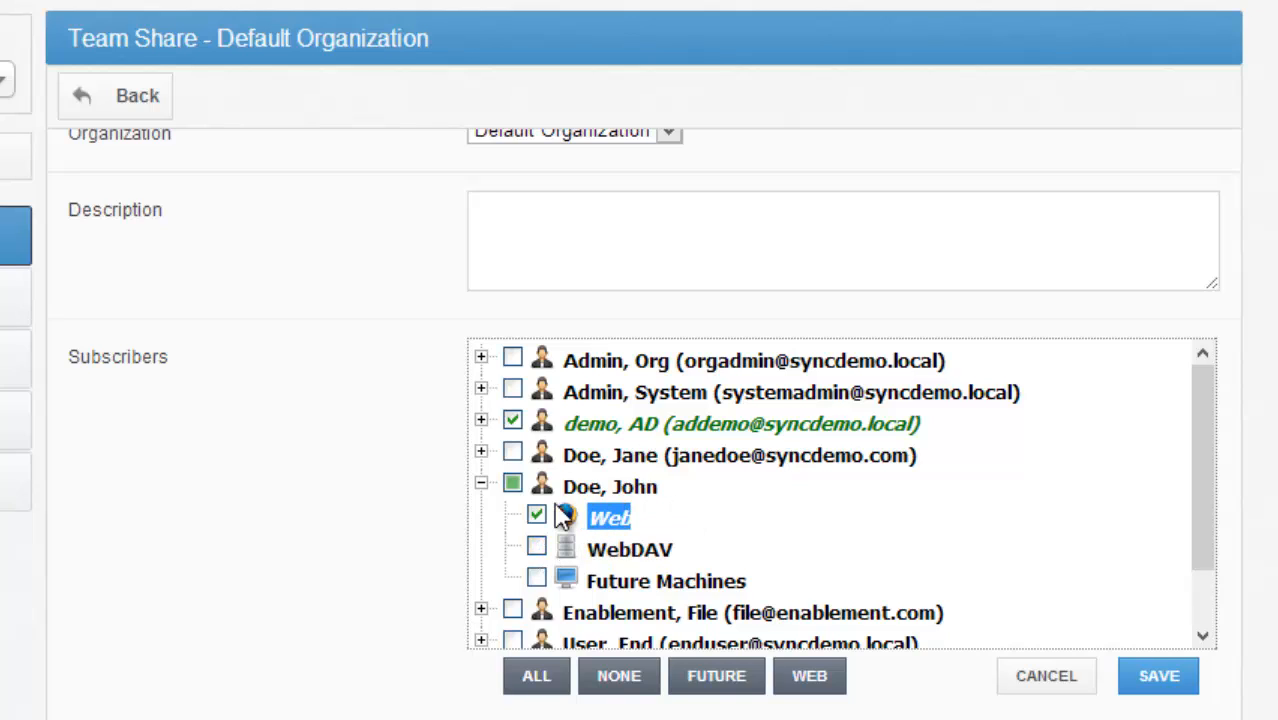
pyautogui.click(536, 517)
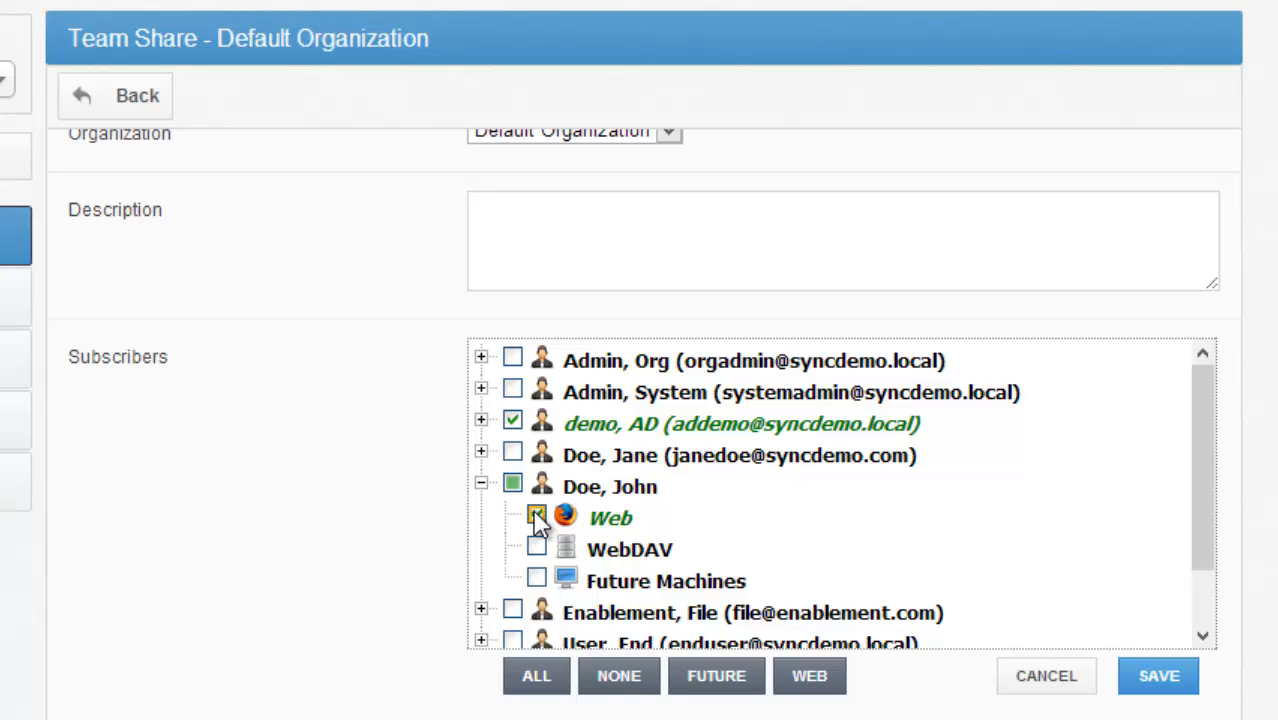
pyautogui.click(532, 548)
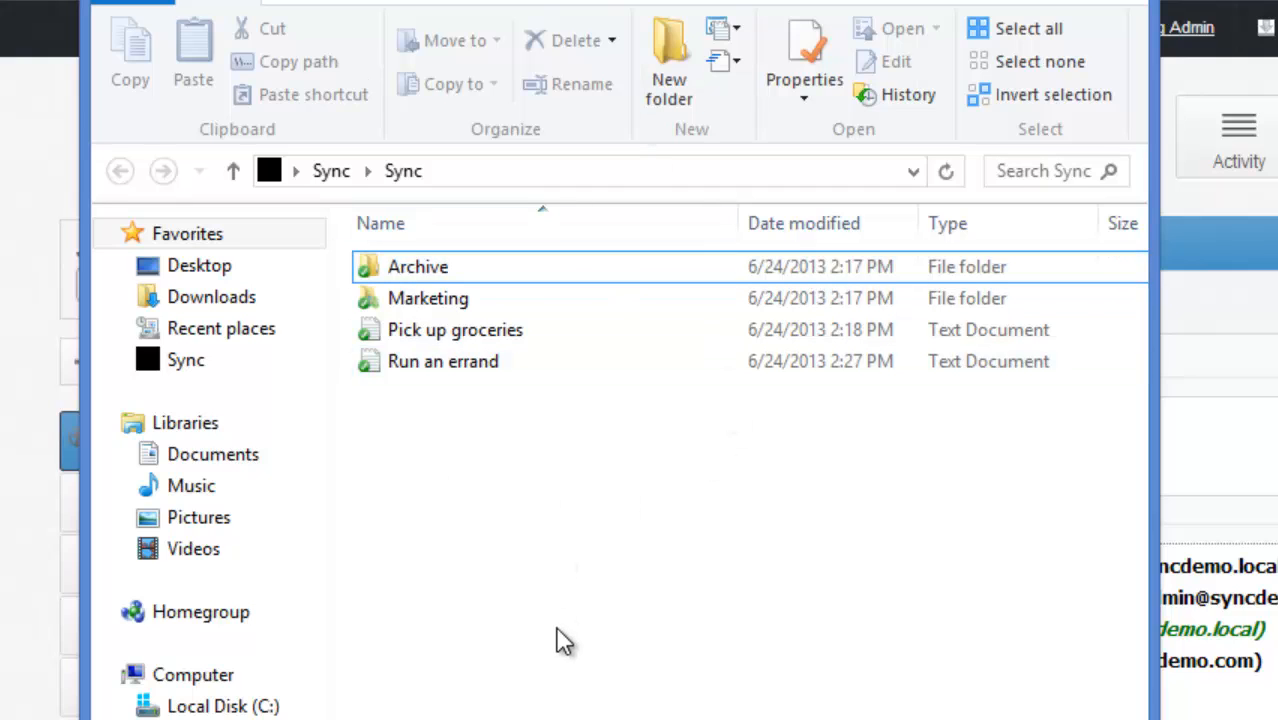
pyautogui.moveTo(822, 551)
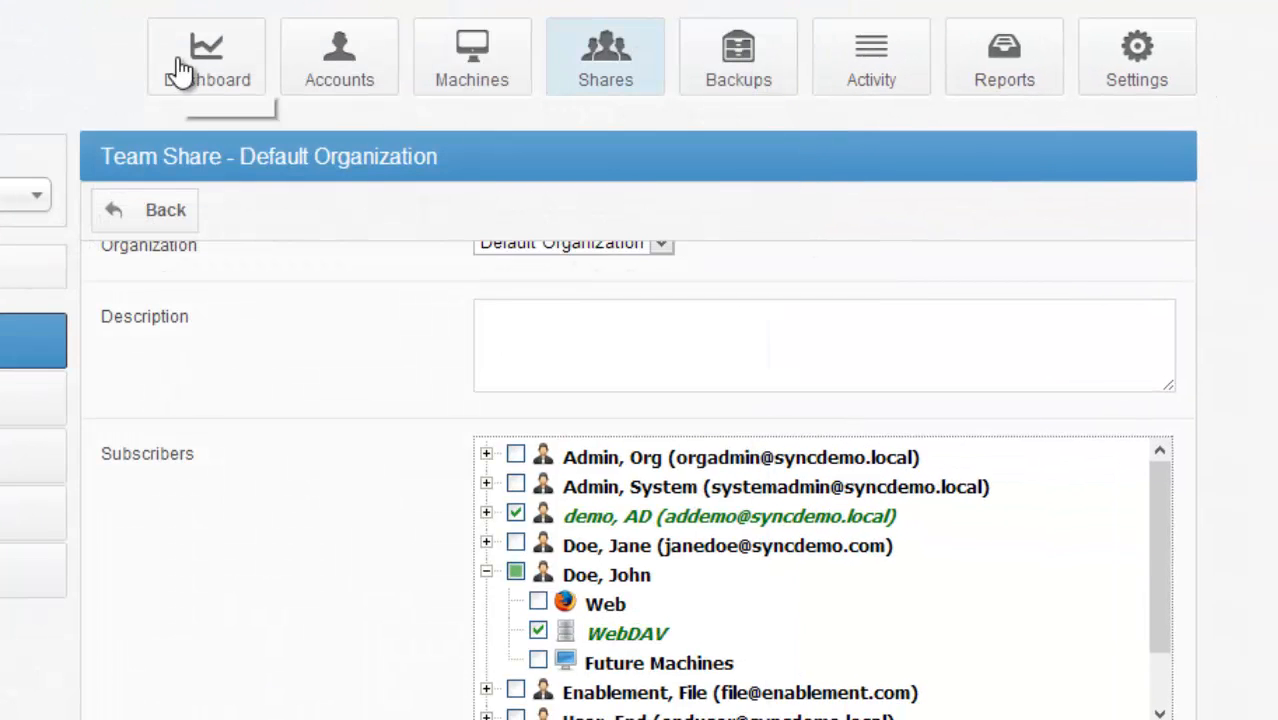
# - Scroll through the dashboard's Overview, Counts, Recent Activity and bandwidth usage panels
pyautogui.click(206, 56)
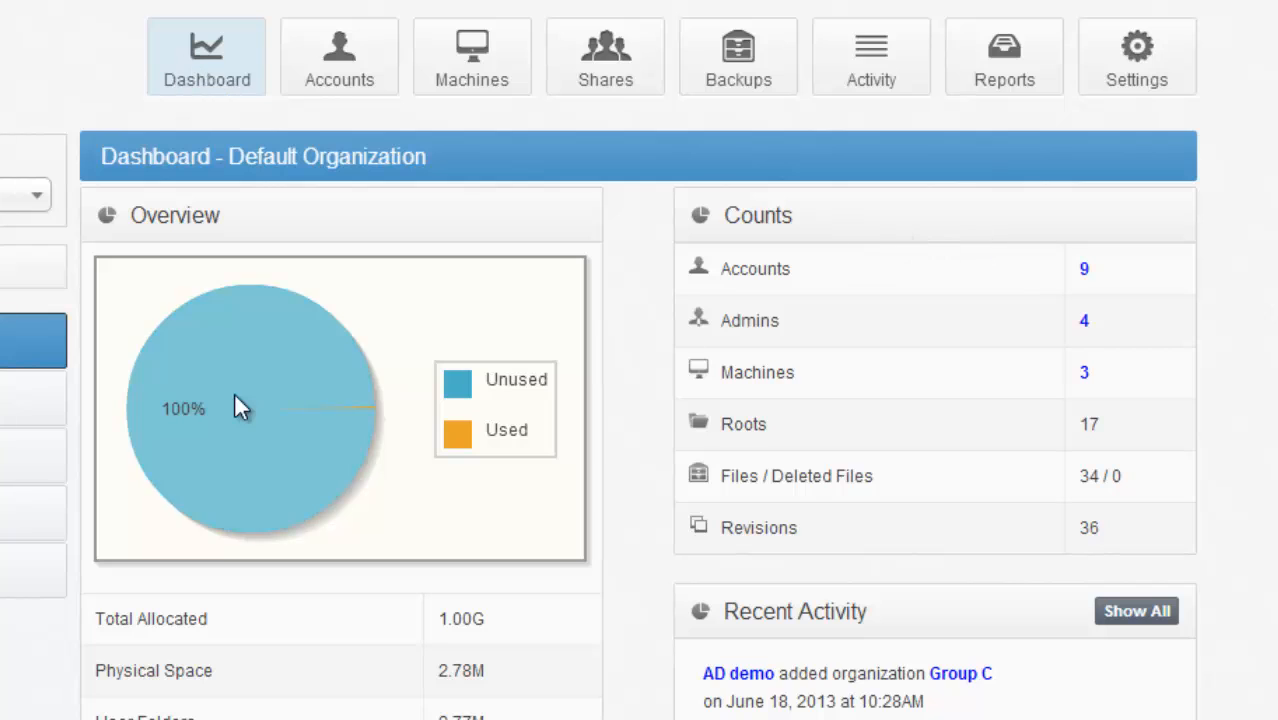
pyautogui.moveTo(402, 451)
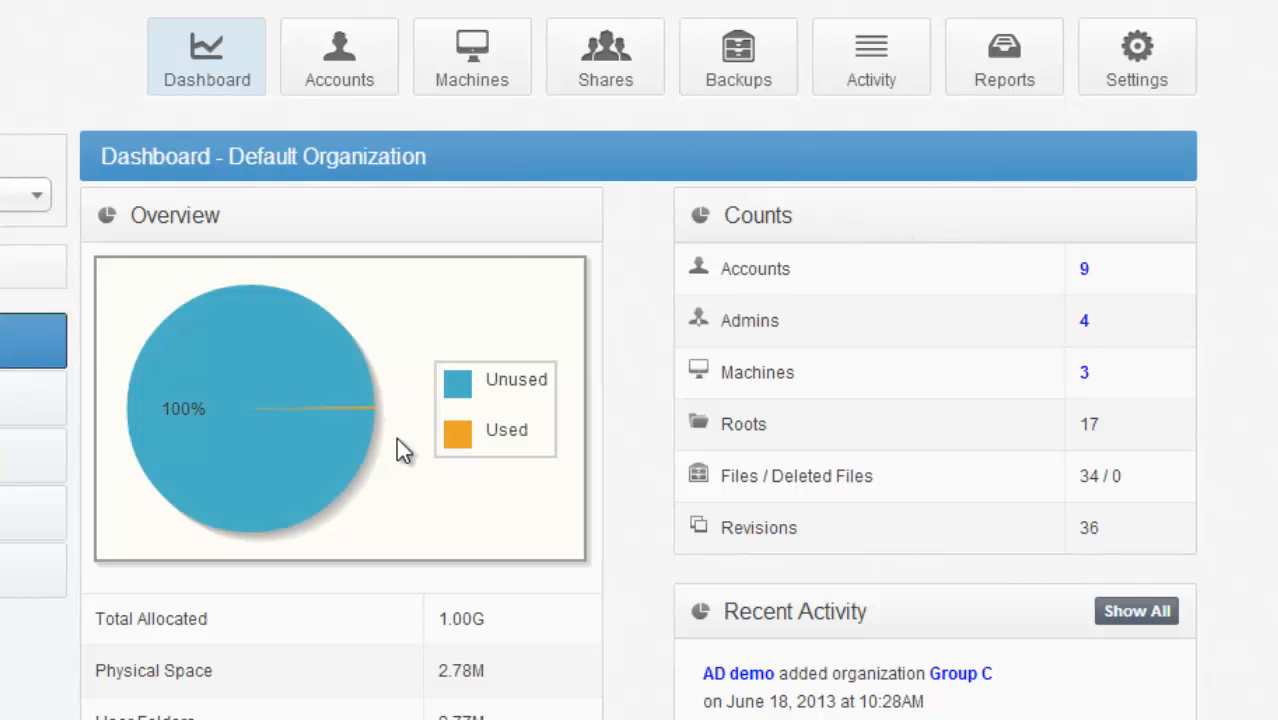
pyautogui.moveTo(967, 387)
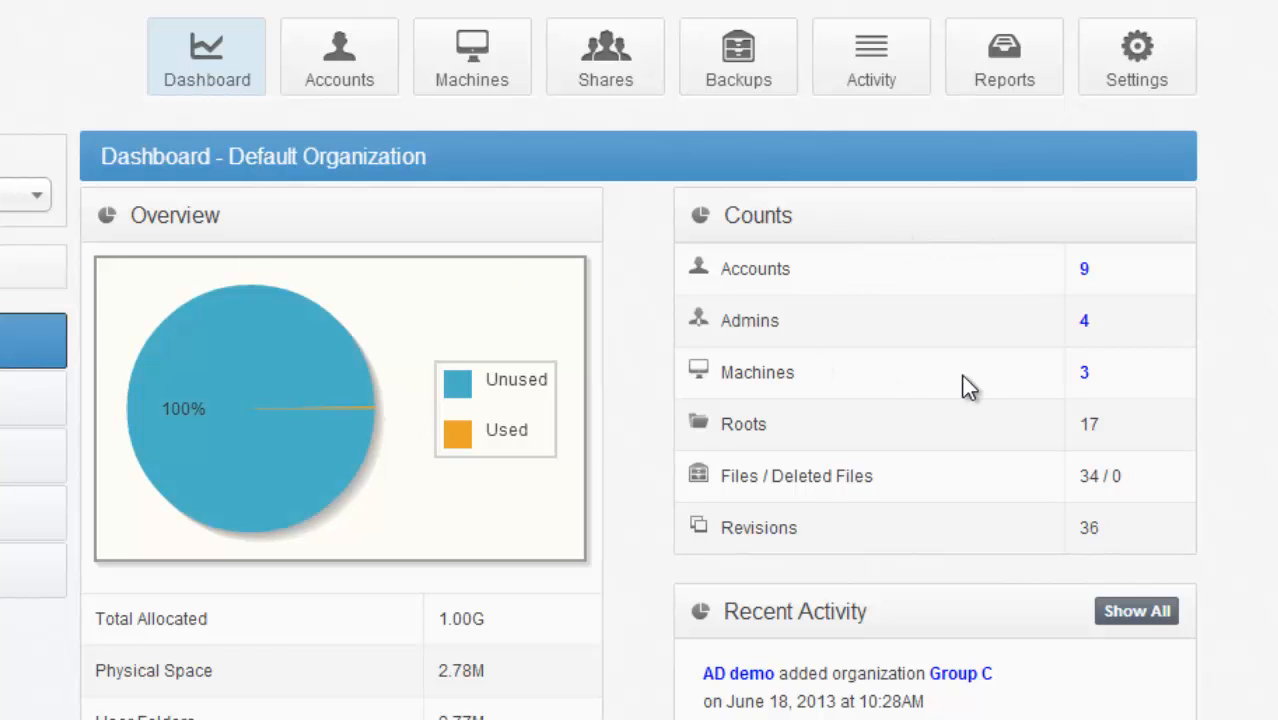
pyautogui.moveTo(1047, 166)
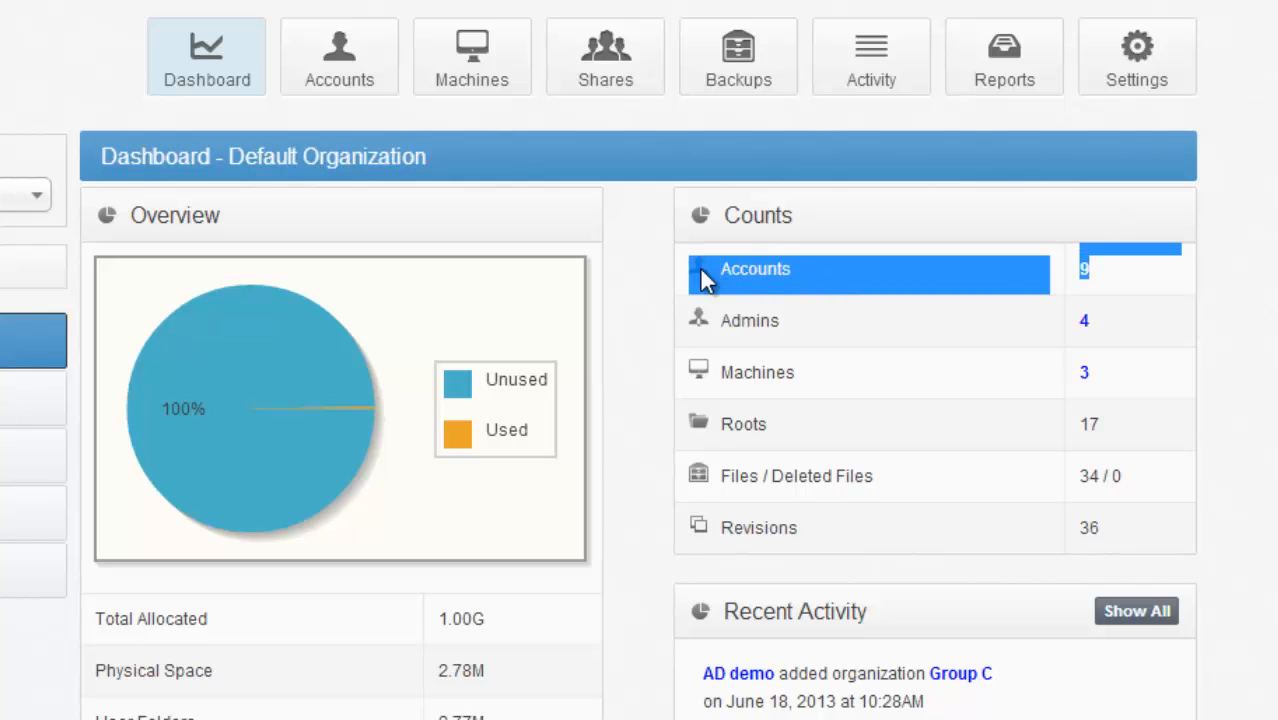
pyautogui.moveTo(800, 298)
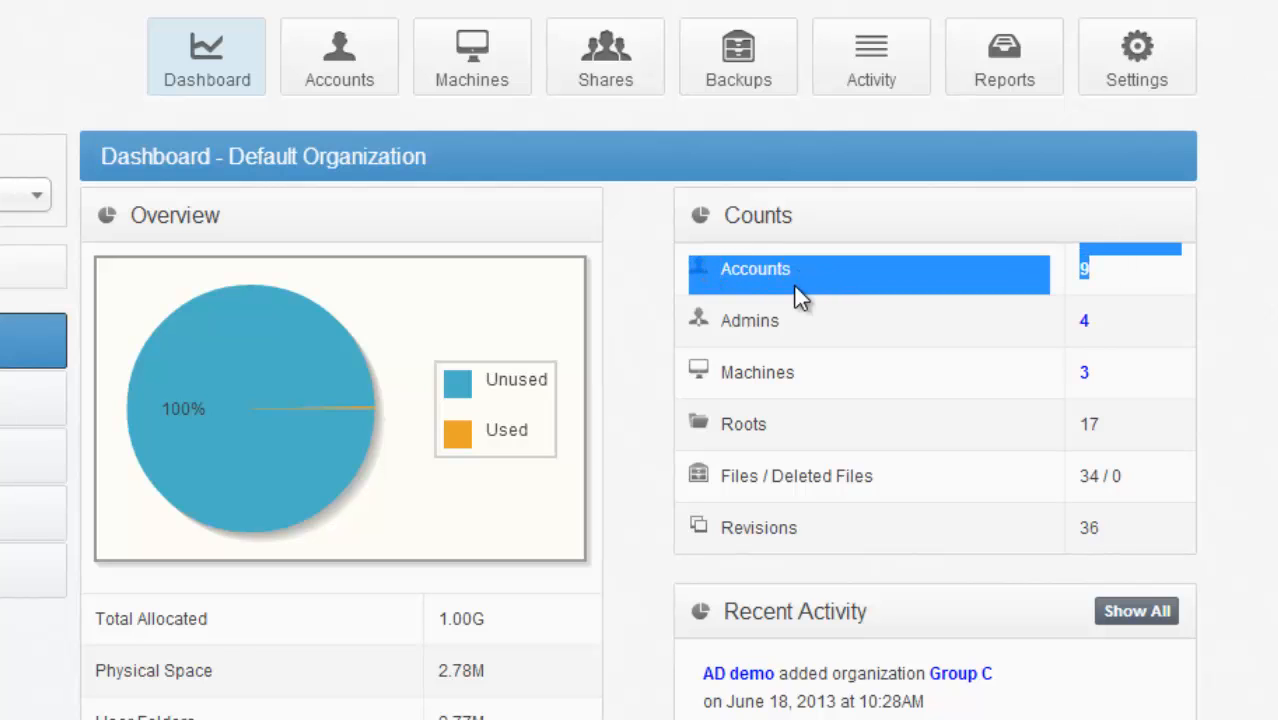
pyautogui.moveTo(847, 355)
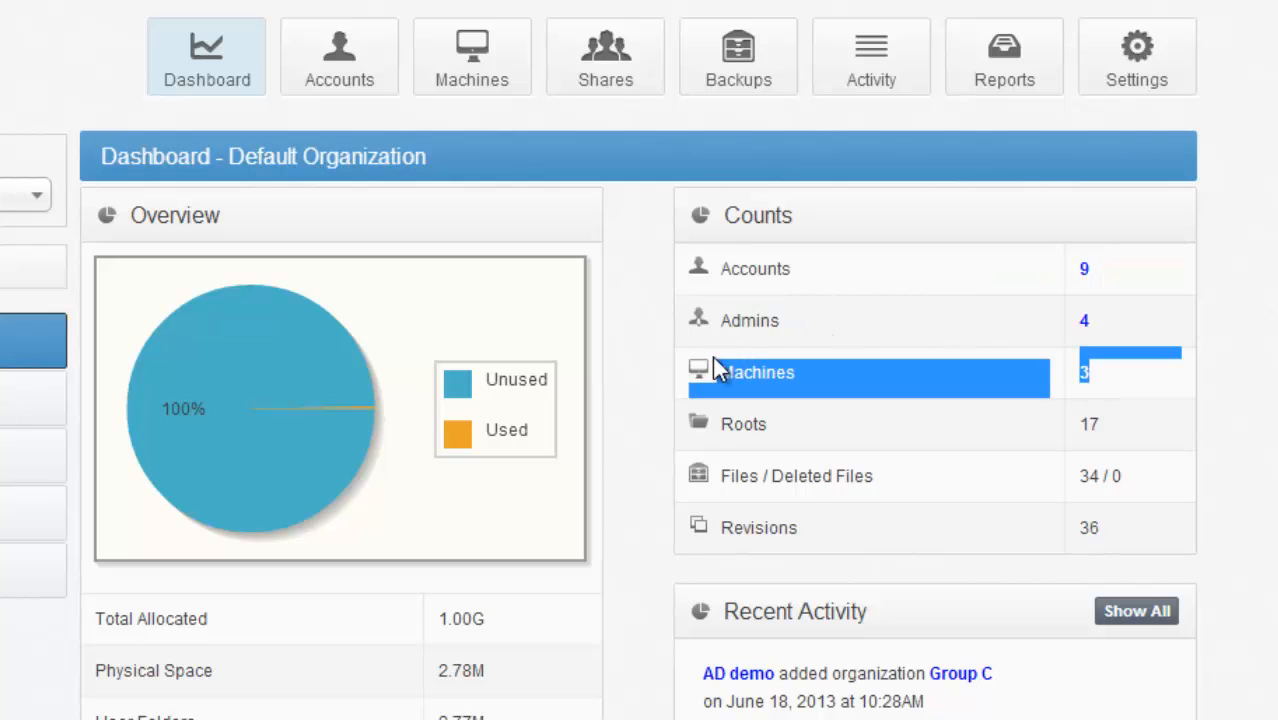
pyautogui.moveTo(950, 262)
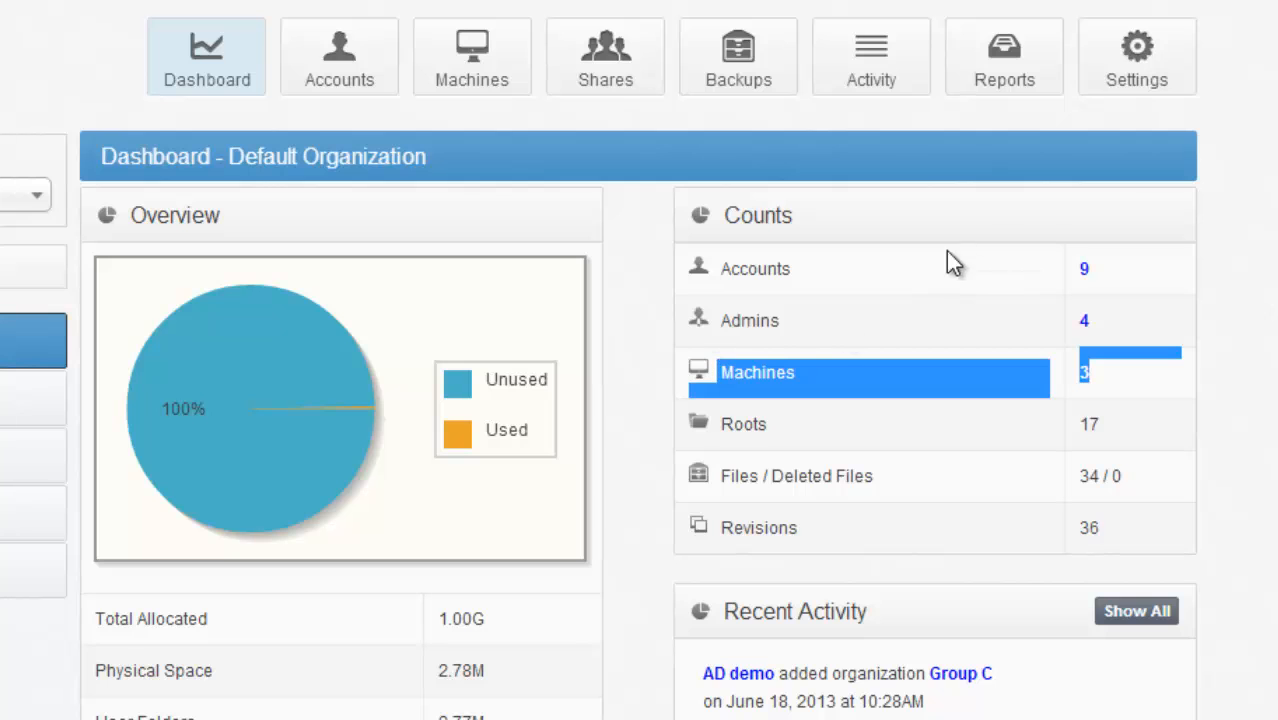
pyautogui.scroll(-3)
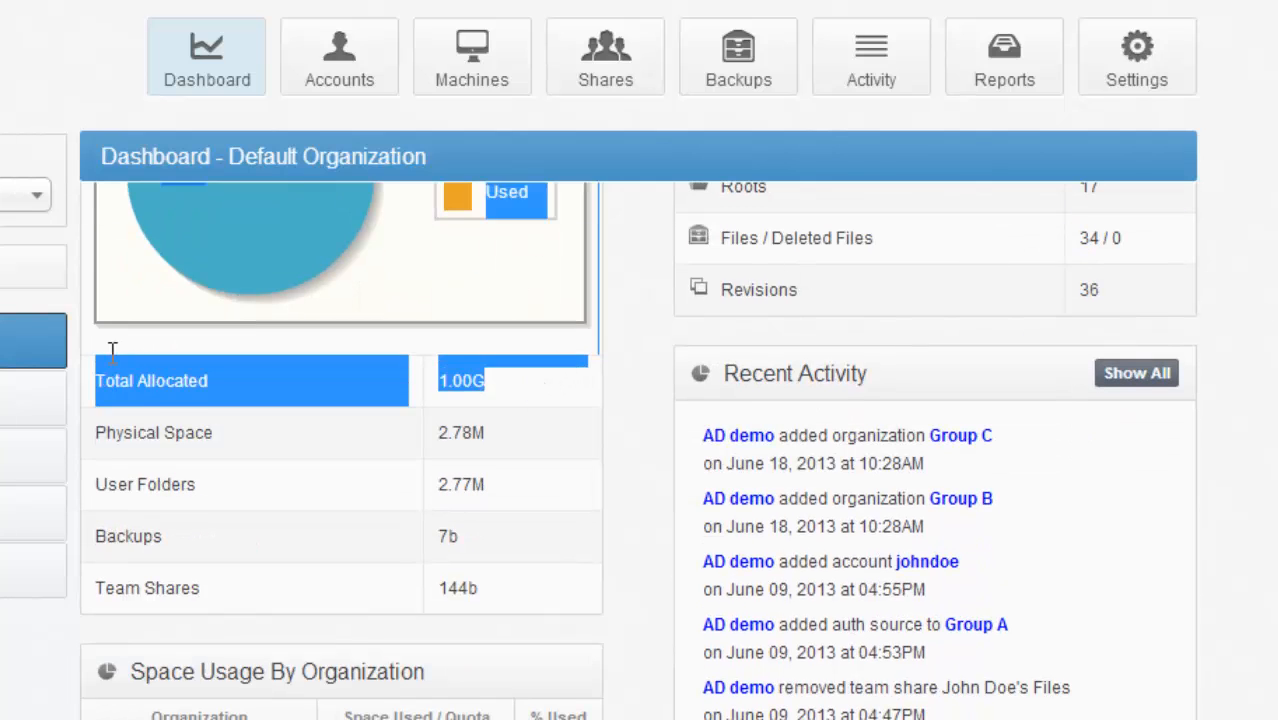
pyautogui.moveTo(515, 443)
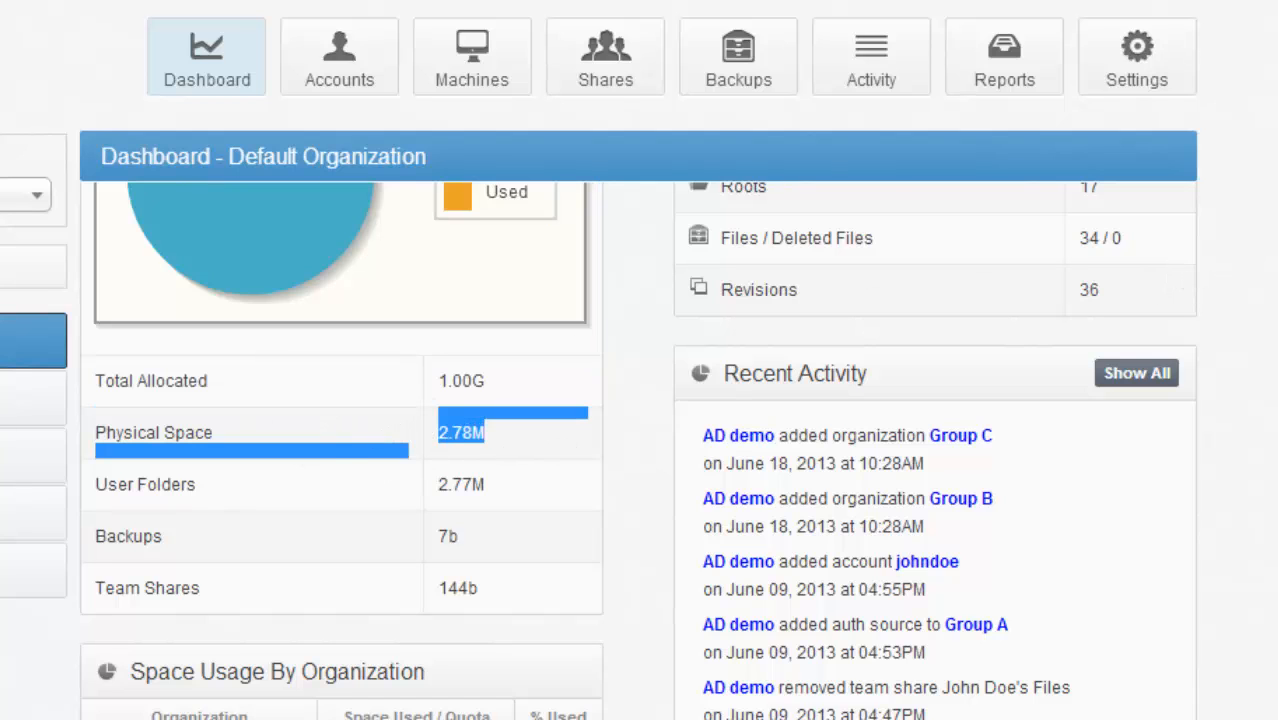
pyautogui.scroll(-3)
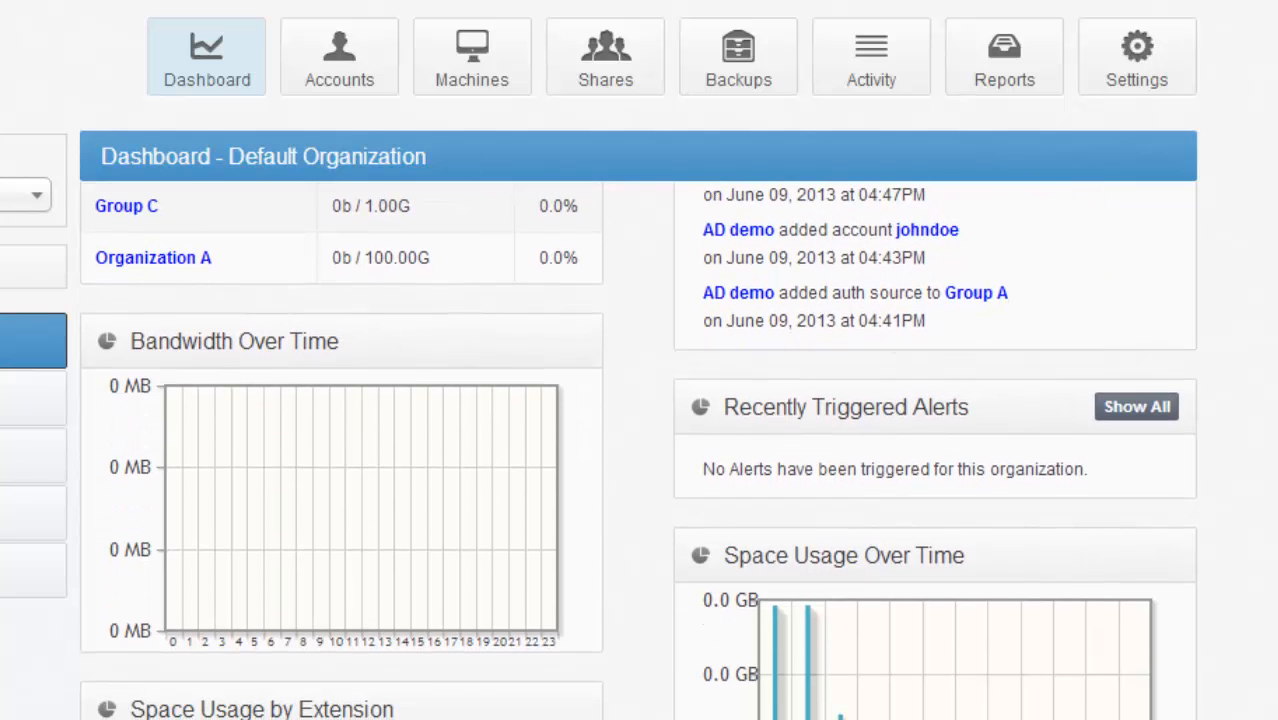
pyautogui.scroll(-3)
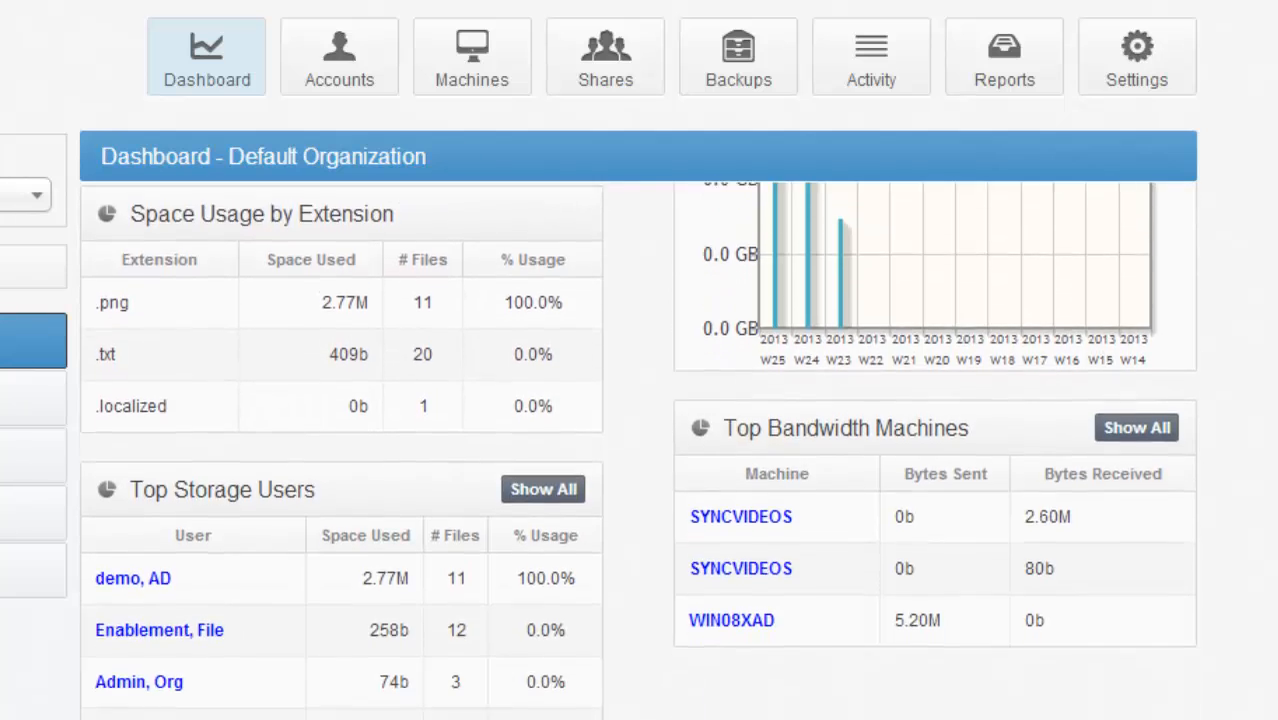
pyautogui.scroll(-3)
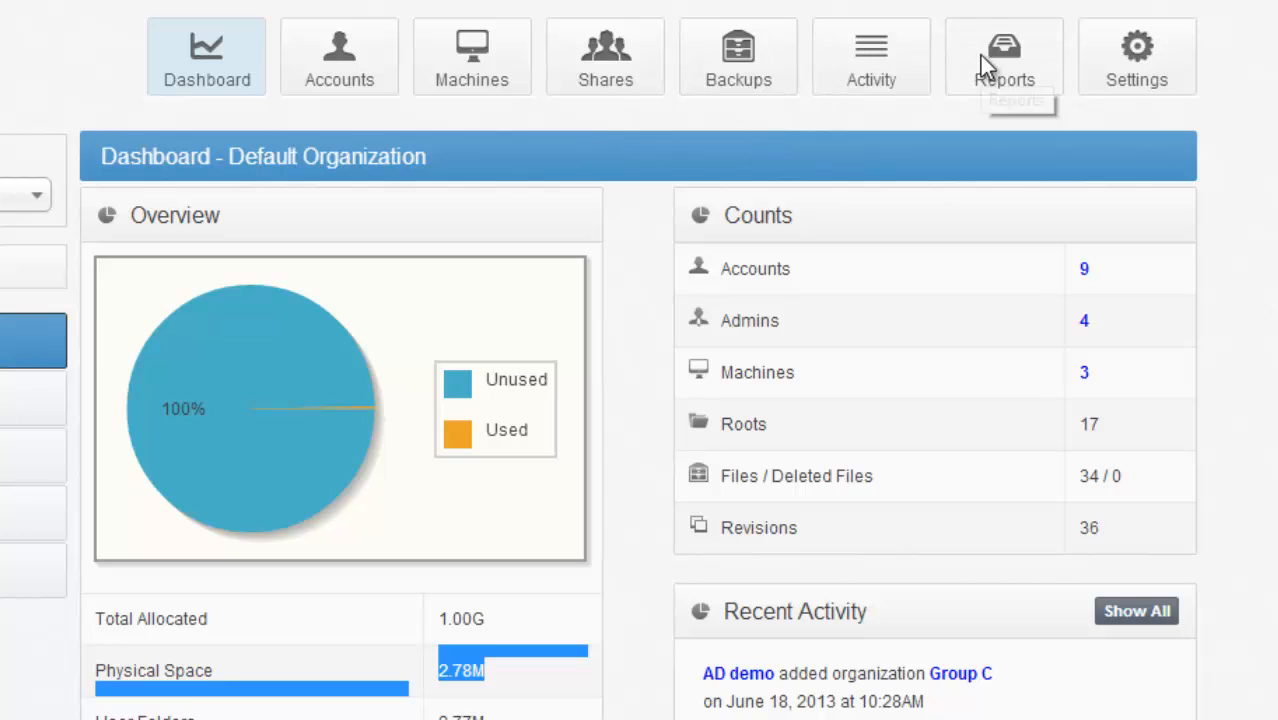
# - On the Reports page, check the Storage overview, Count of accounts and Bandwidth usage gadgets
pyautogui.click(1005, 53)
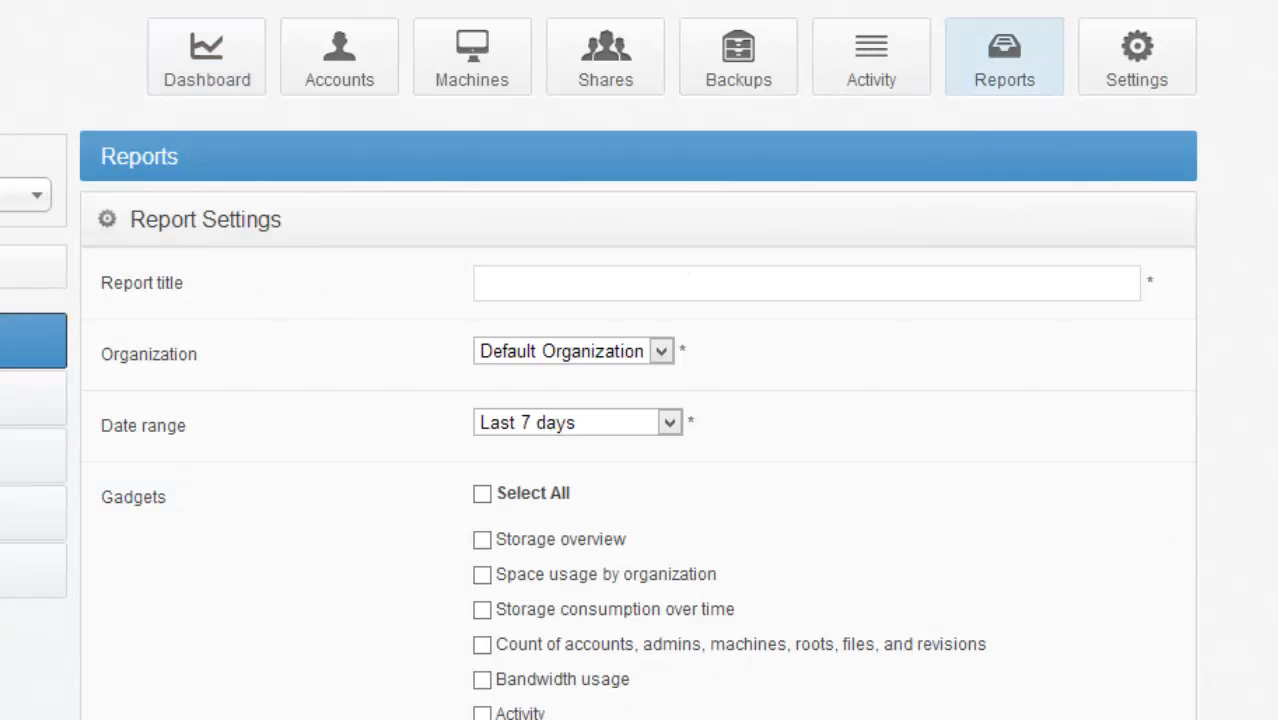
pyautogui.scroll(-3)
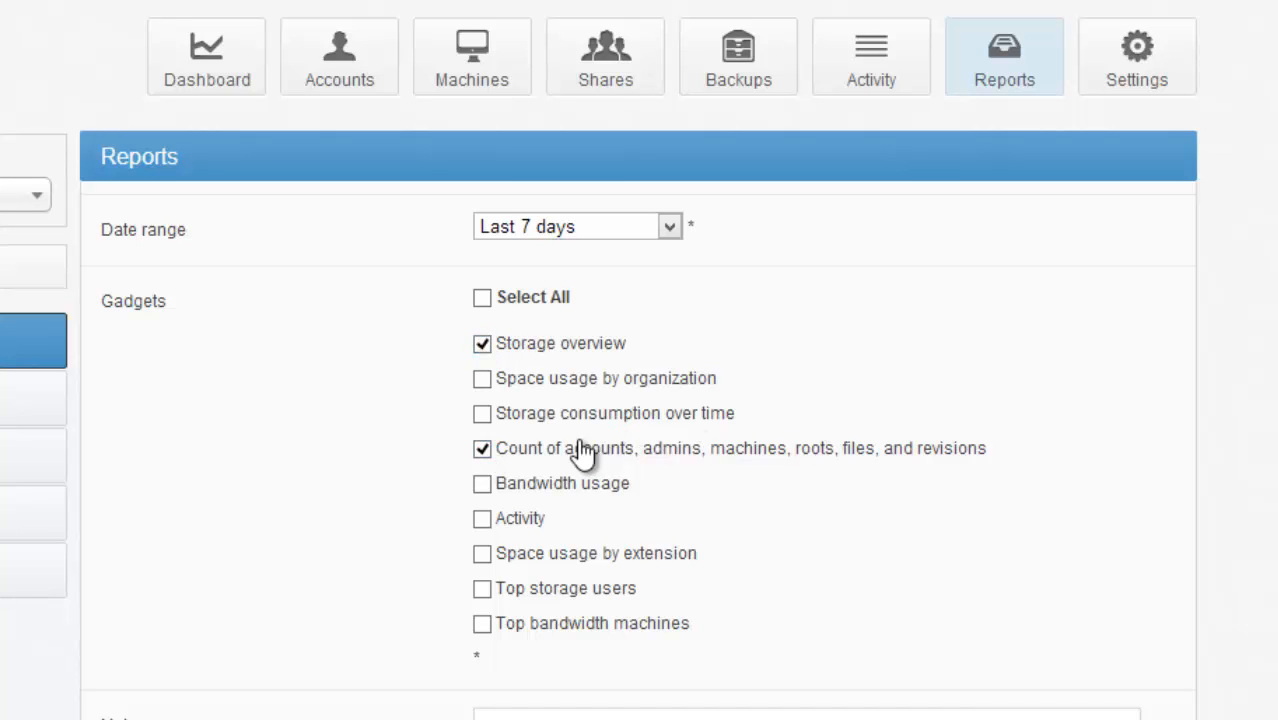
pyautogui.click(480, 484)
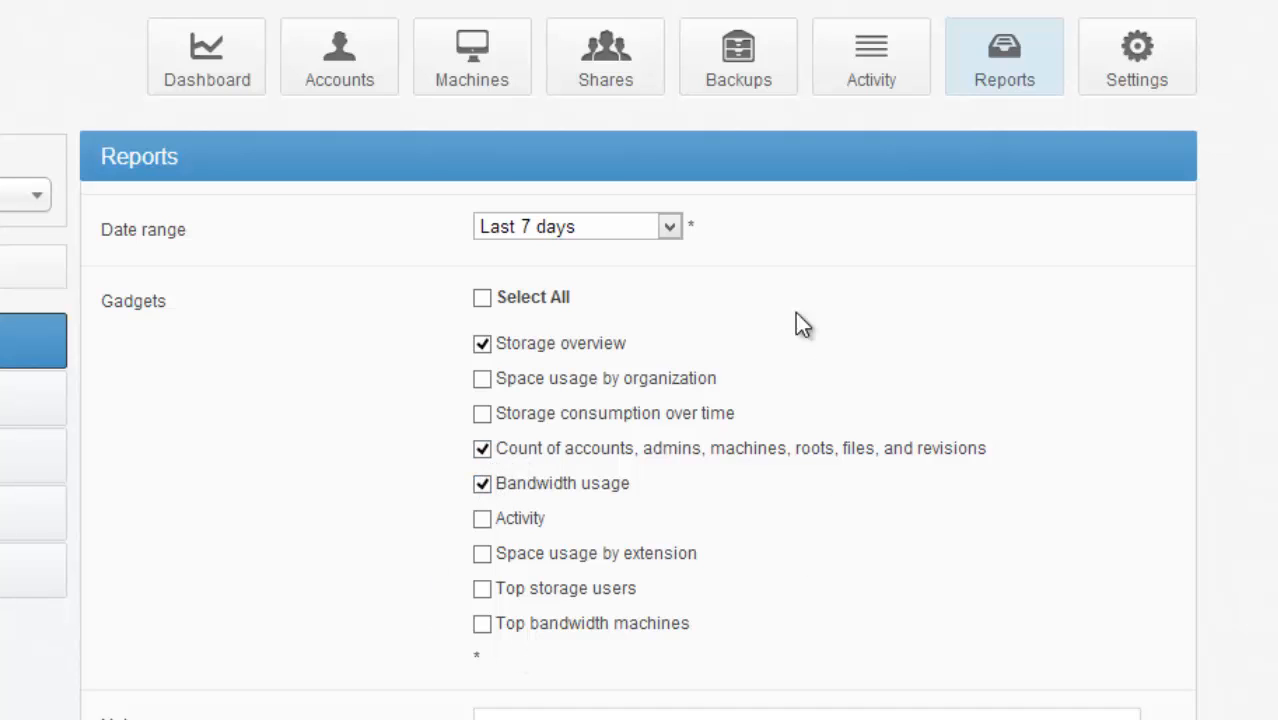
pyautogui.moveTo(168, 712)
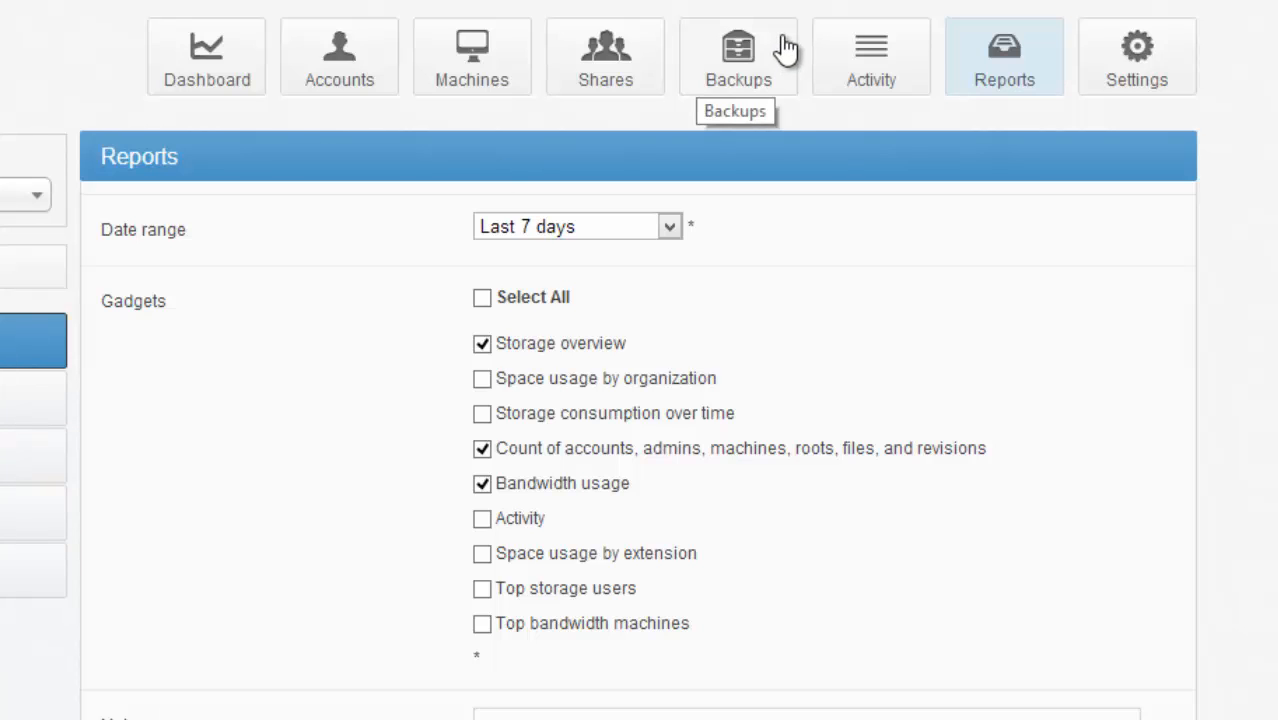
# - On the Backups page, browse the demo AD and User One accounts' machines
pyautogui.click(738, 56)
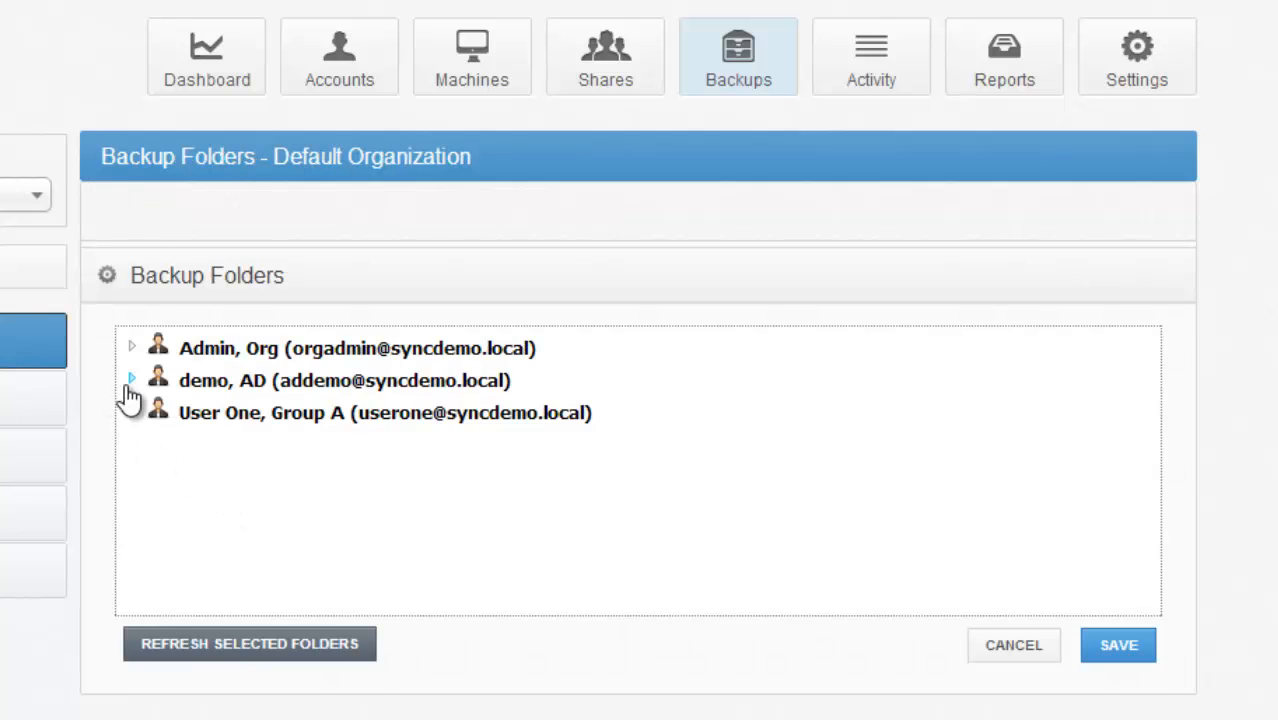
pyautogui.click(131, 379)
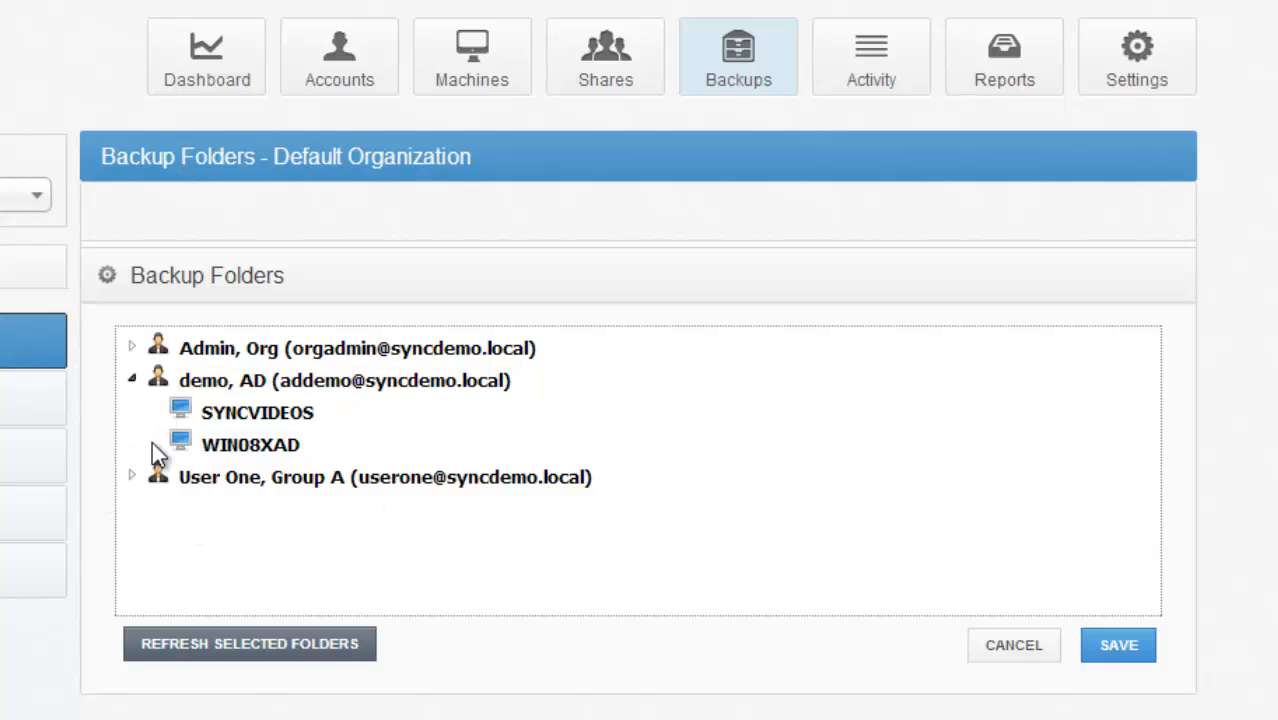
pyautogui.click(137, 476)
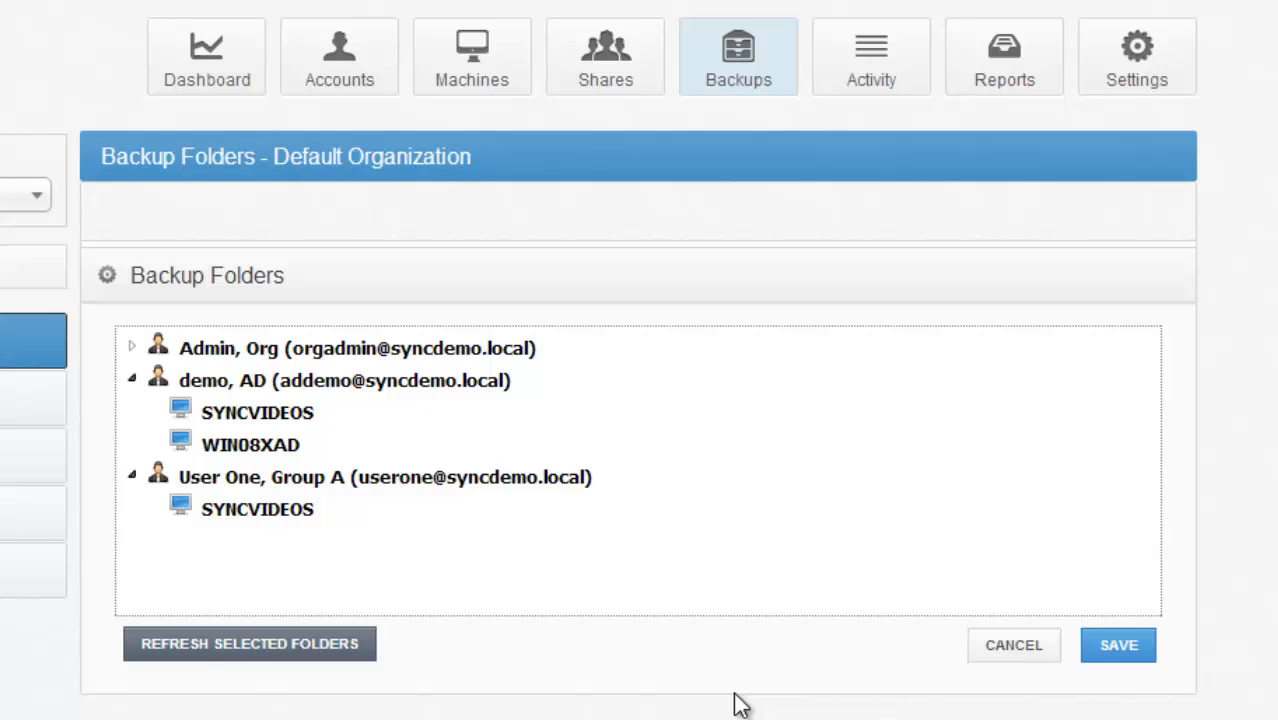
# - Expand Admin's SYNCVIDEOS C:\ drive and tick the DELL folder for backup
pyautogui.click(133, 348)
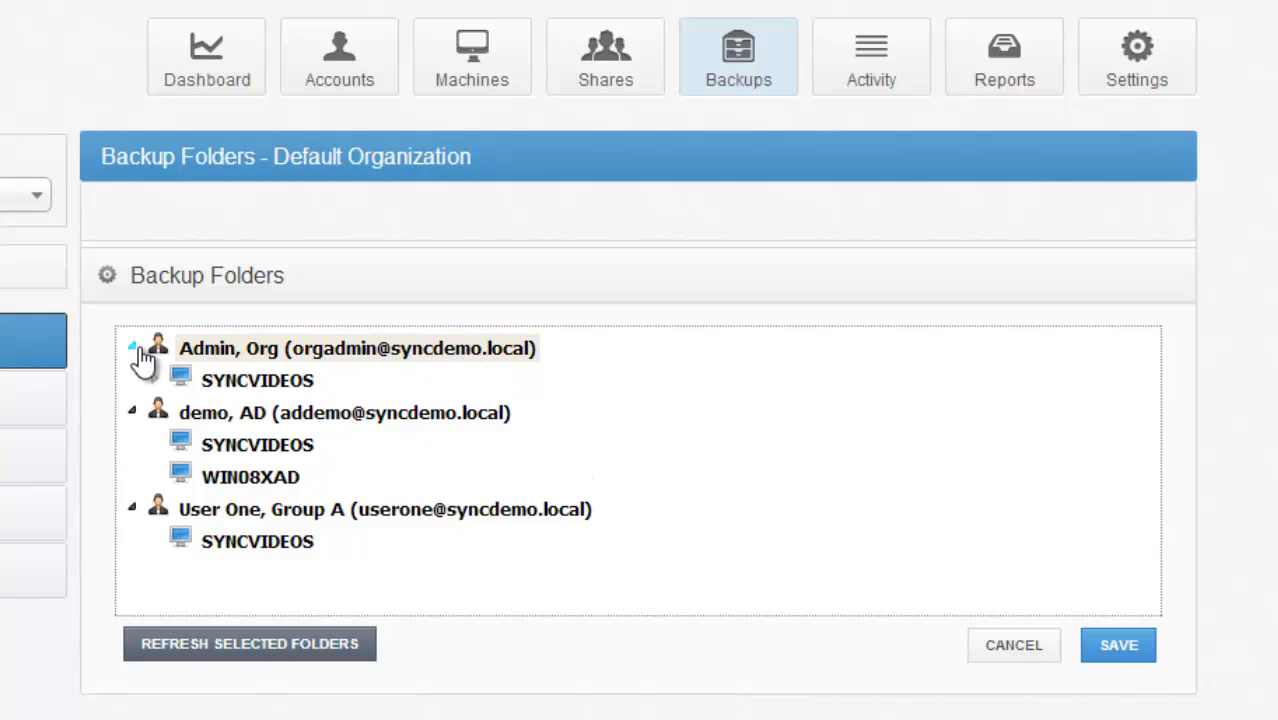
pyautogui.click(155, 380)
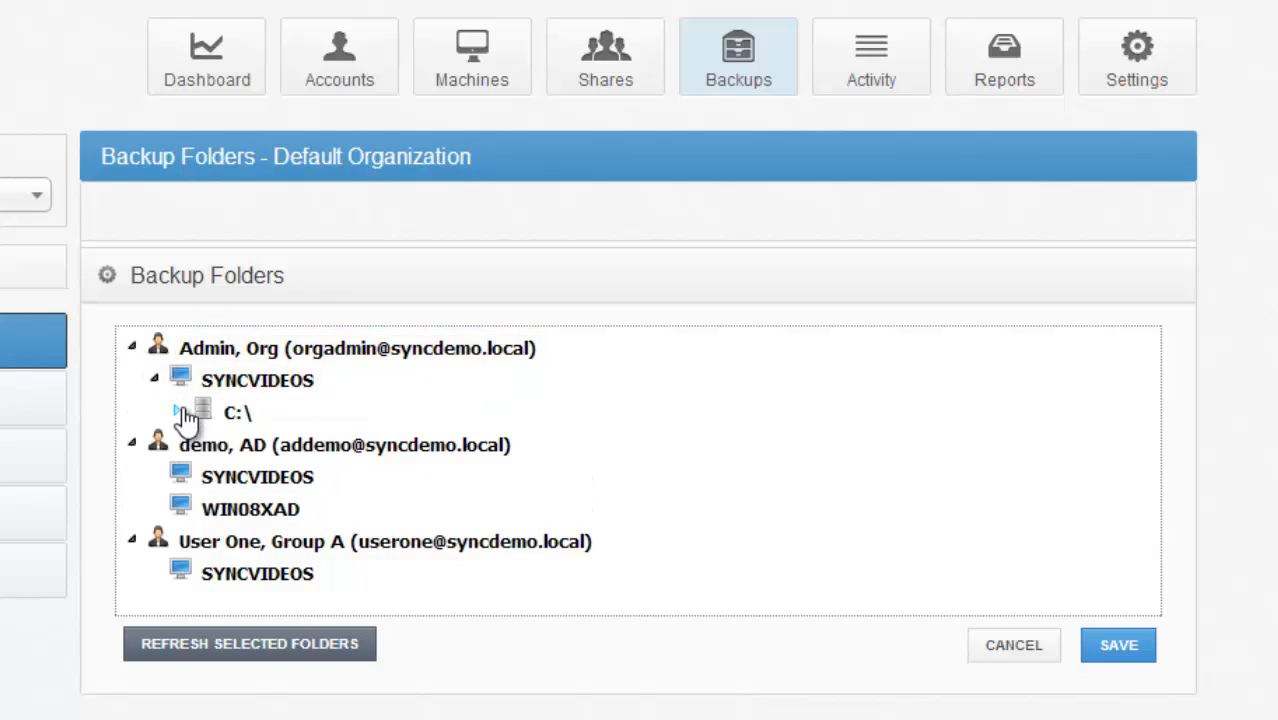
pyautogui.click(177, 413)
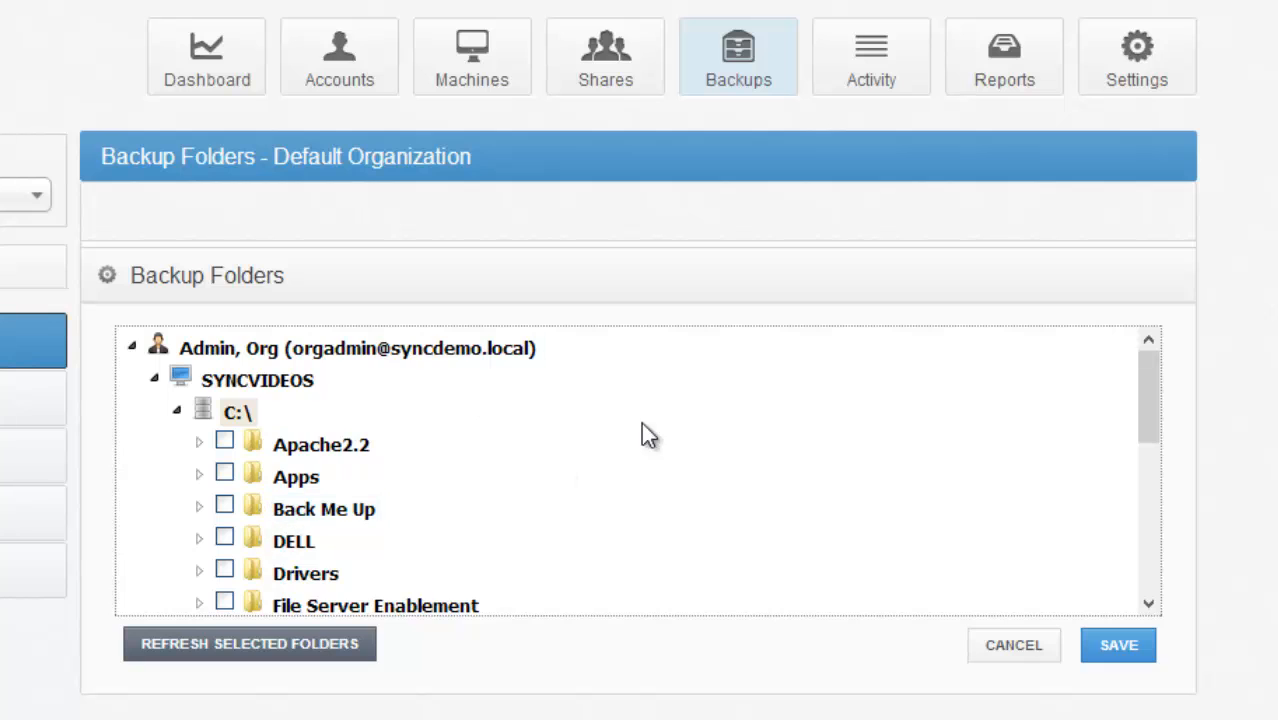
pyautogui.scroll(-3)
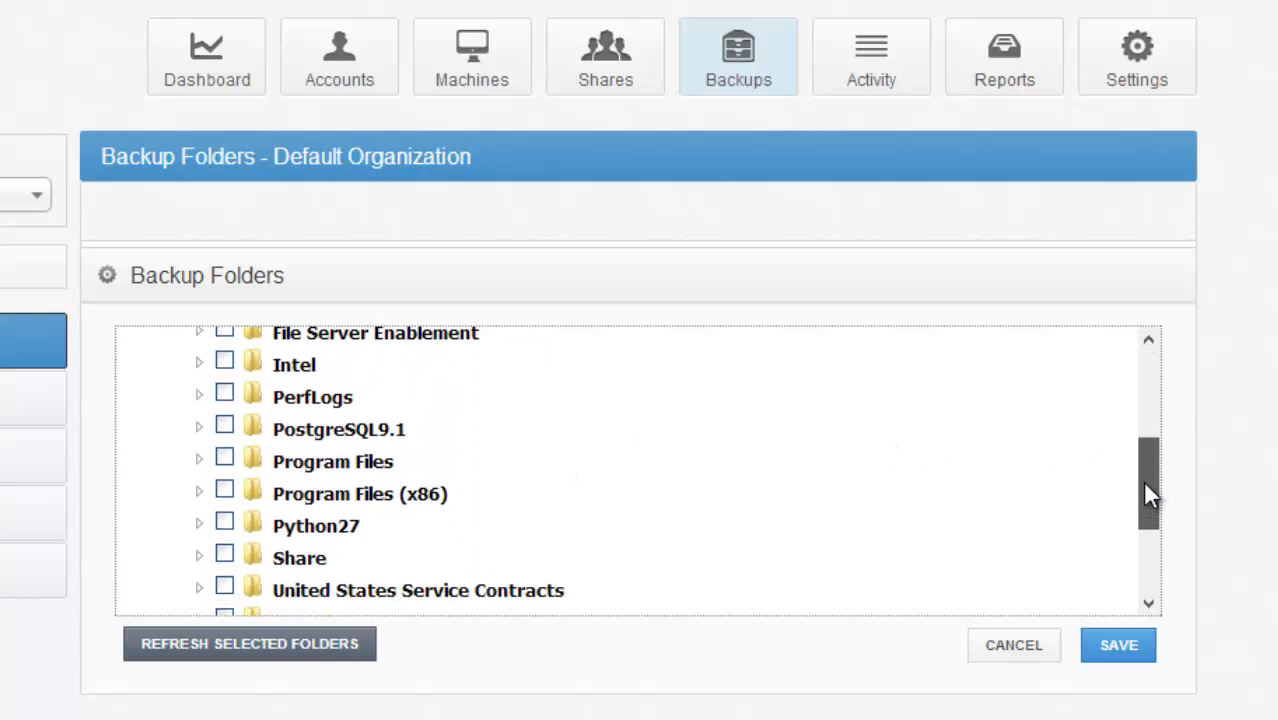
pyautogui.scroll(-3)
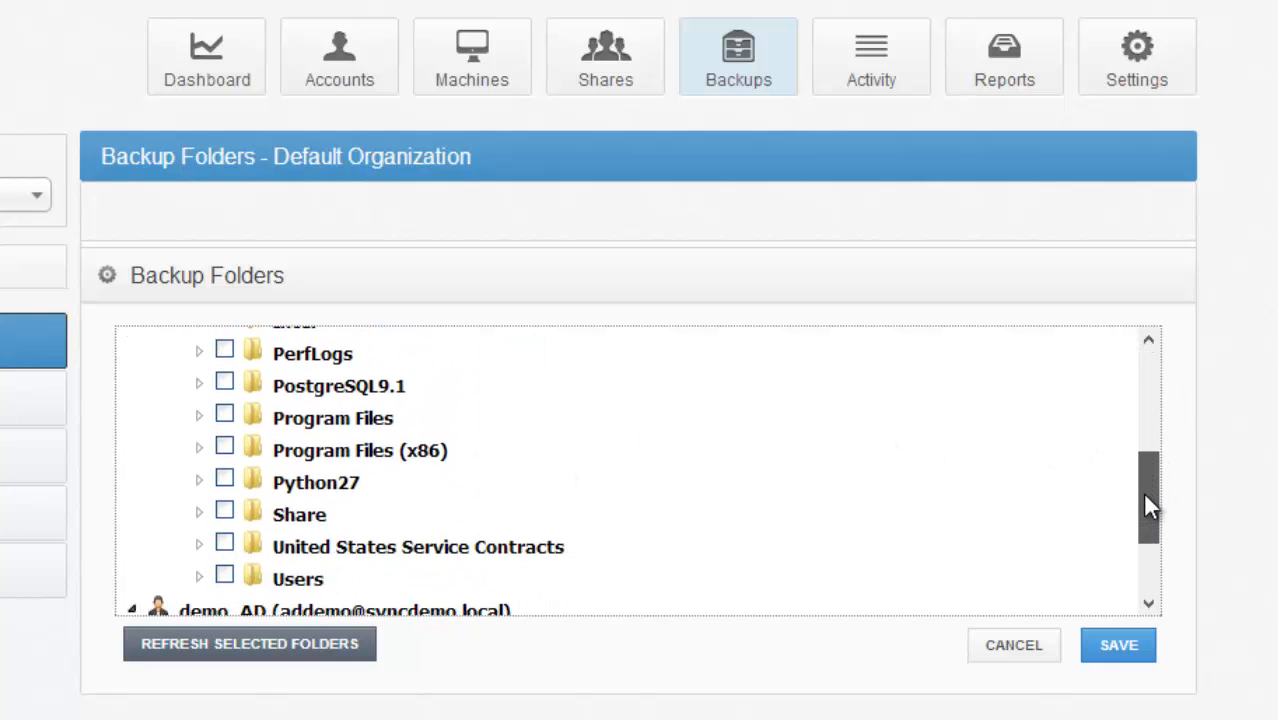
pyautogui.scroll(3)
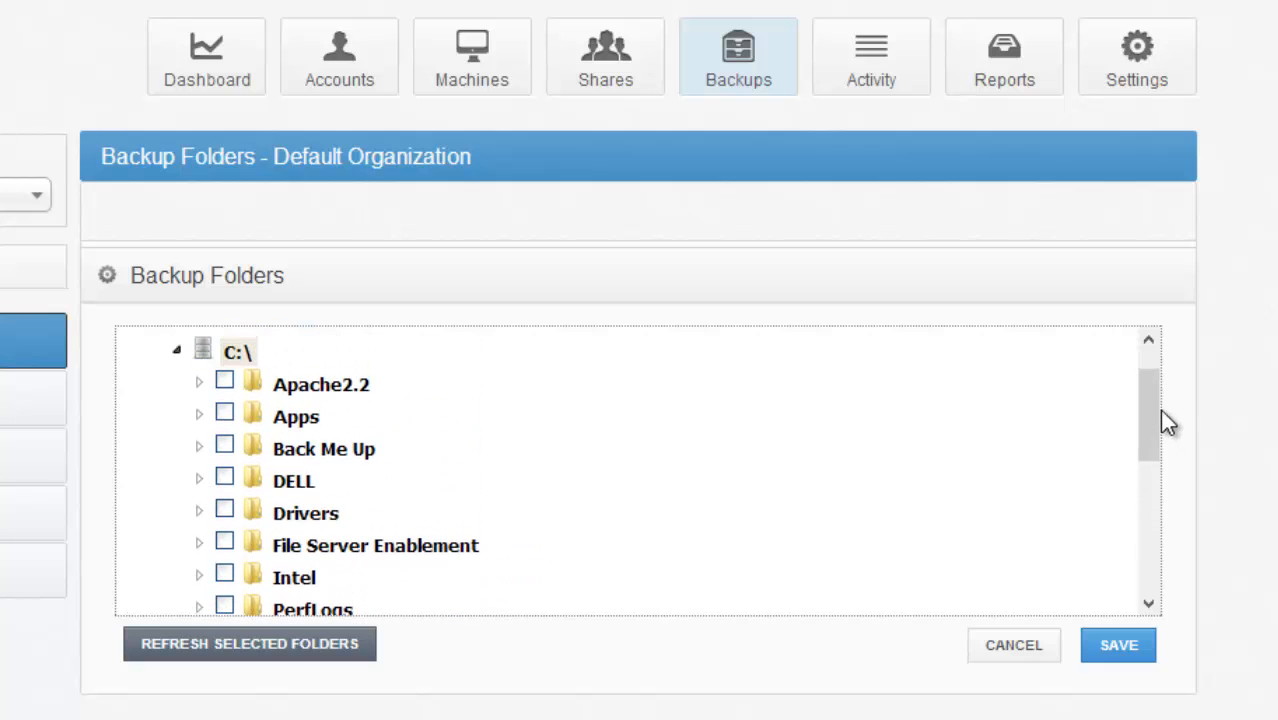
pyautogui.click(222, 480)
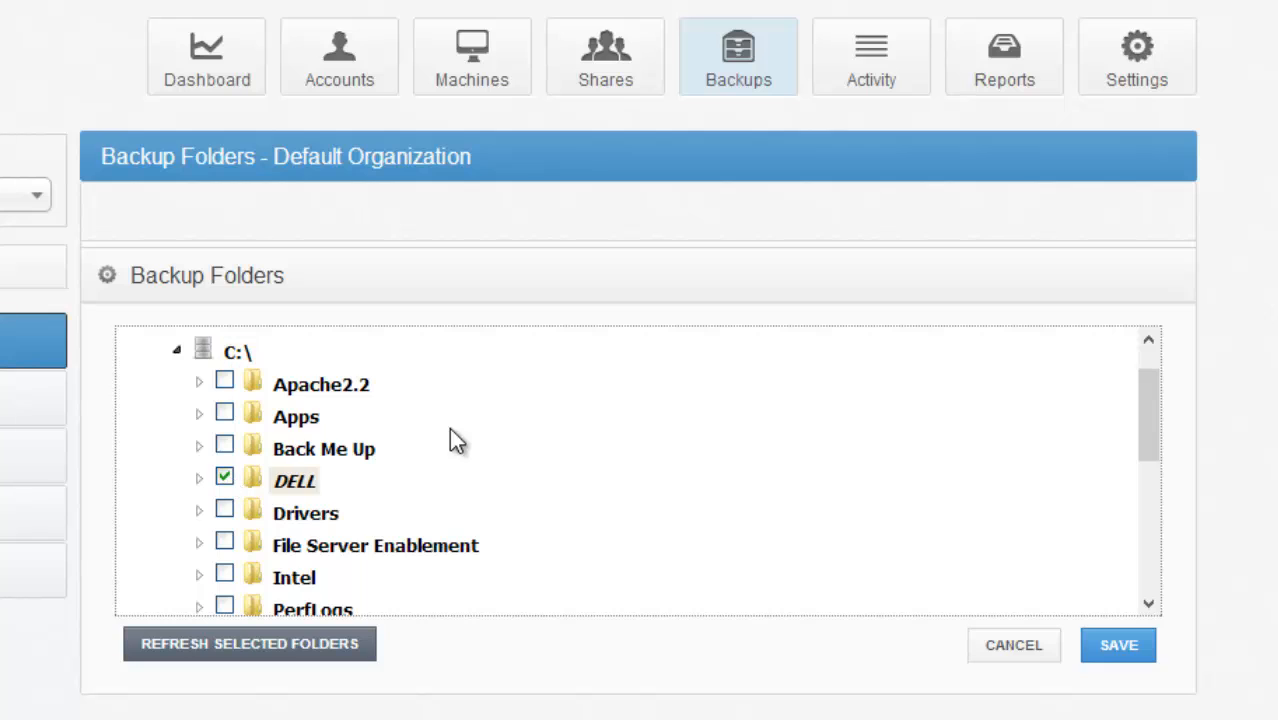
pyautogui.moveTo(483, 322)
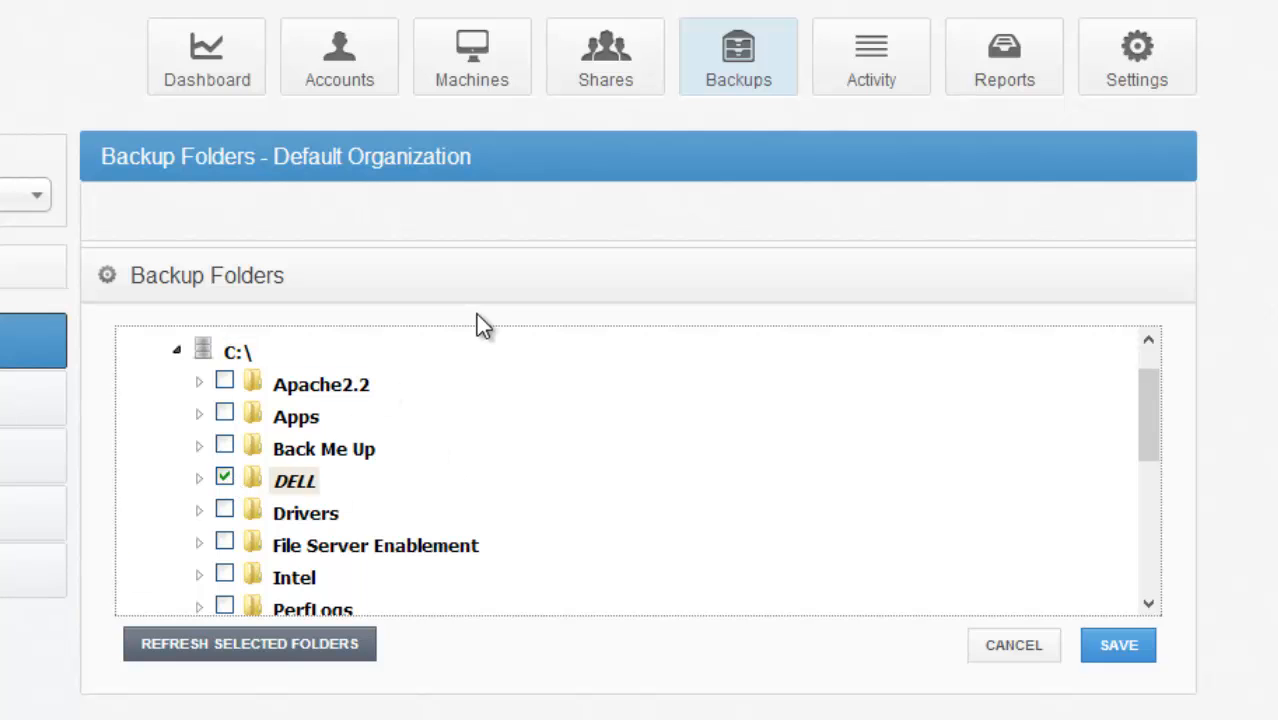